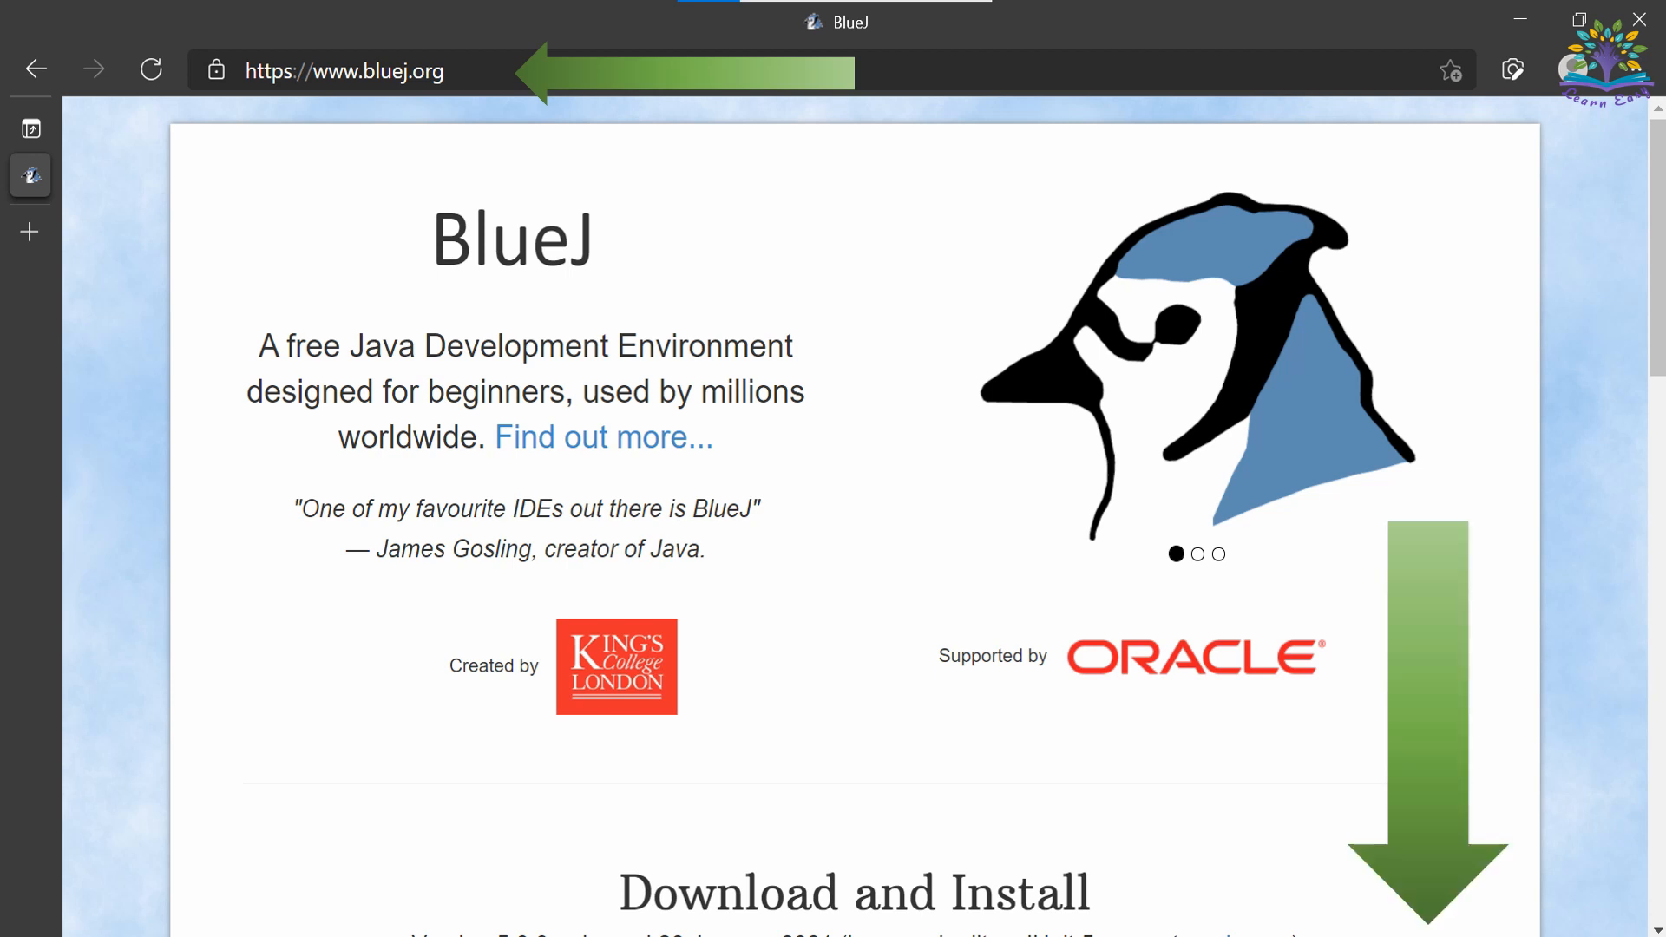
# - Scroll the bluej.org page down to the Download and Install section
pyautogui.scroll(-3)
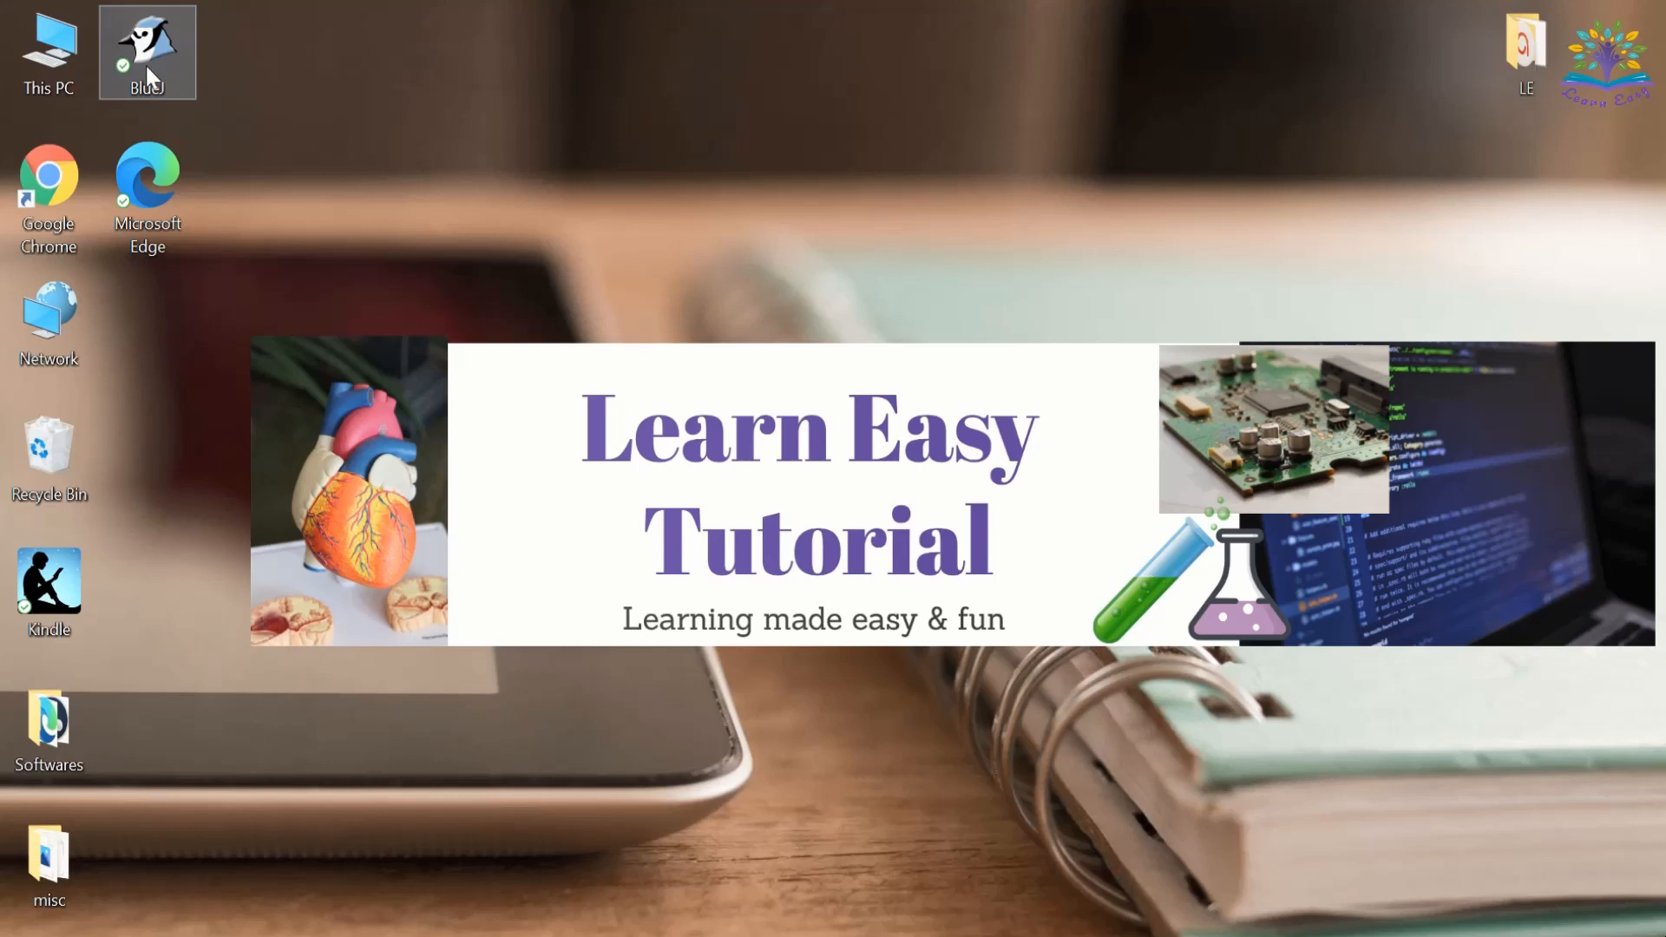
# - Launch BlueJ and create a new project named Learneasytutorial-1
pyautogui.doubleClick(146, 51)
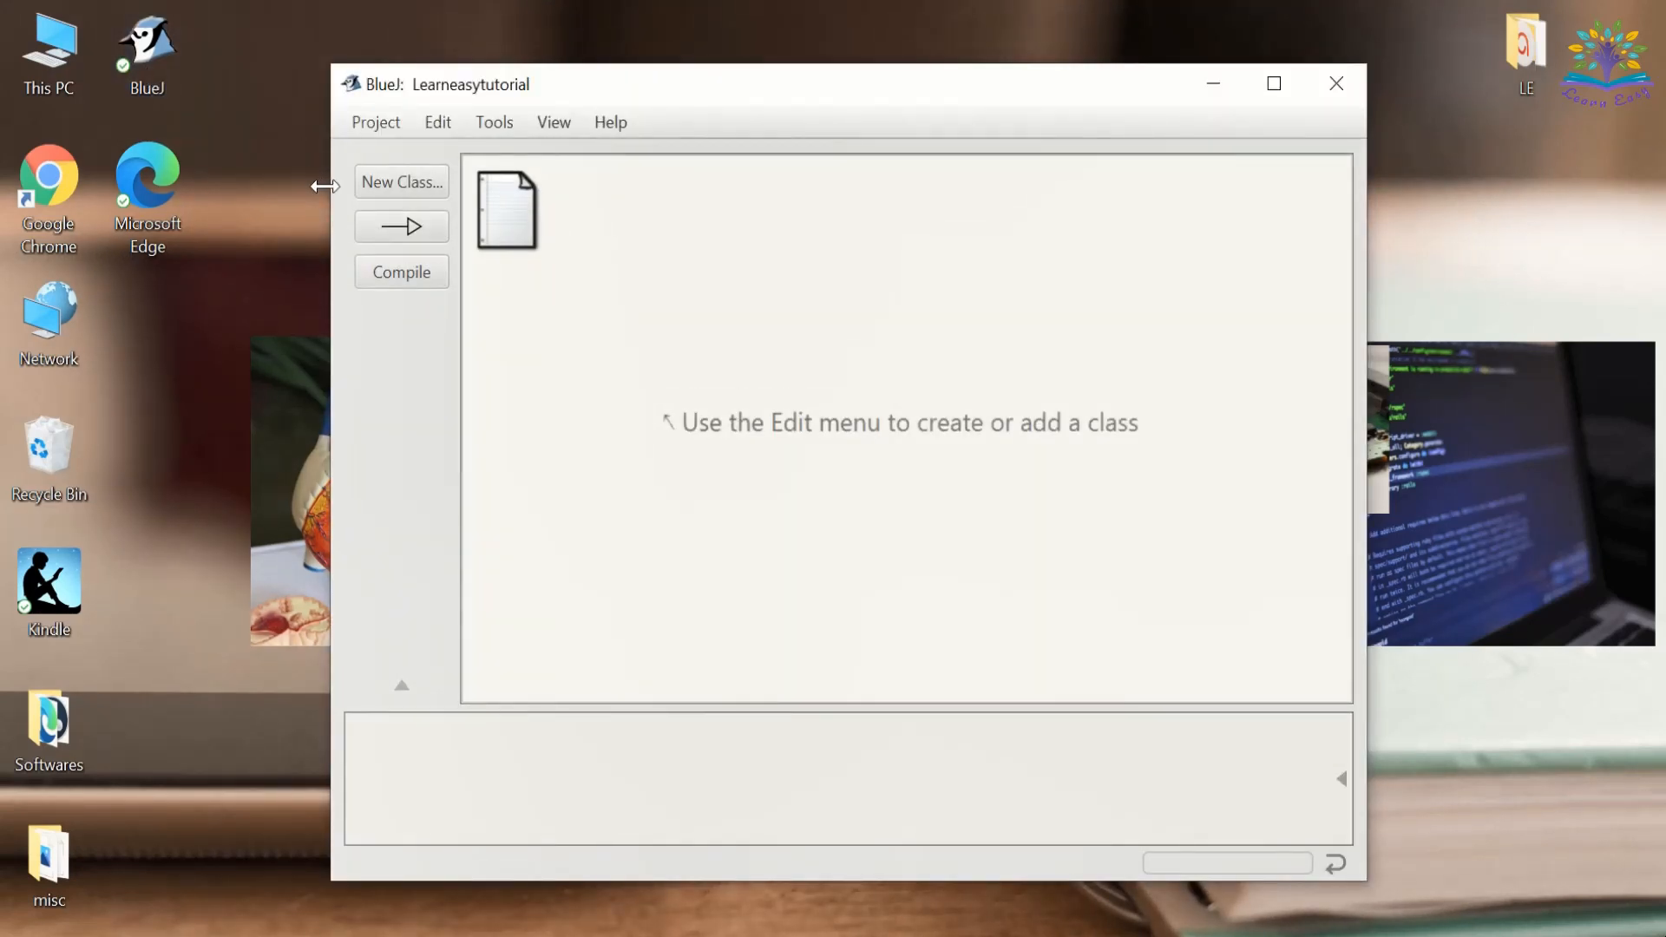
pyautogui.click(375, 121)
pyautogui.write('Learneasytutorial-')
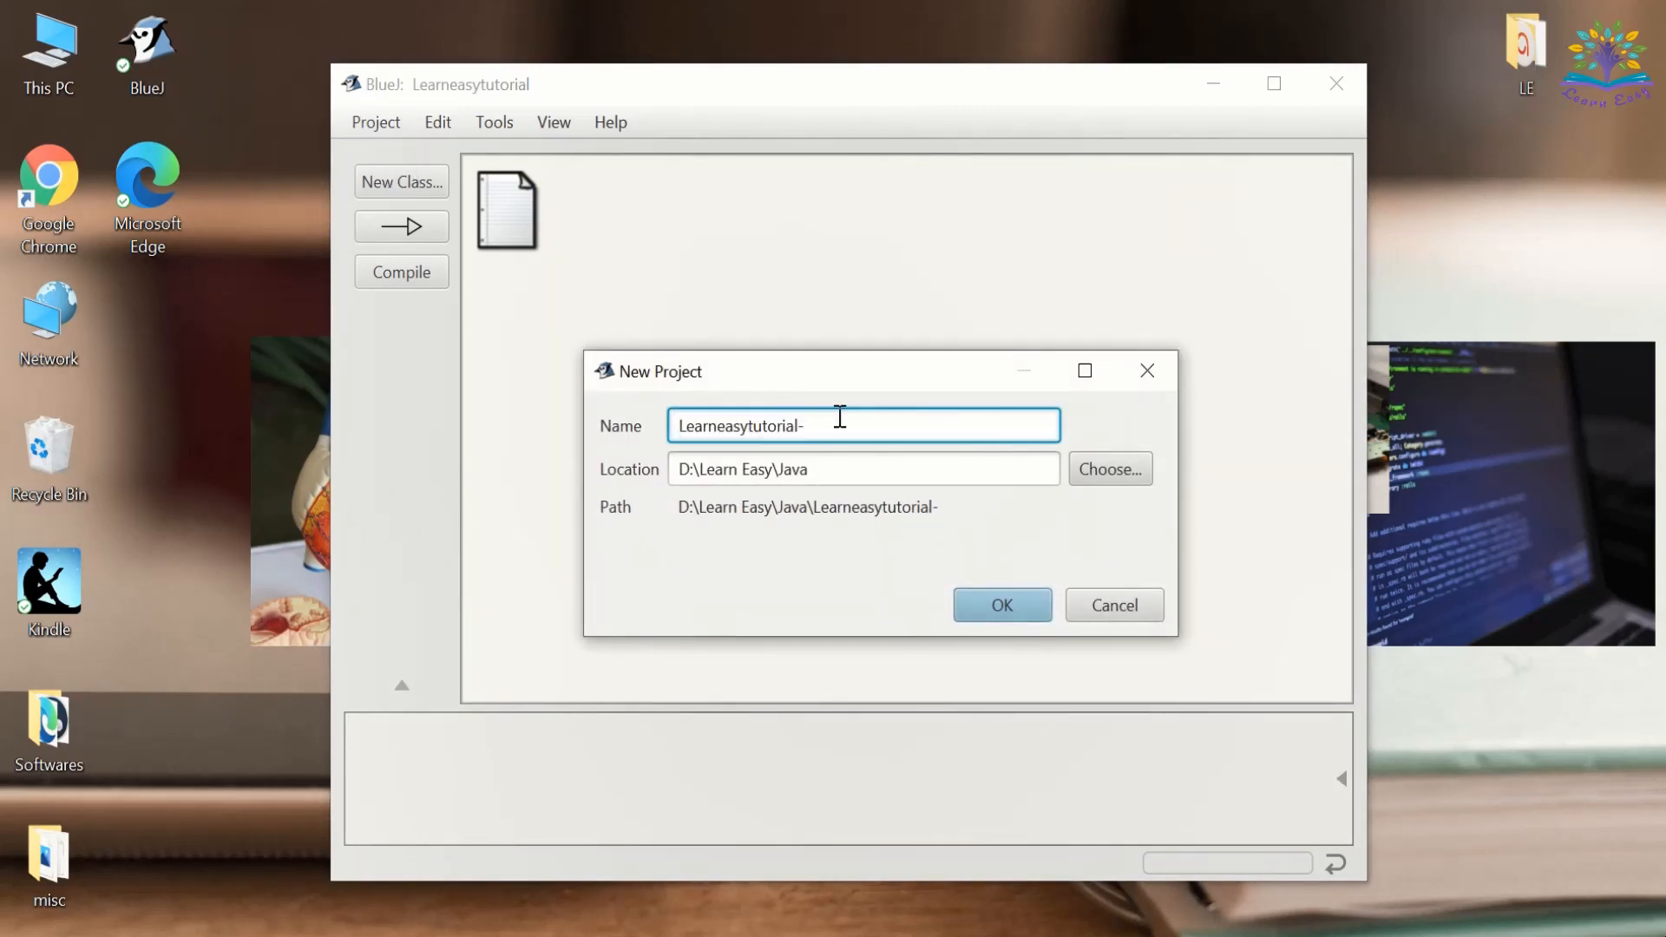
pyautogui.write('1')
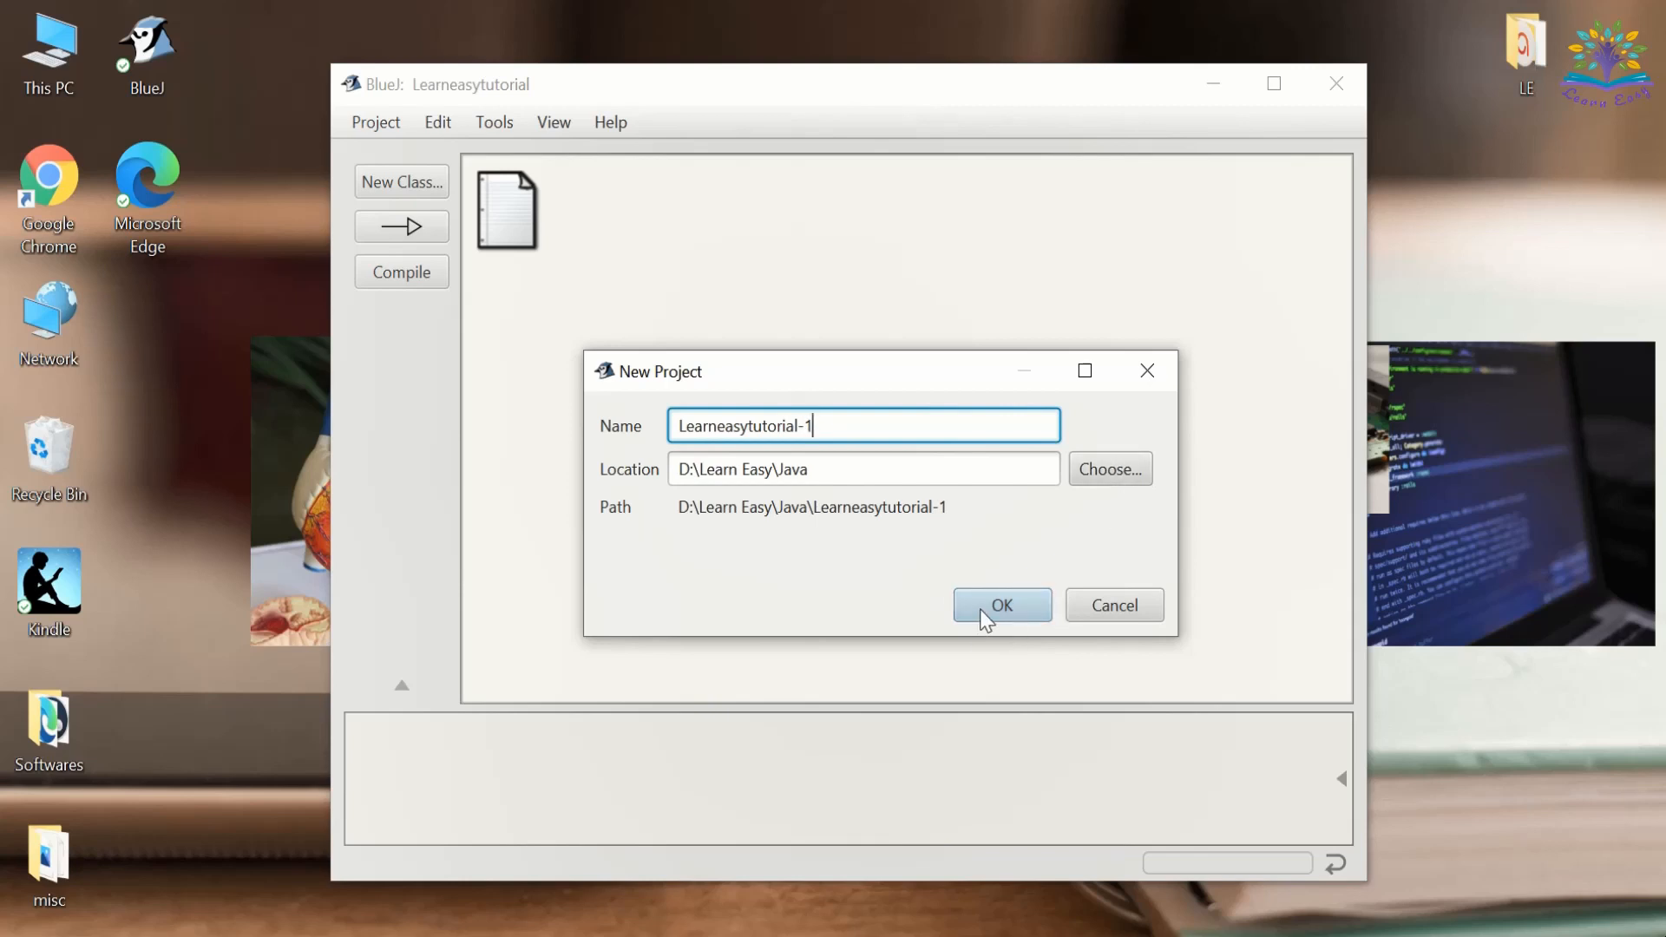
pyautogui.click(1000, 605)
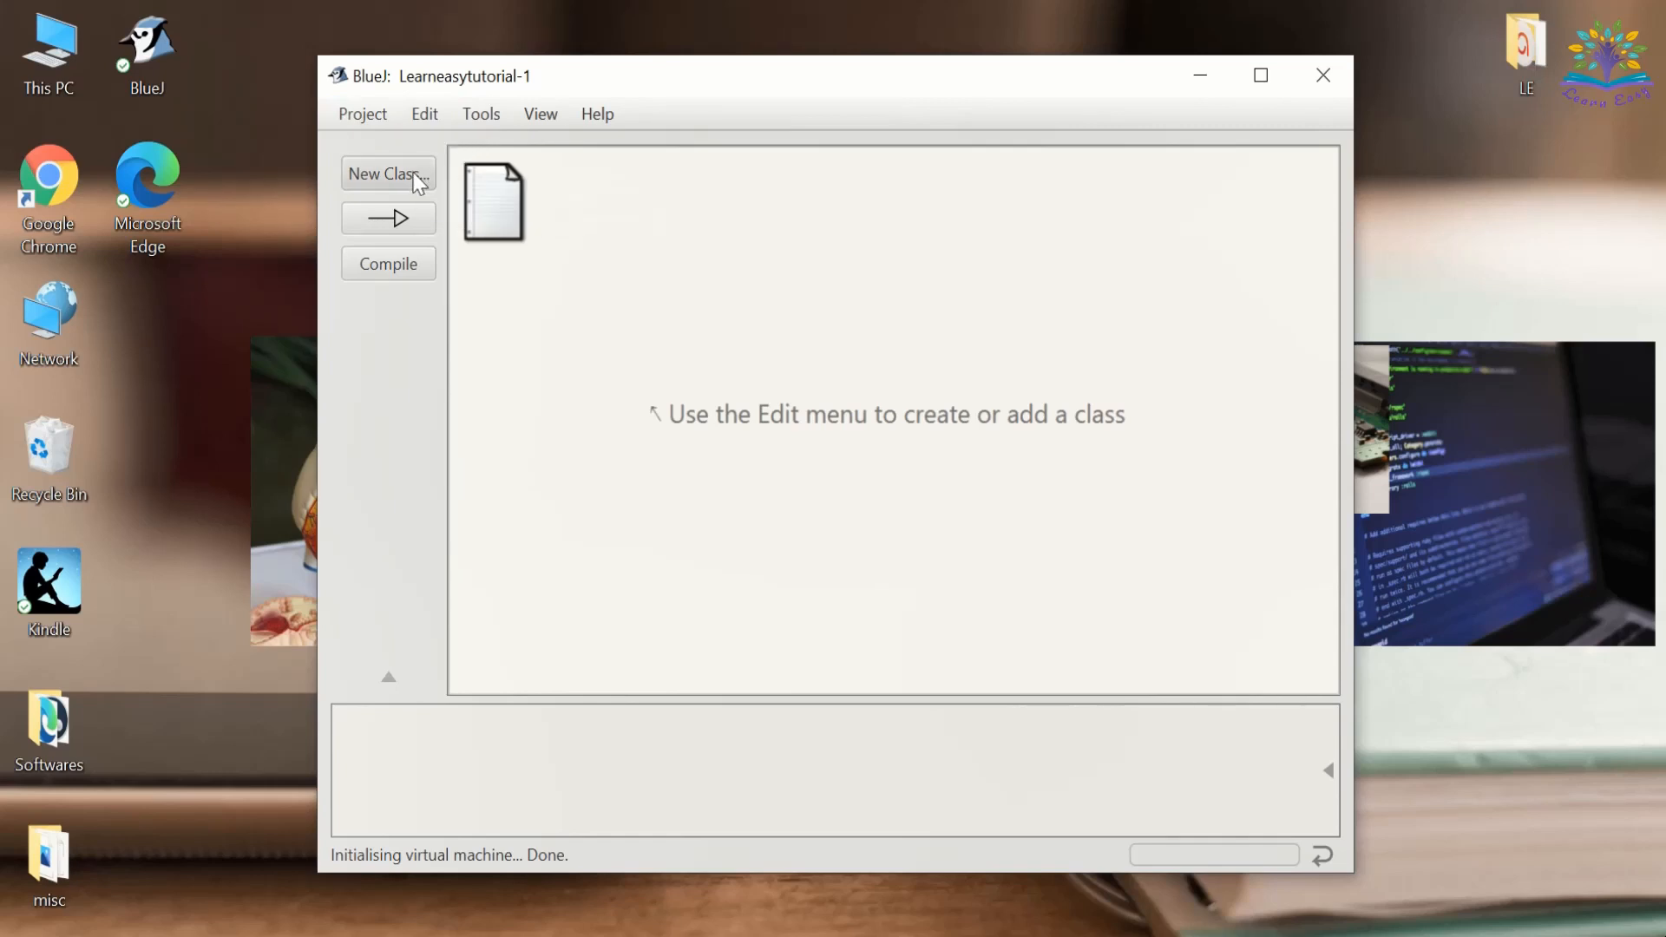
# - Add a new Java class named Hello_World to the project
pyautogui.click(388, 174)
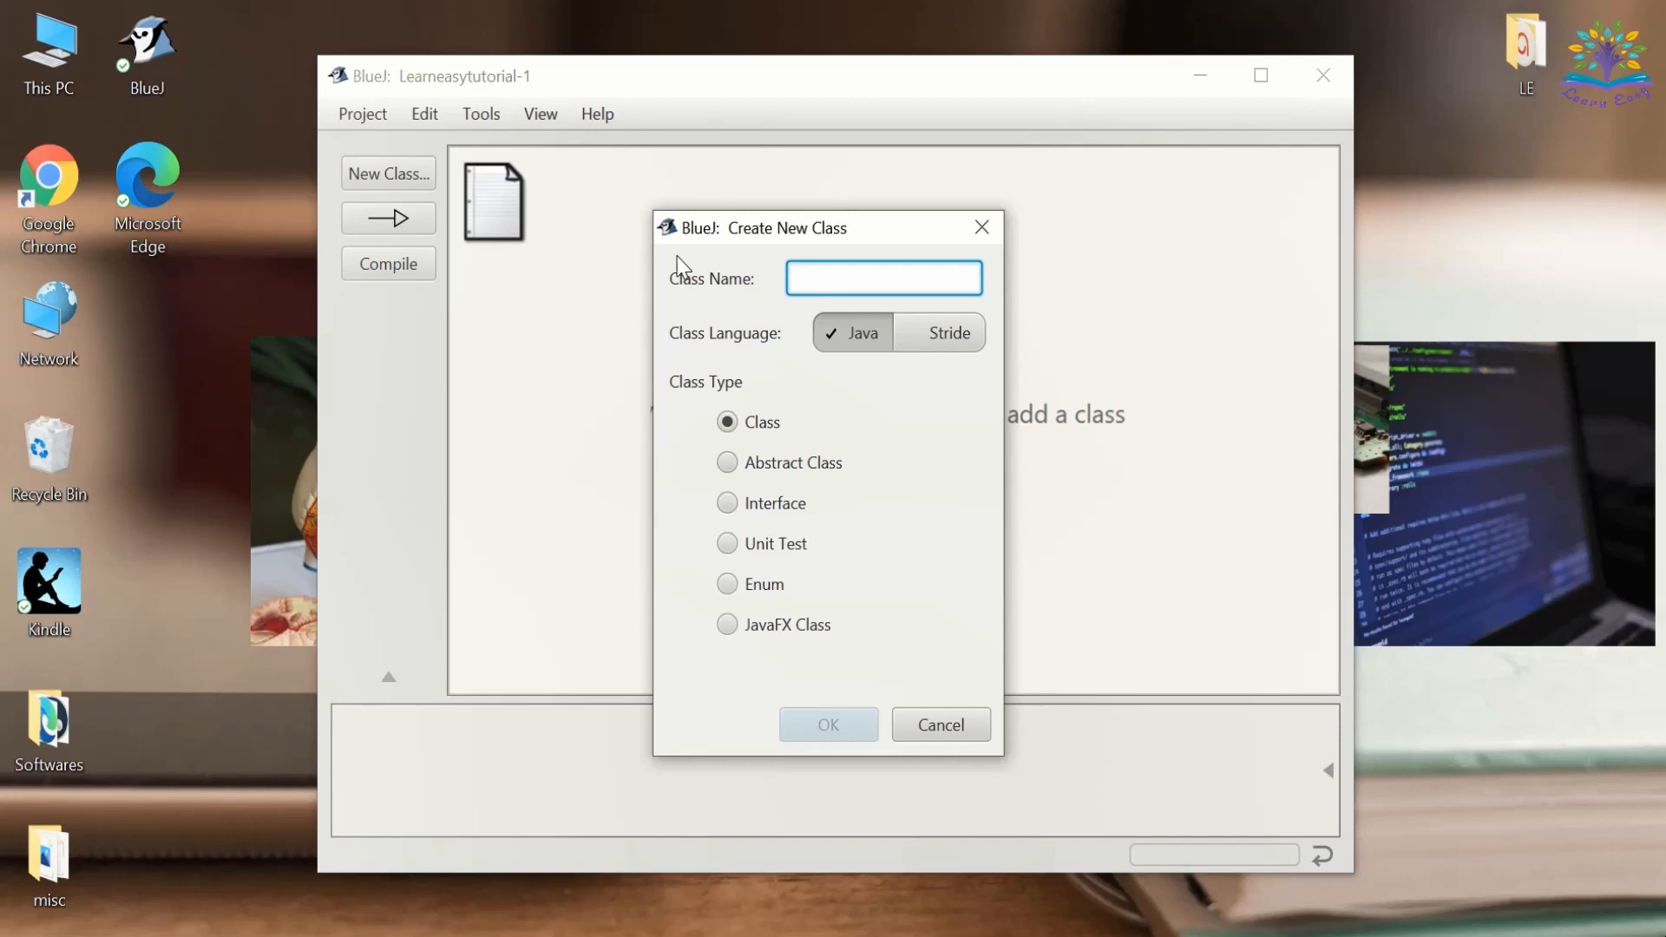
pyautogui.click(883, 277)
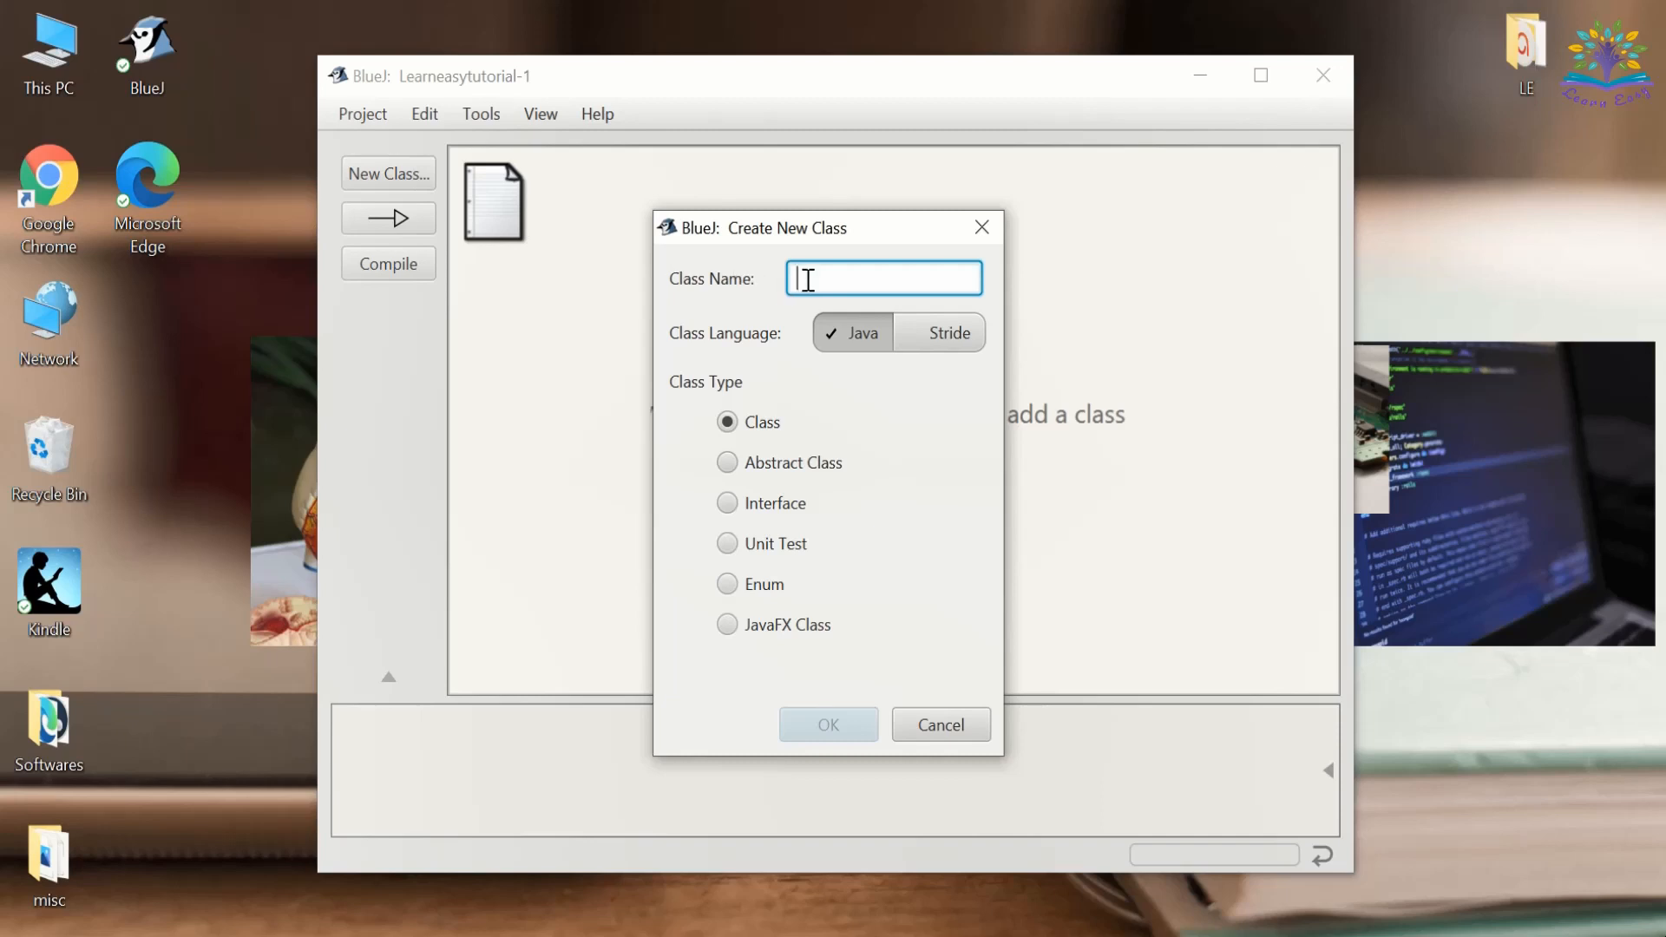
pyautogui.write('Hello Wo')
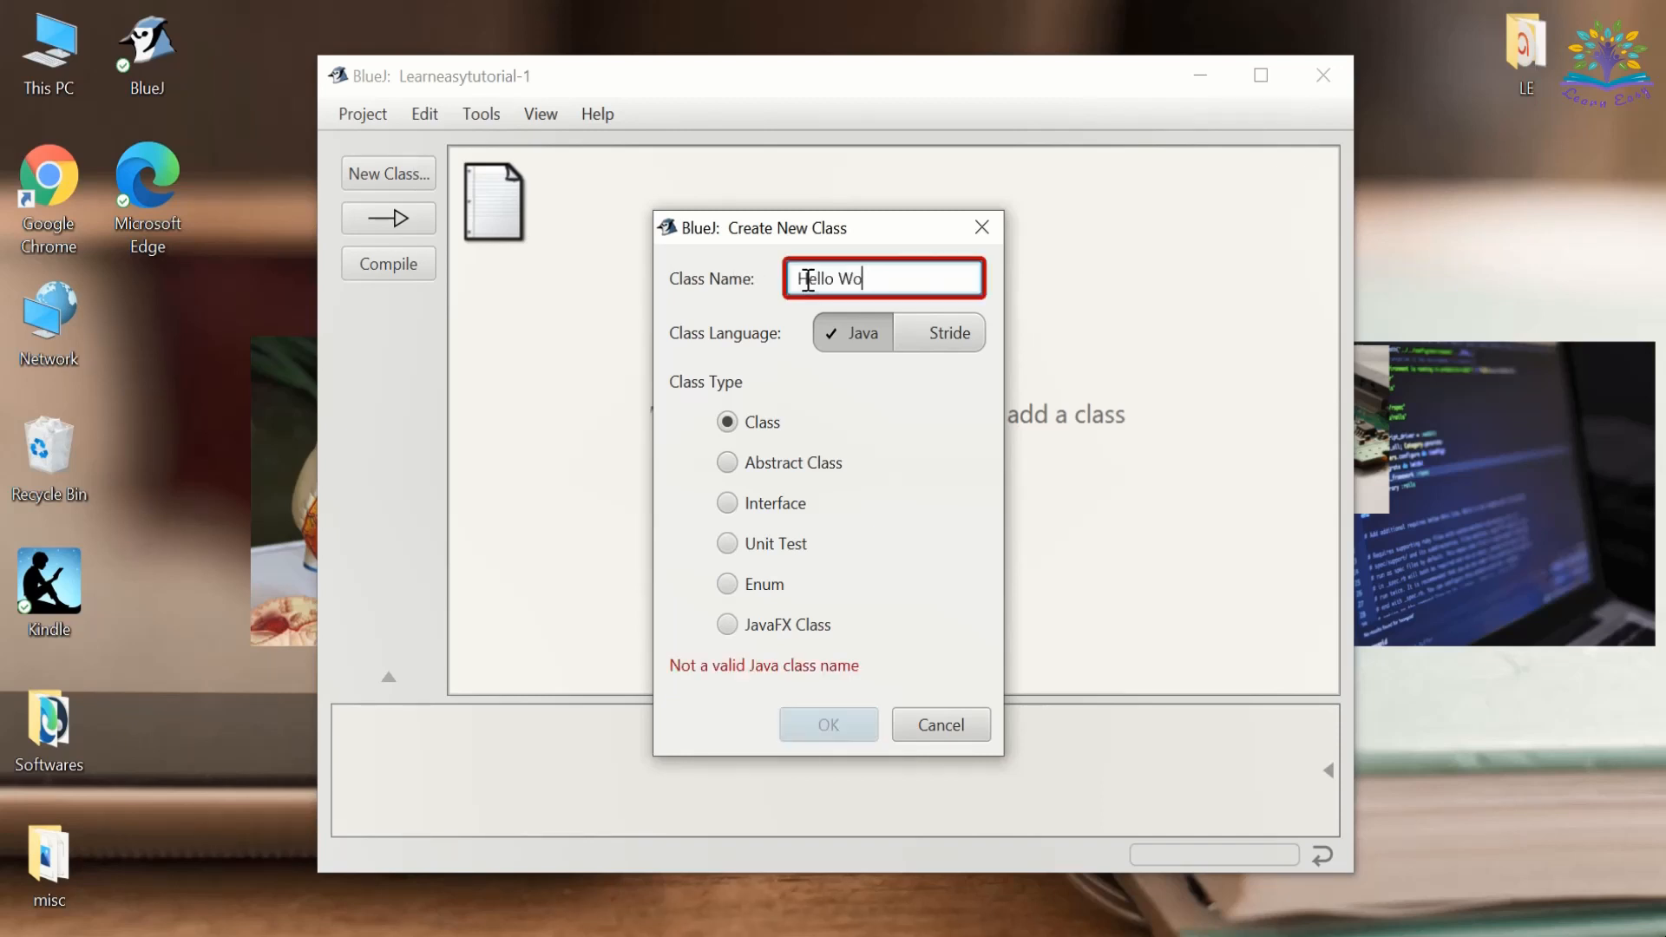
pyautogui.write('rld')
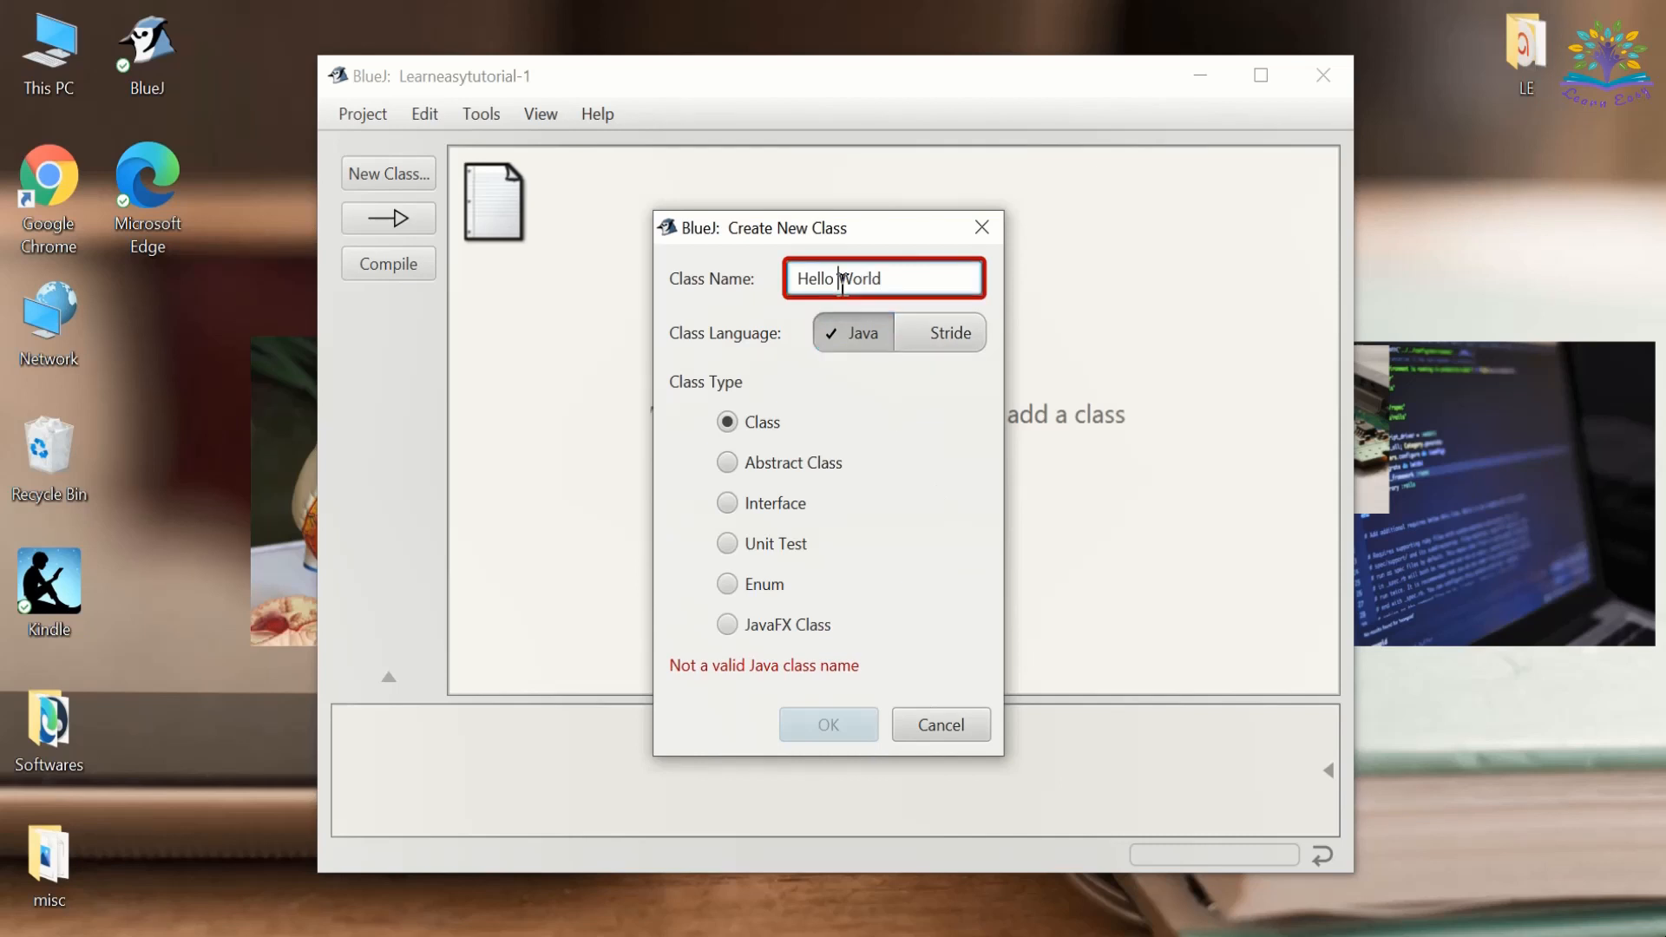
pyautogui.click(828, 723)
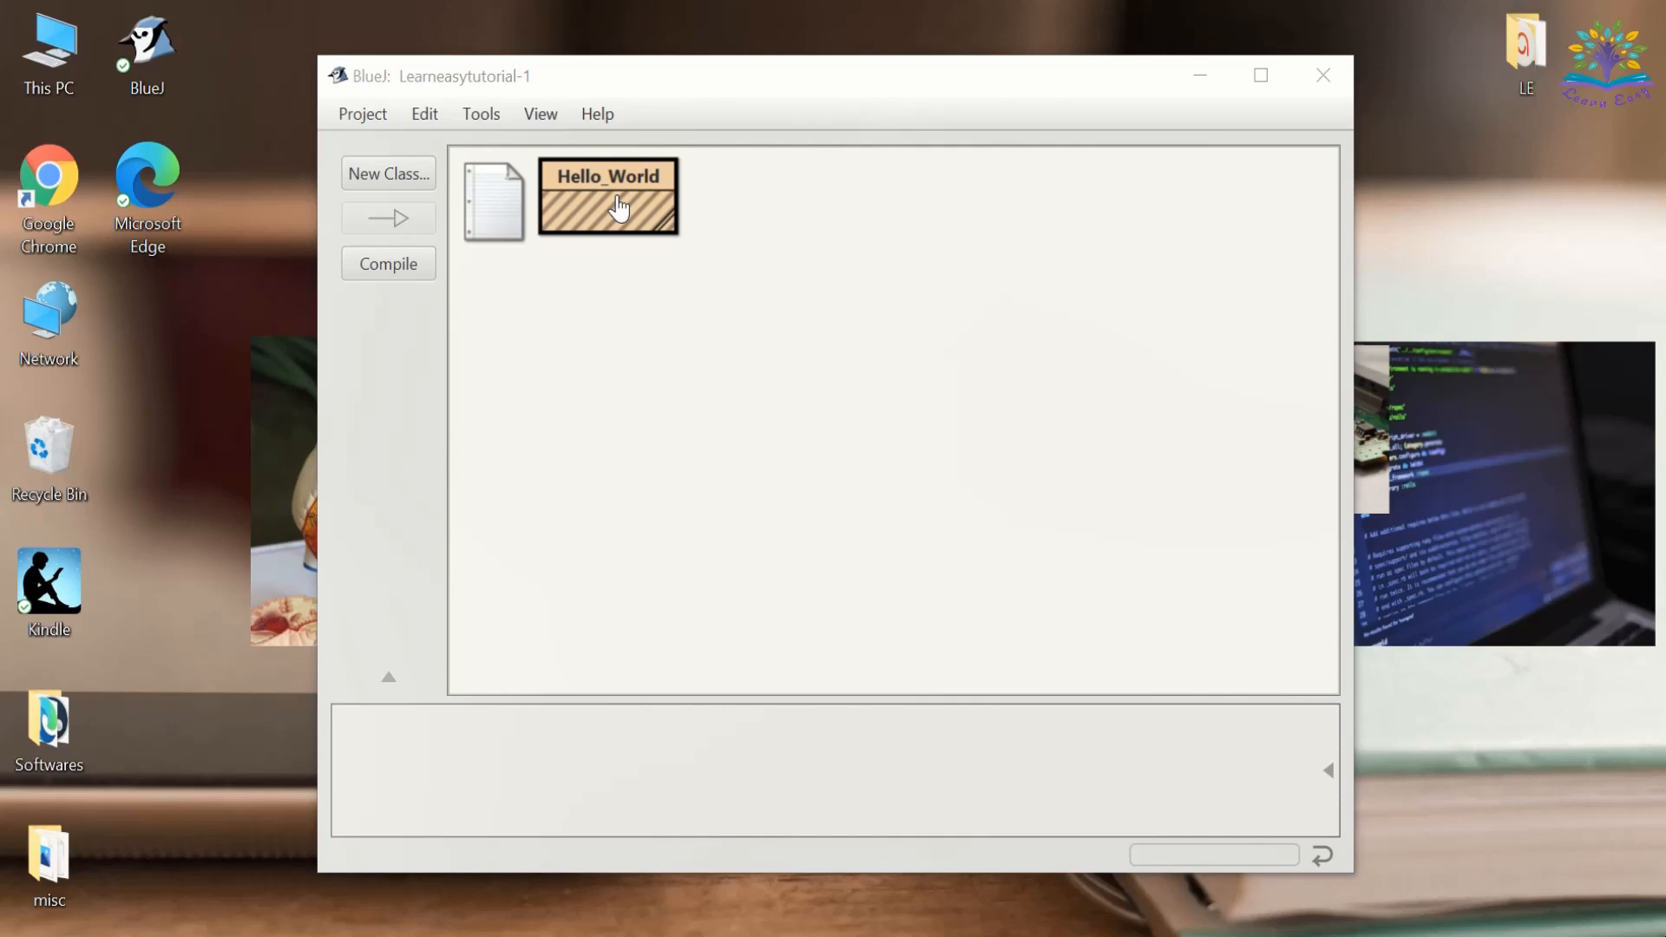
# - Open the Hello_World class in the source editor
pyautogui.doubleClick(607, 195)
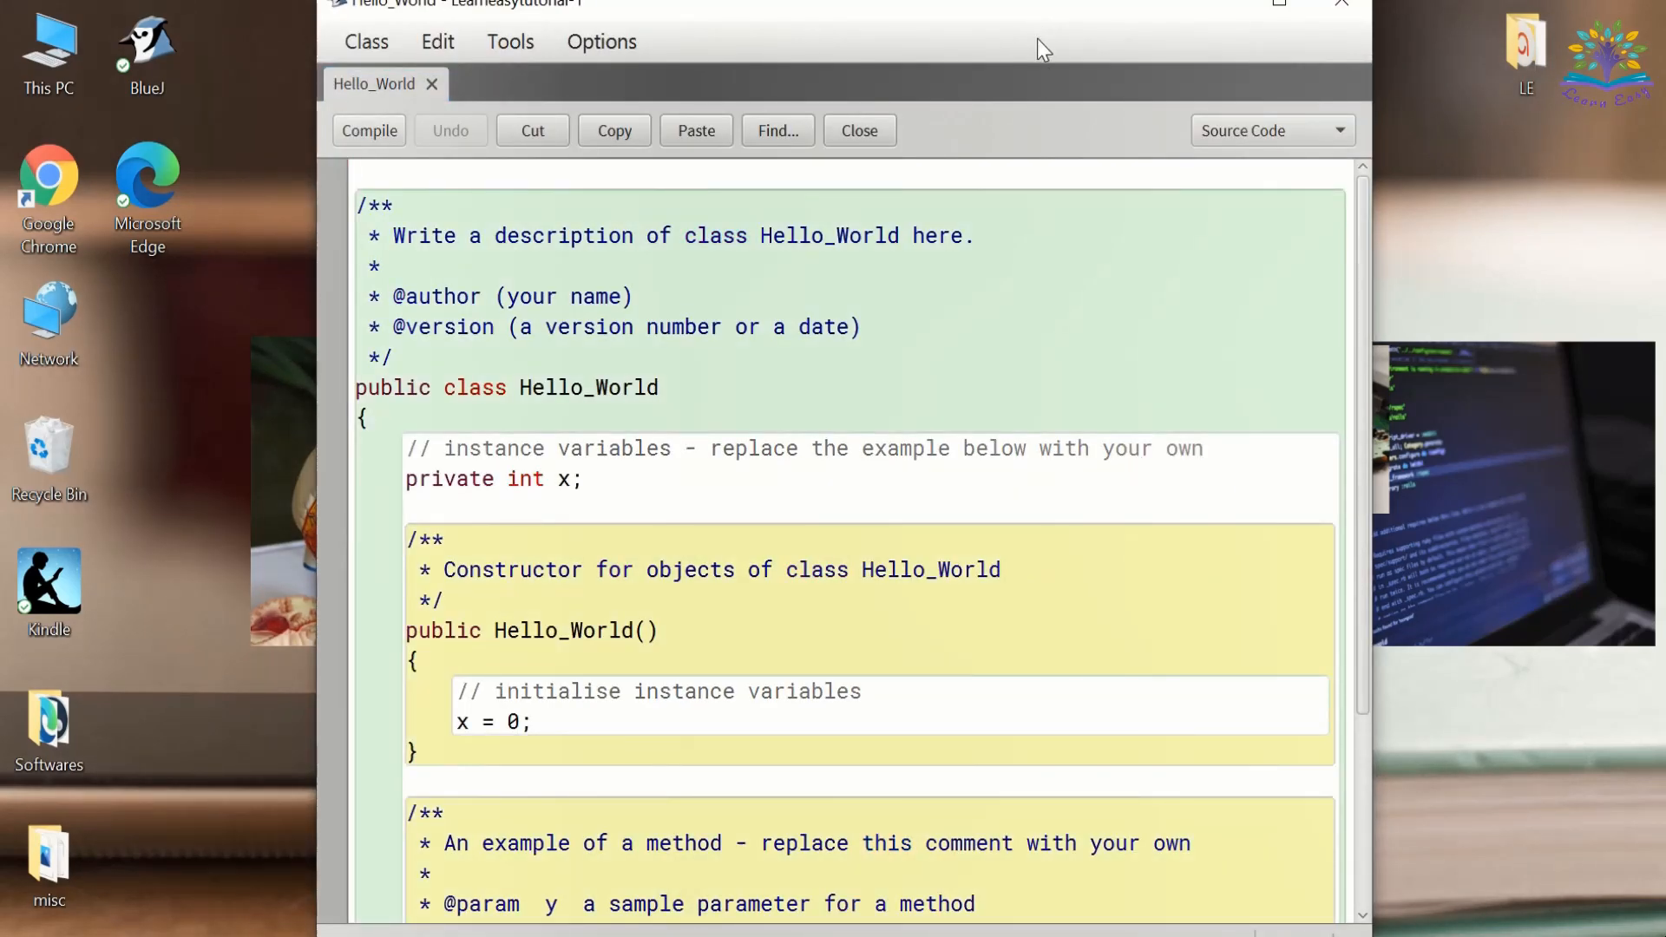
pyautogui.moveTo(890, 76)
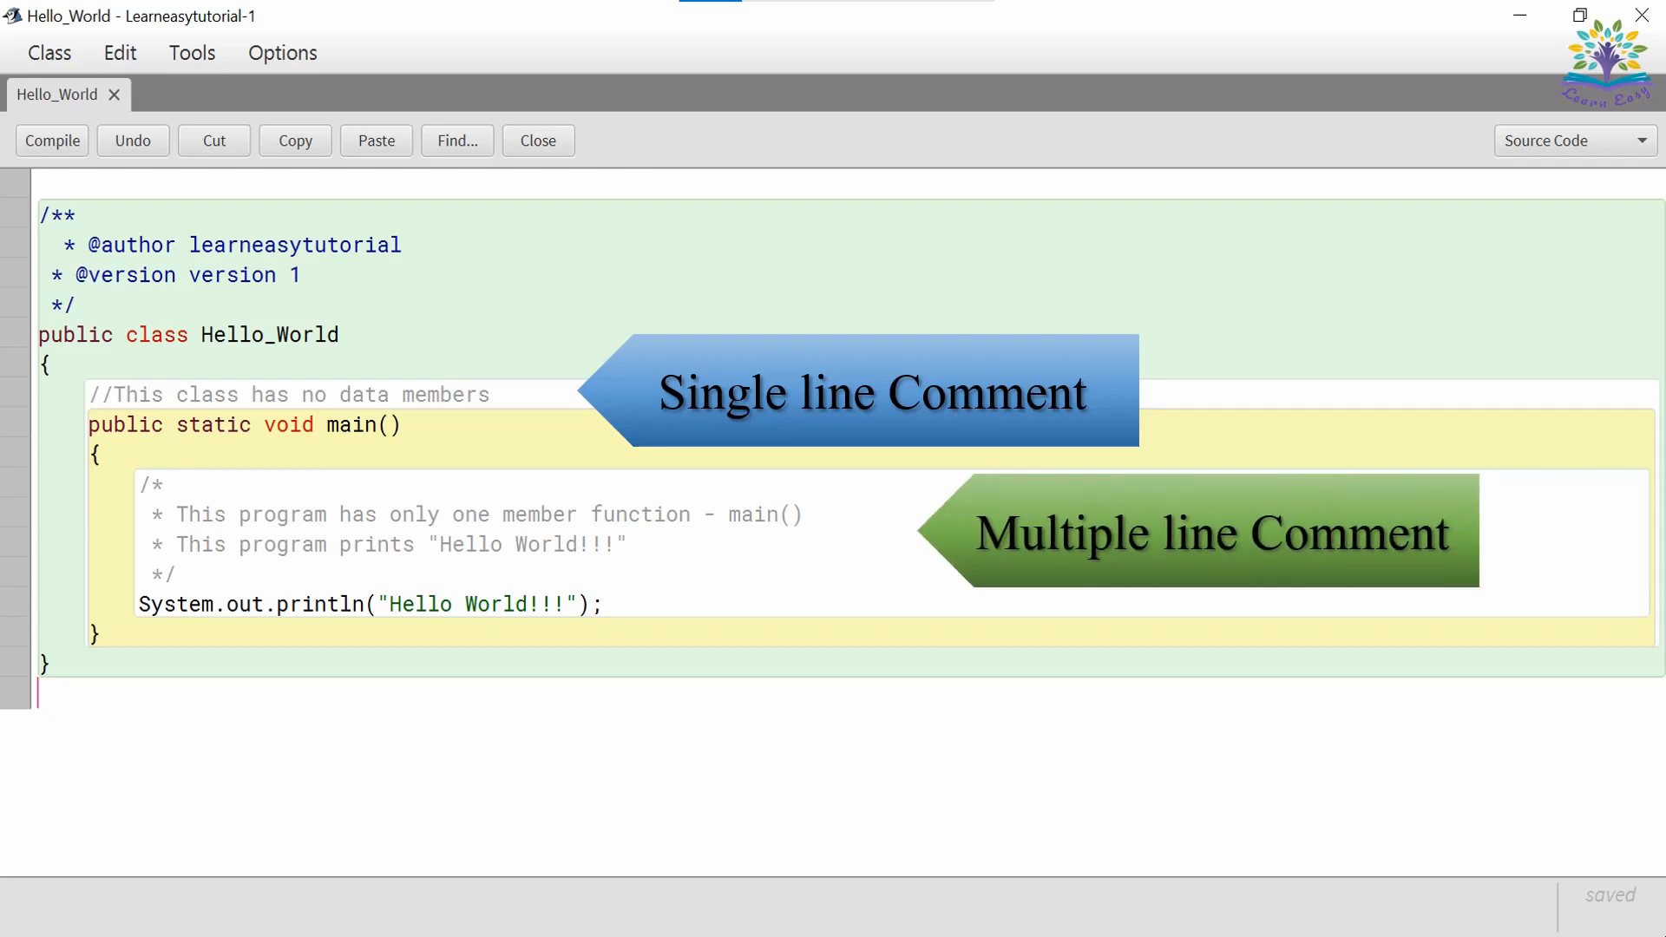
pyautogui.click(61, 444)
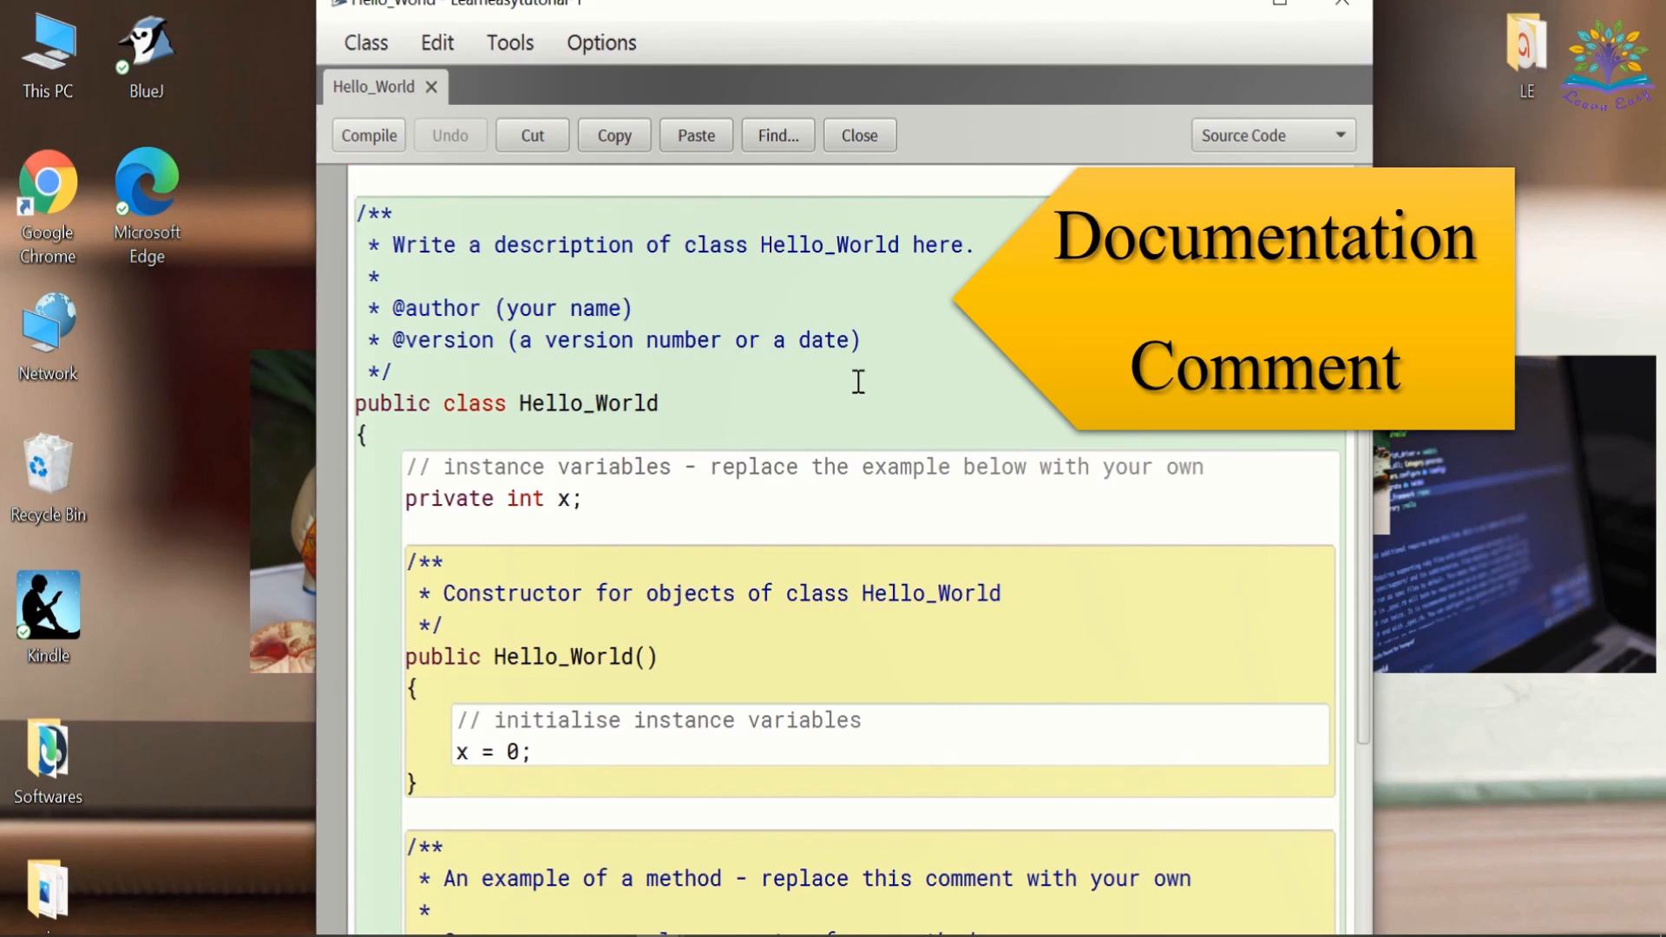
pyautogui.moveTo(874, 274)
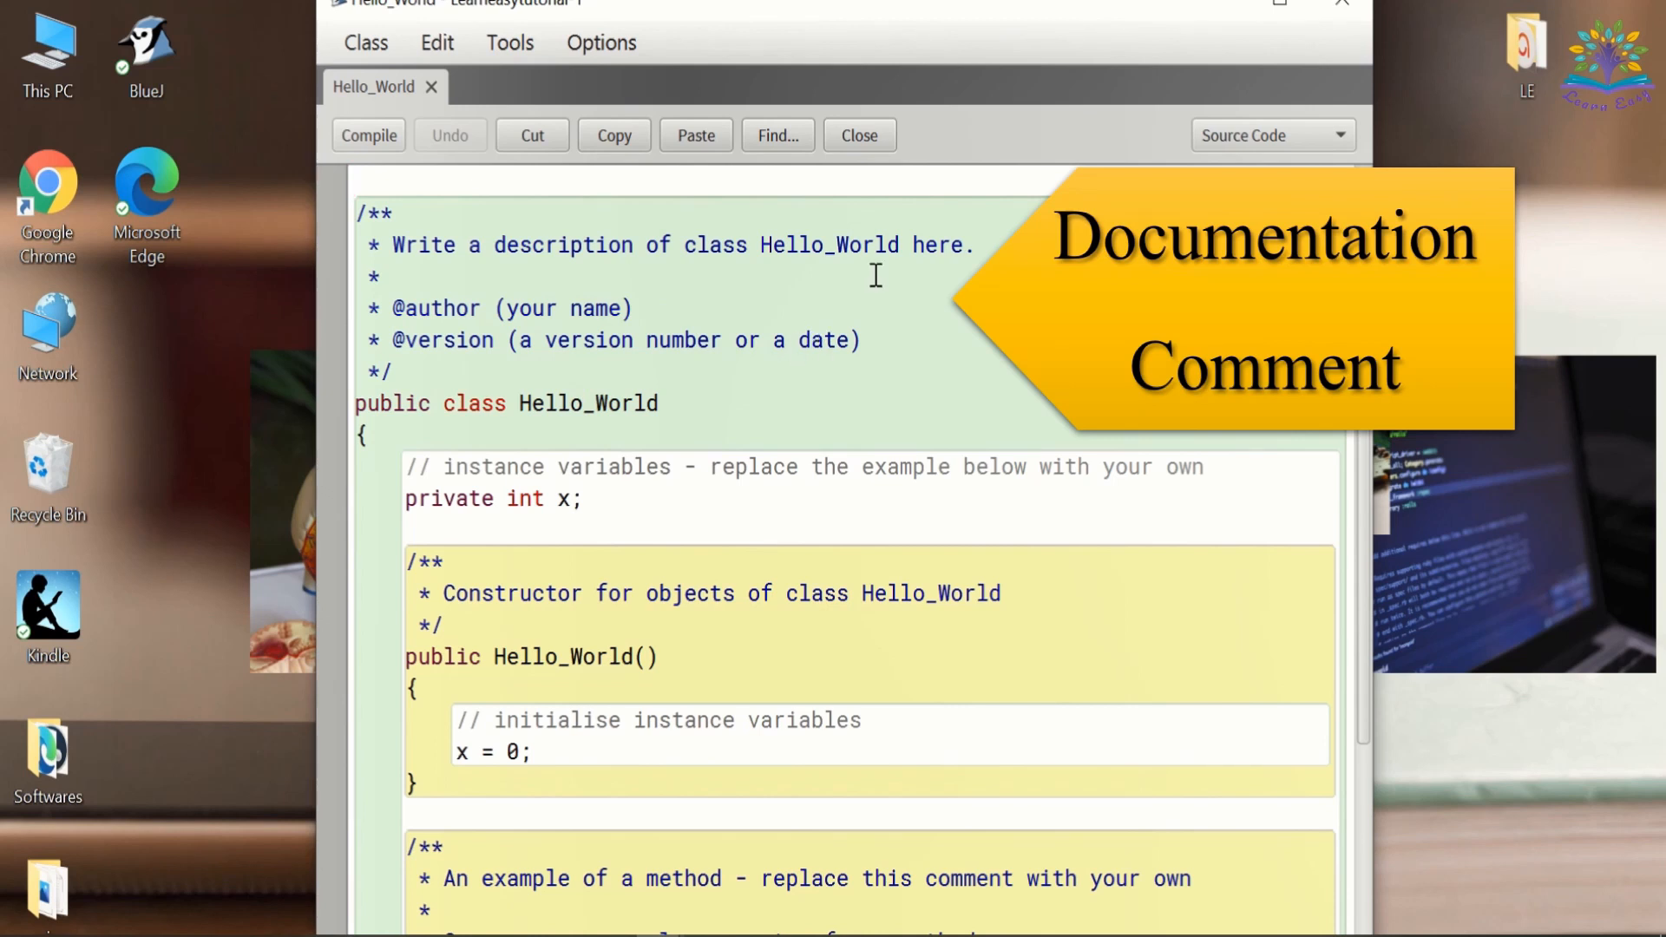
pyautogui.moveTo(951, 263)
pyautogui.write('learneasytutorial')
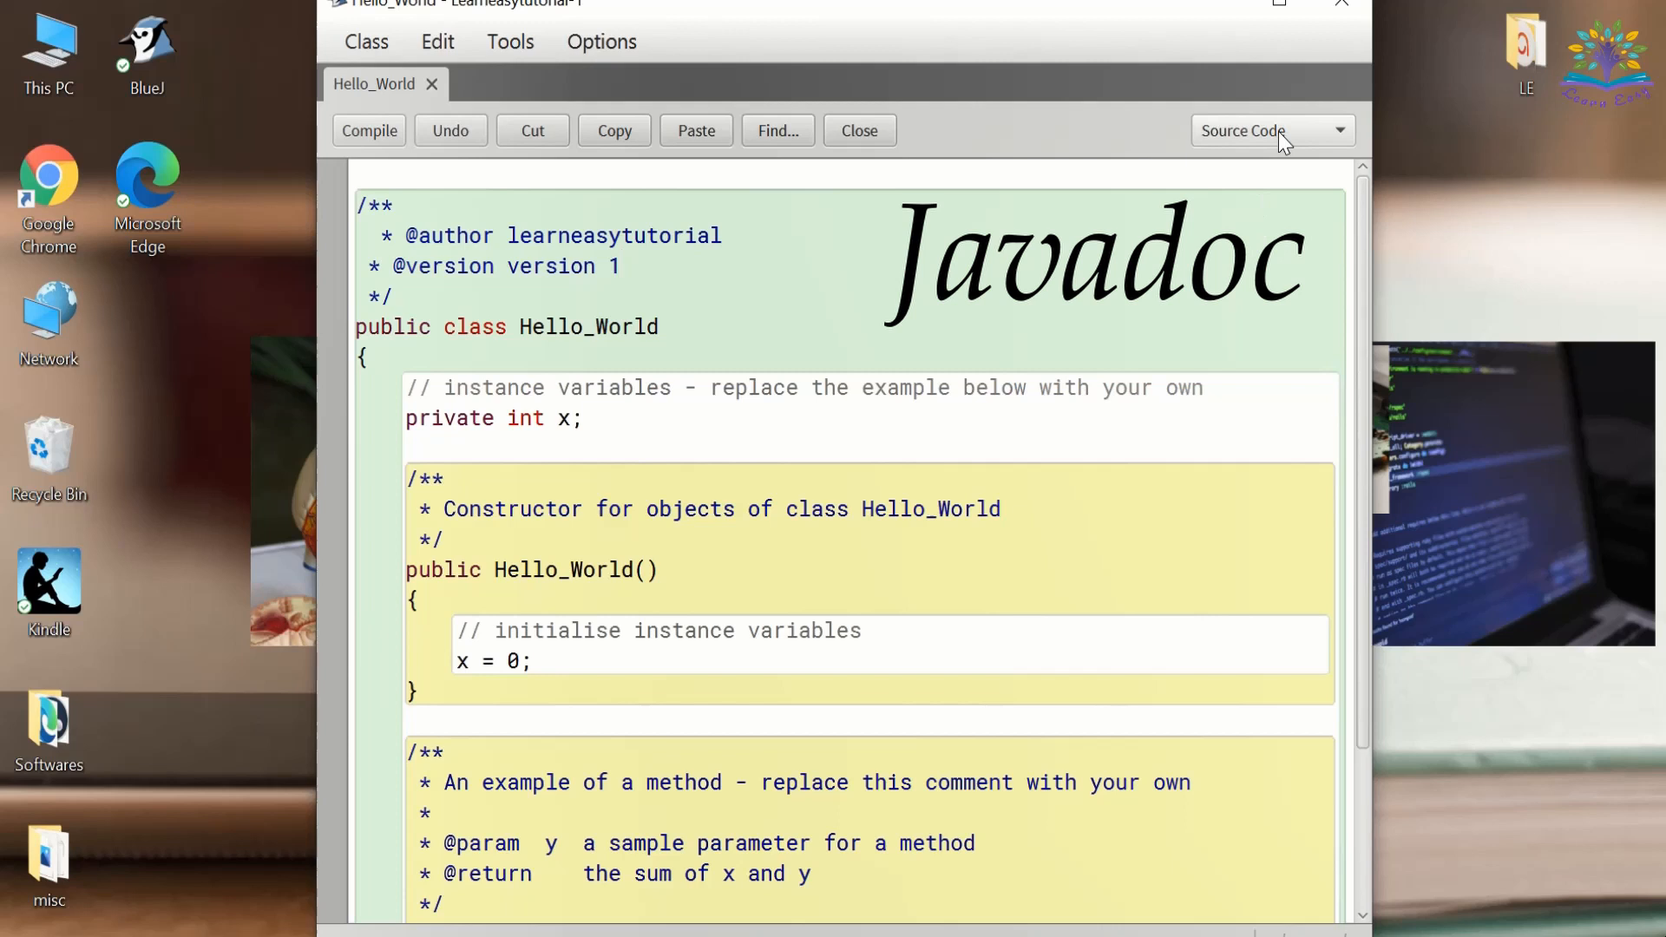
# - Switch the Hello_World editor to its generated Documentation view
pyautogui.click(1263, 129)
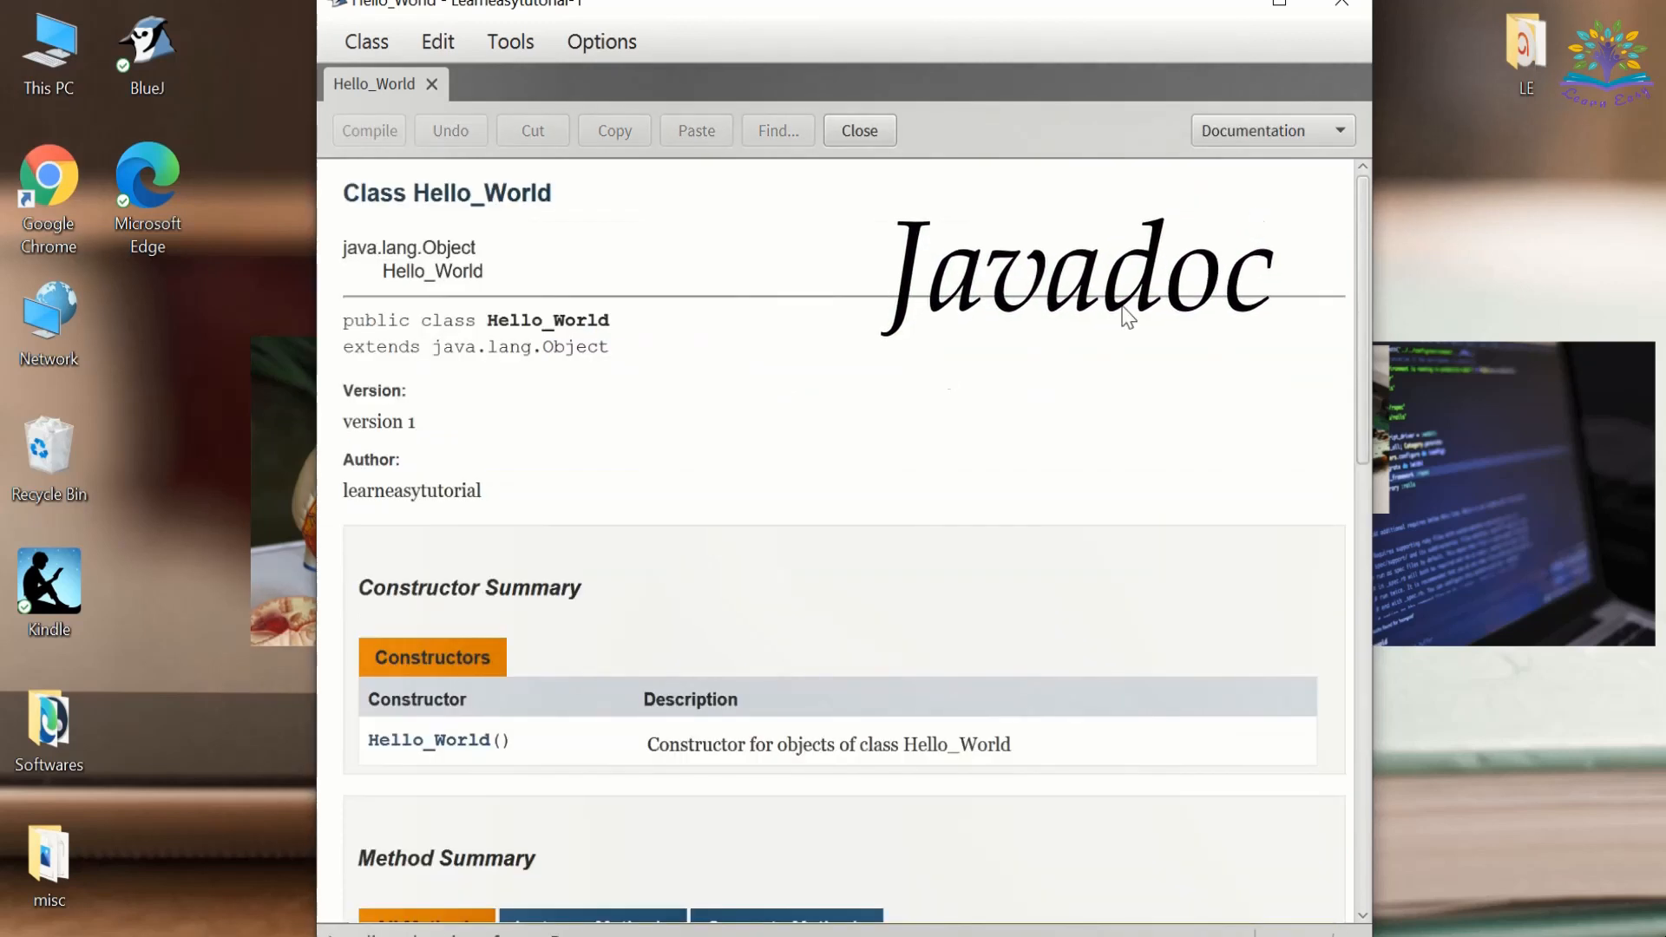
pyautogui.doubleClick(368, 421)
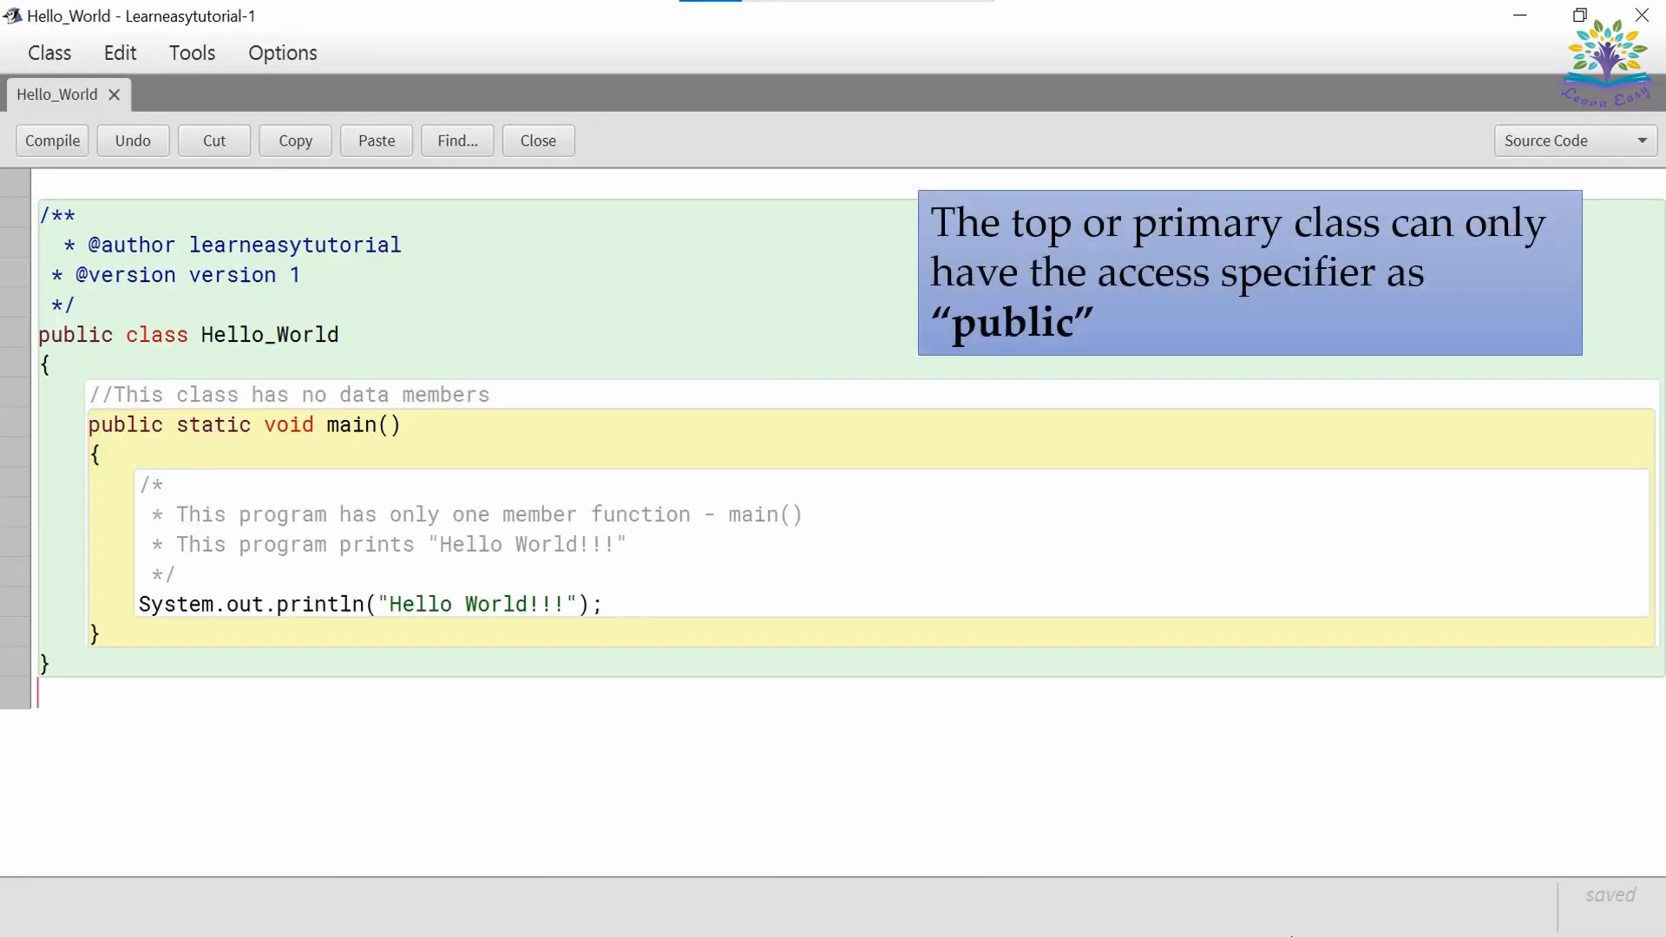
pyautogui.click(92, 411)
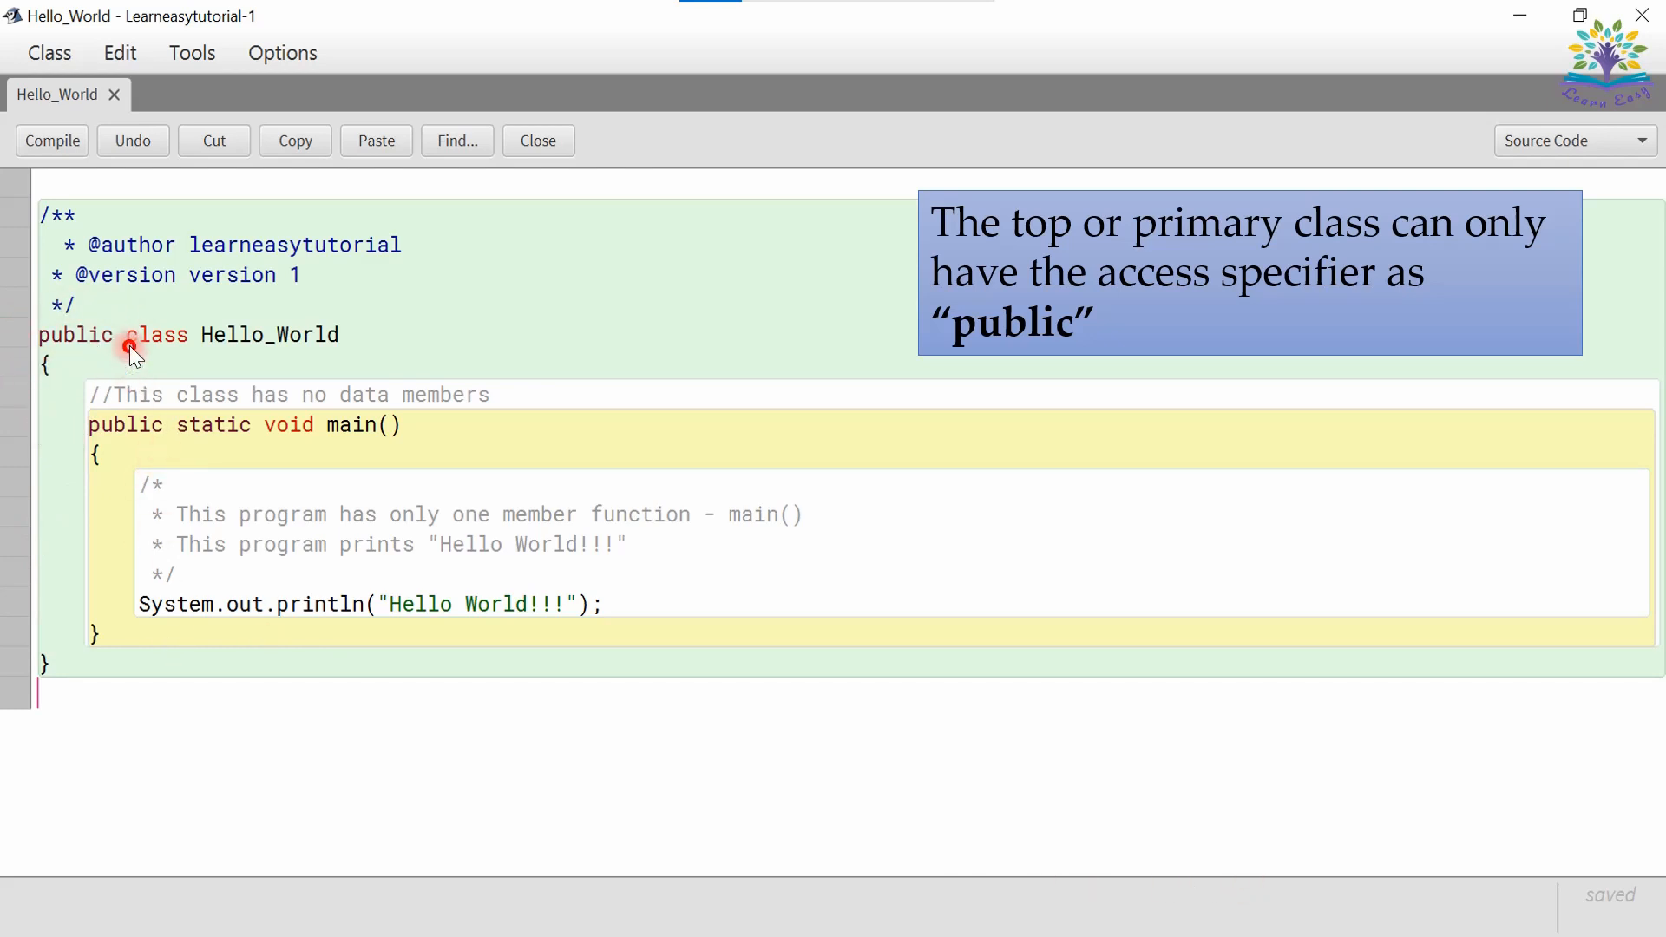
pyautogui.moveTo(174, 355)
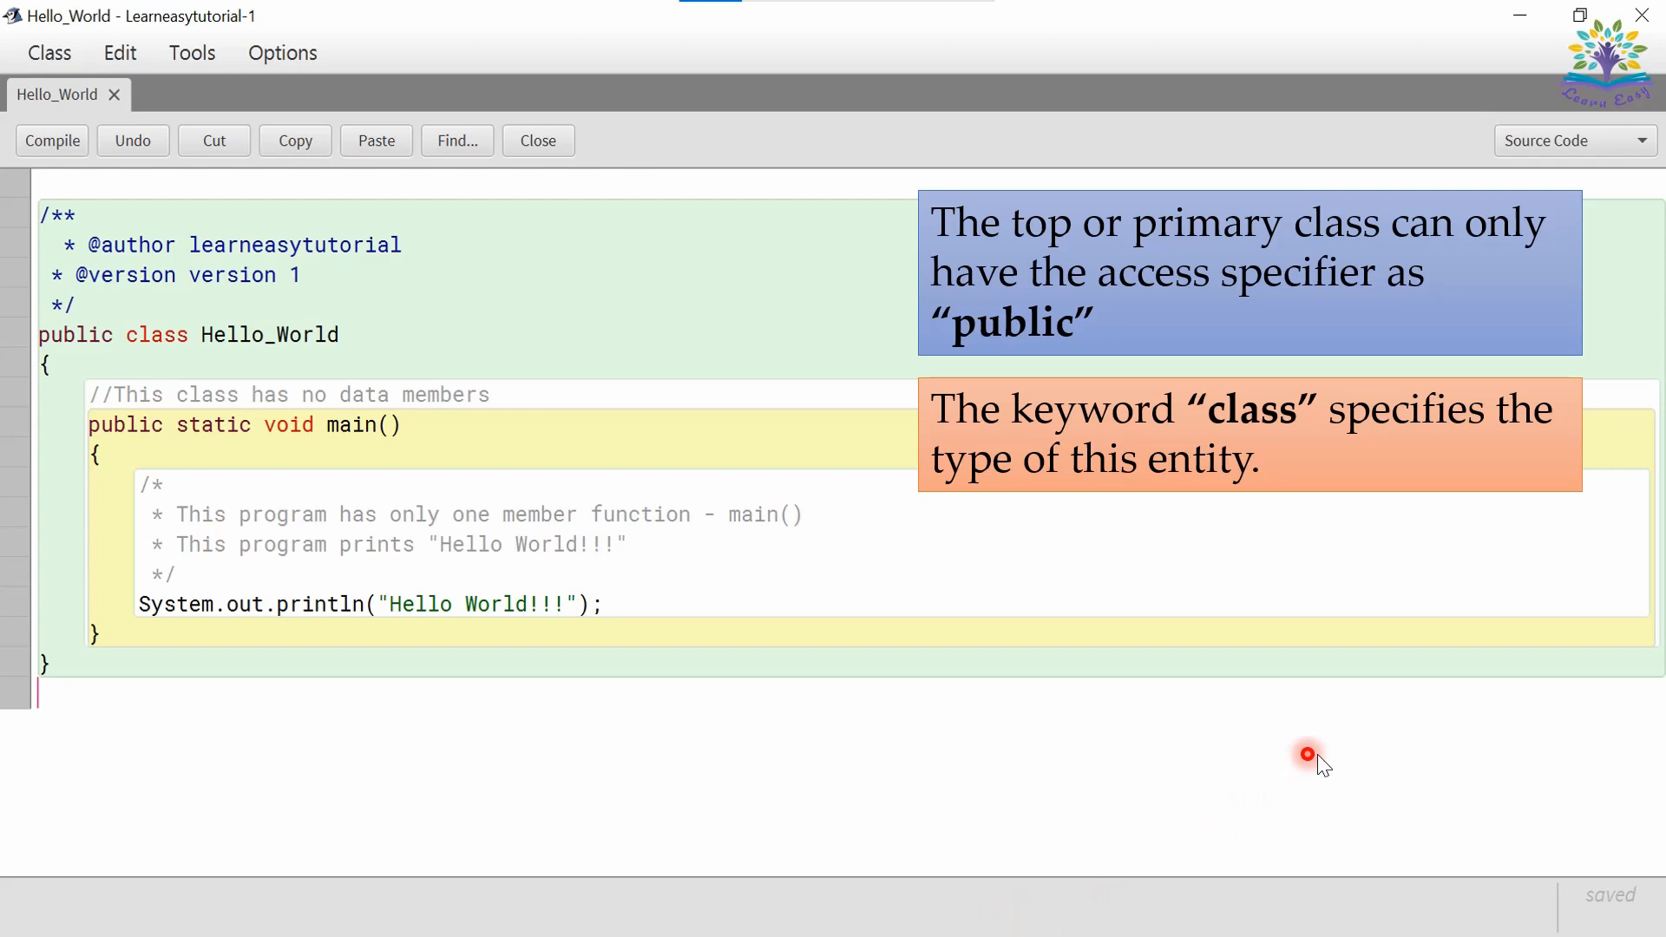
pyautogui.moveTo(1434, 757)
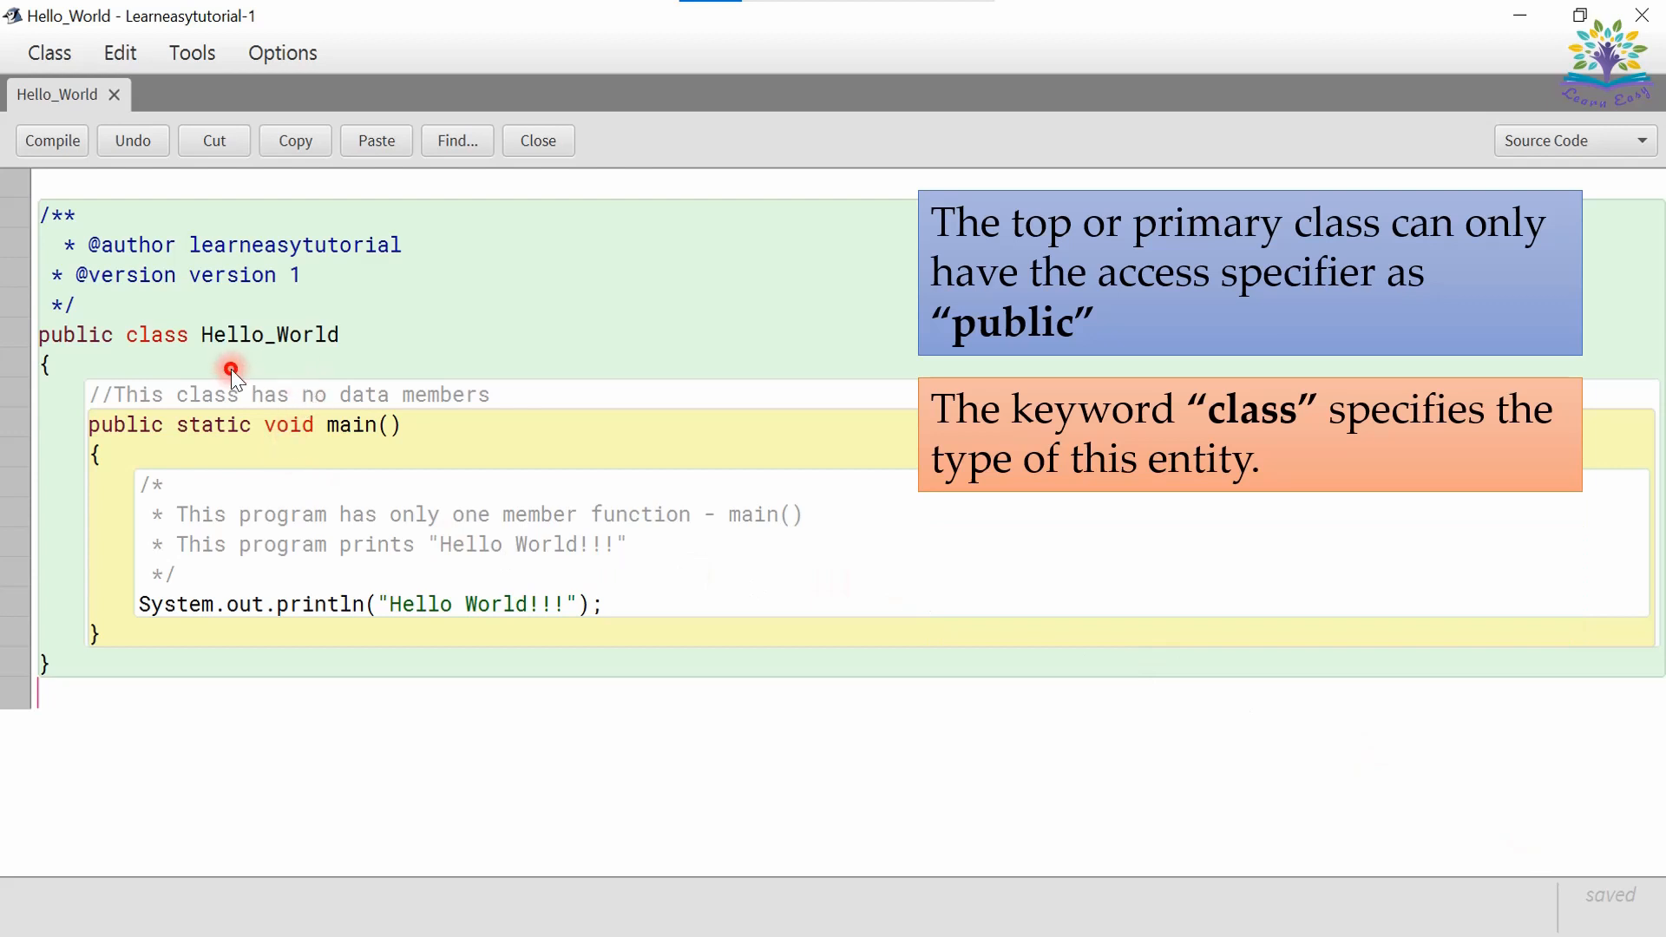
pyautogui.moveTo(341, 372)
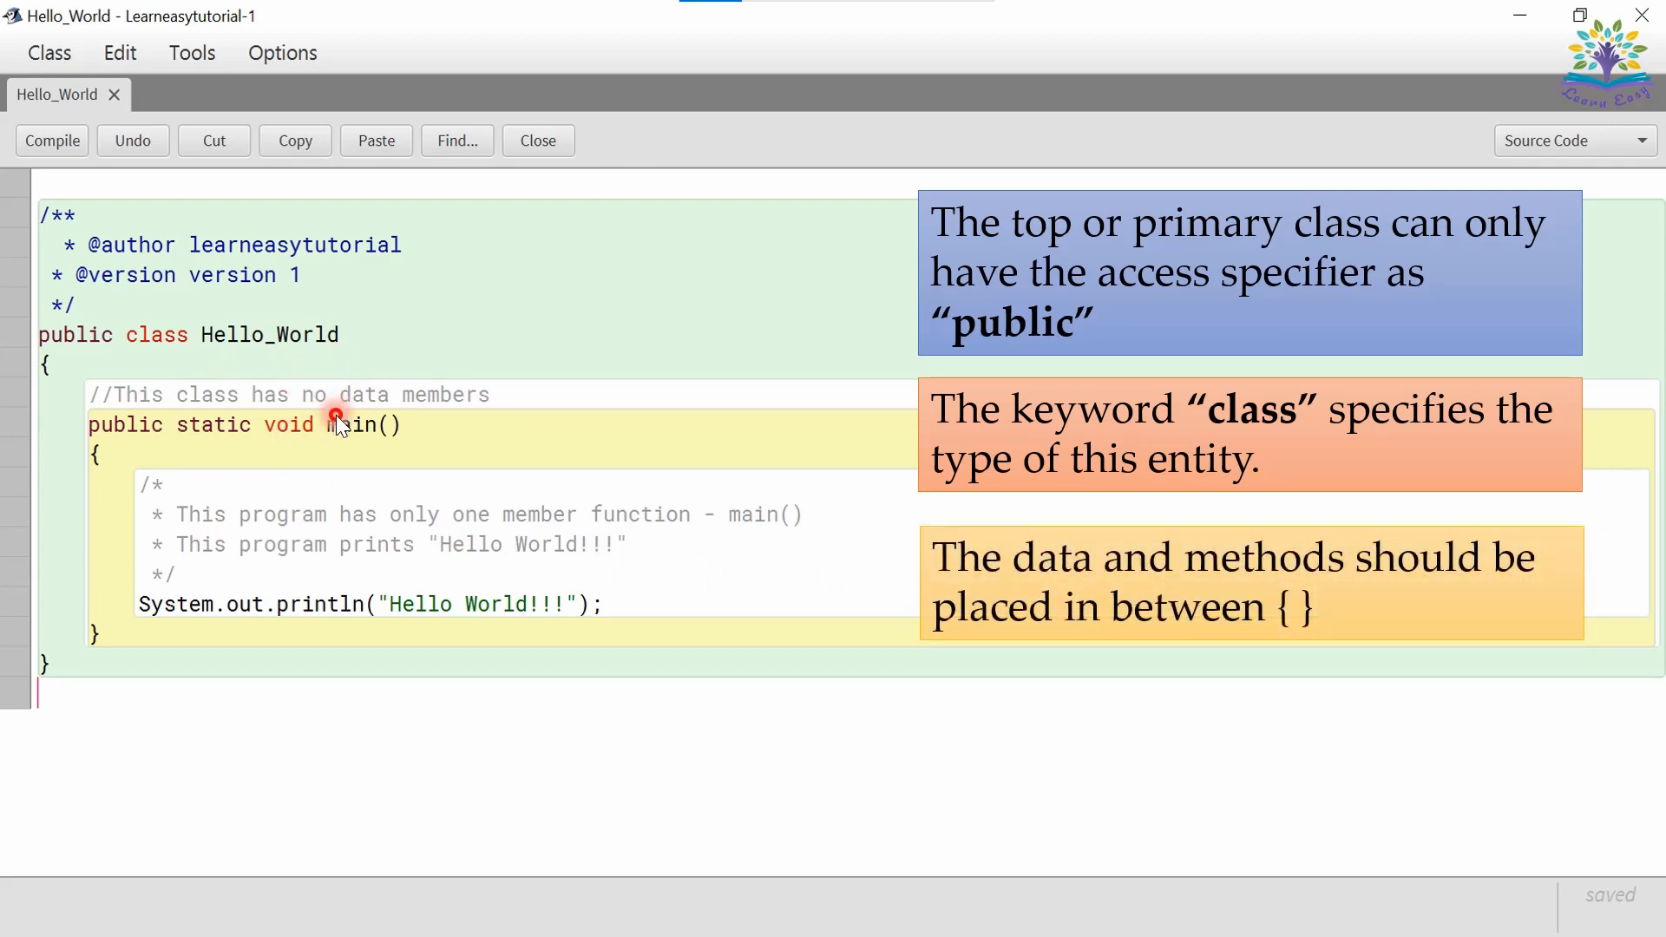
pyautogui.moveTo(30, 350)
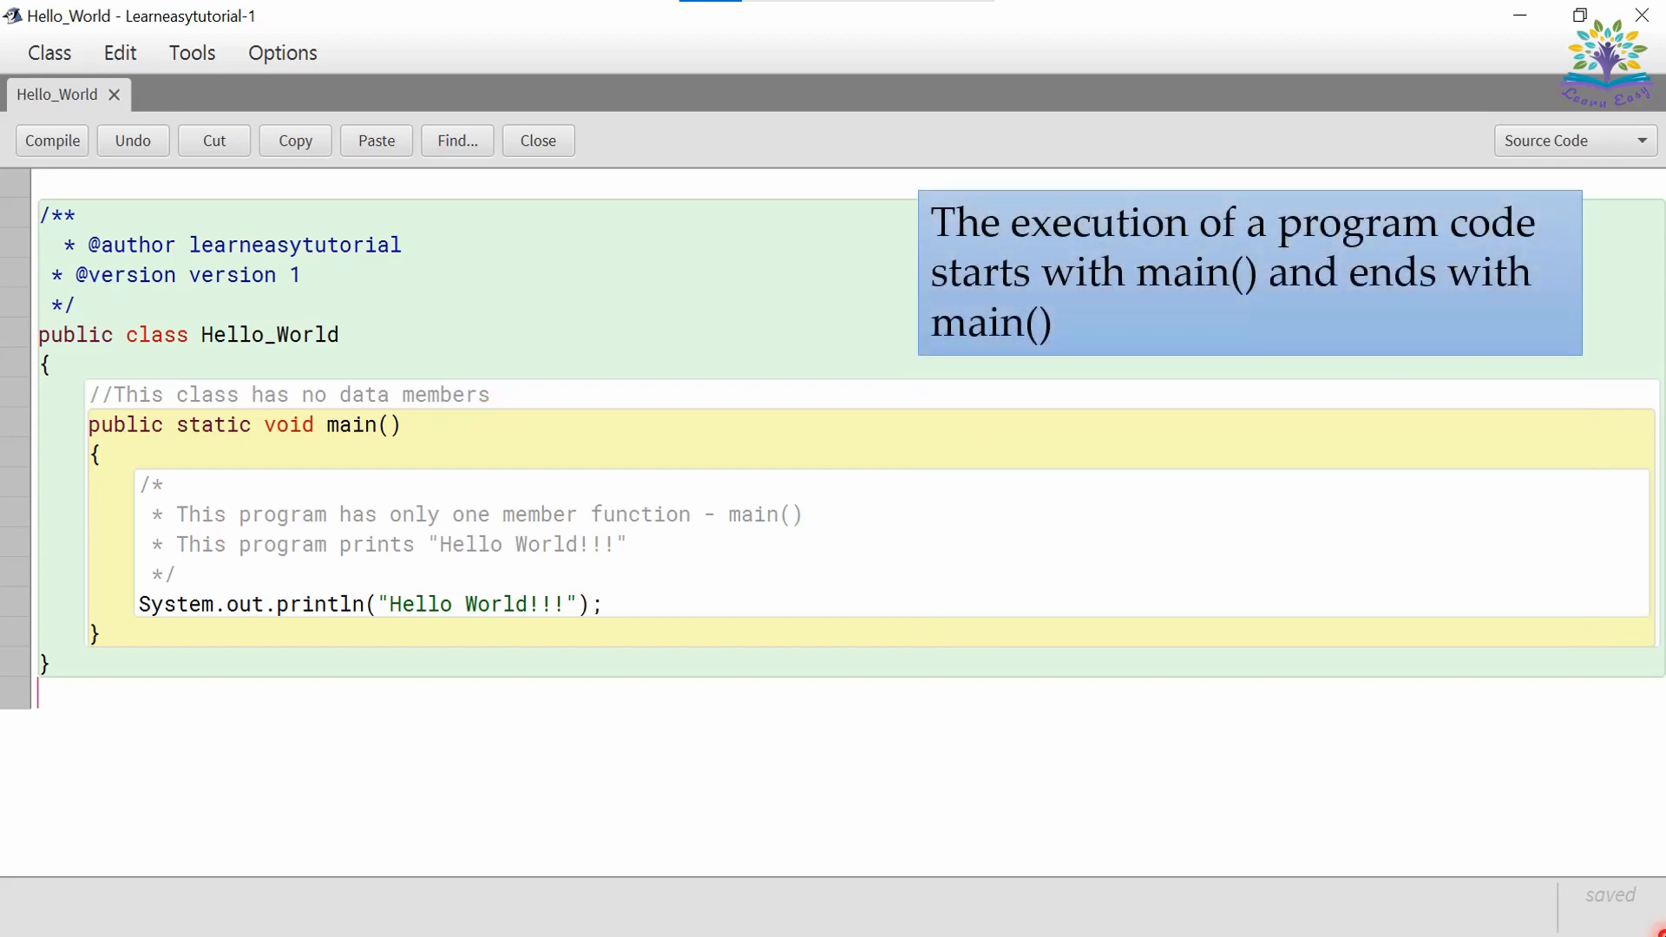
pyautogui.click(552, 749)
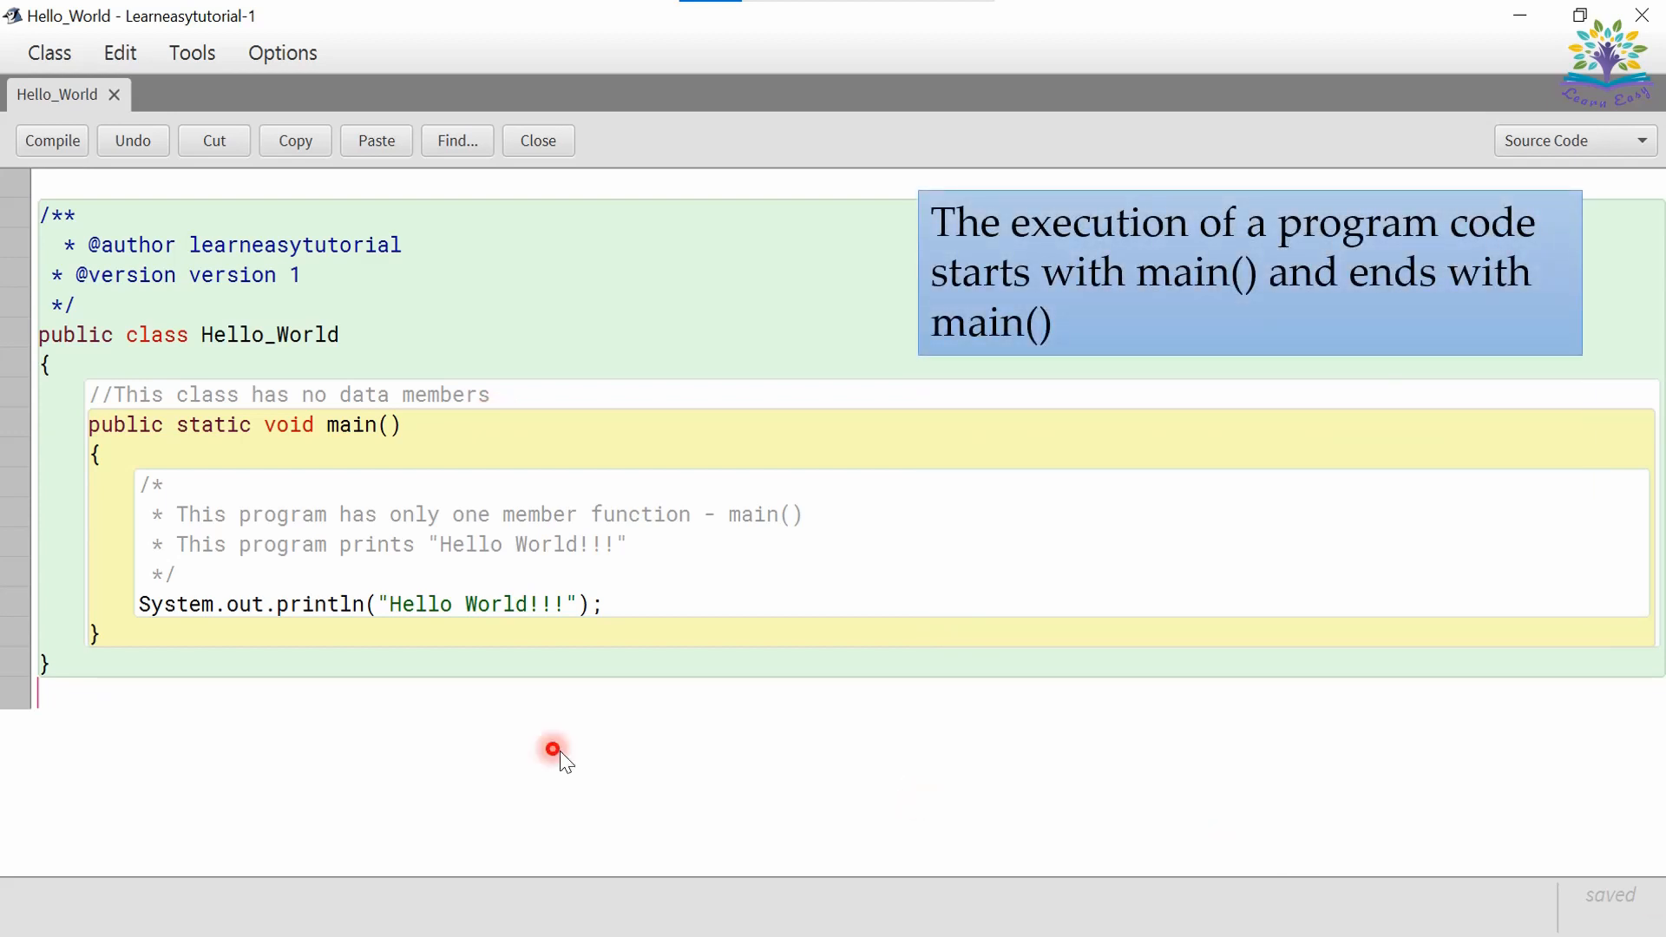
pyautogui.moveTo(402, 457)
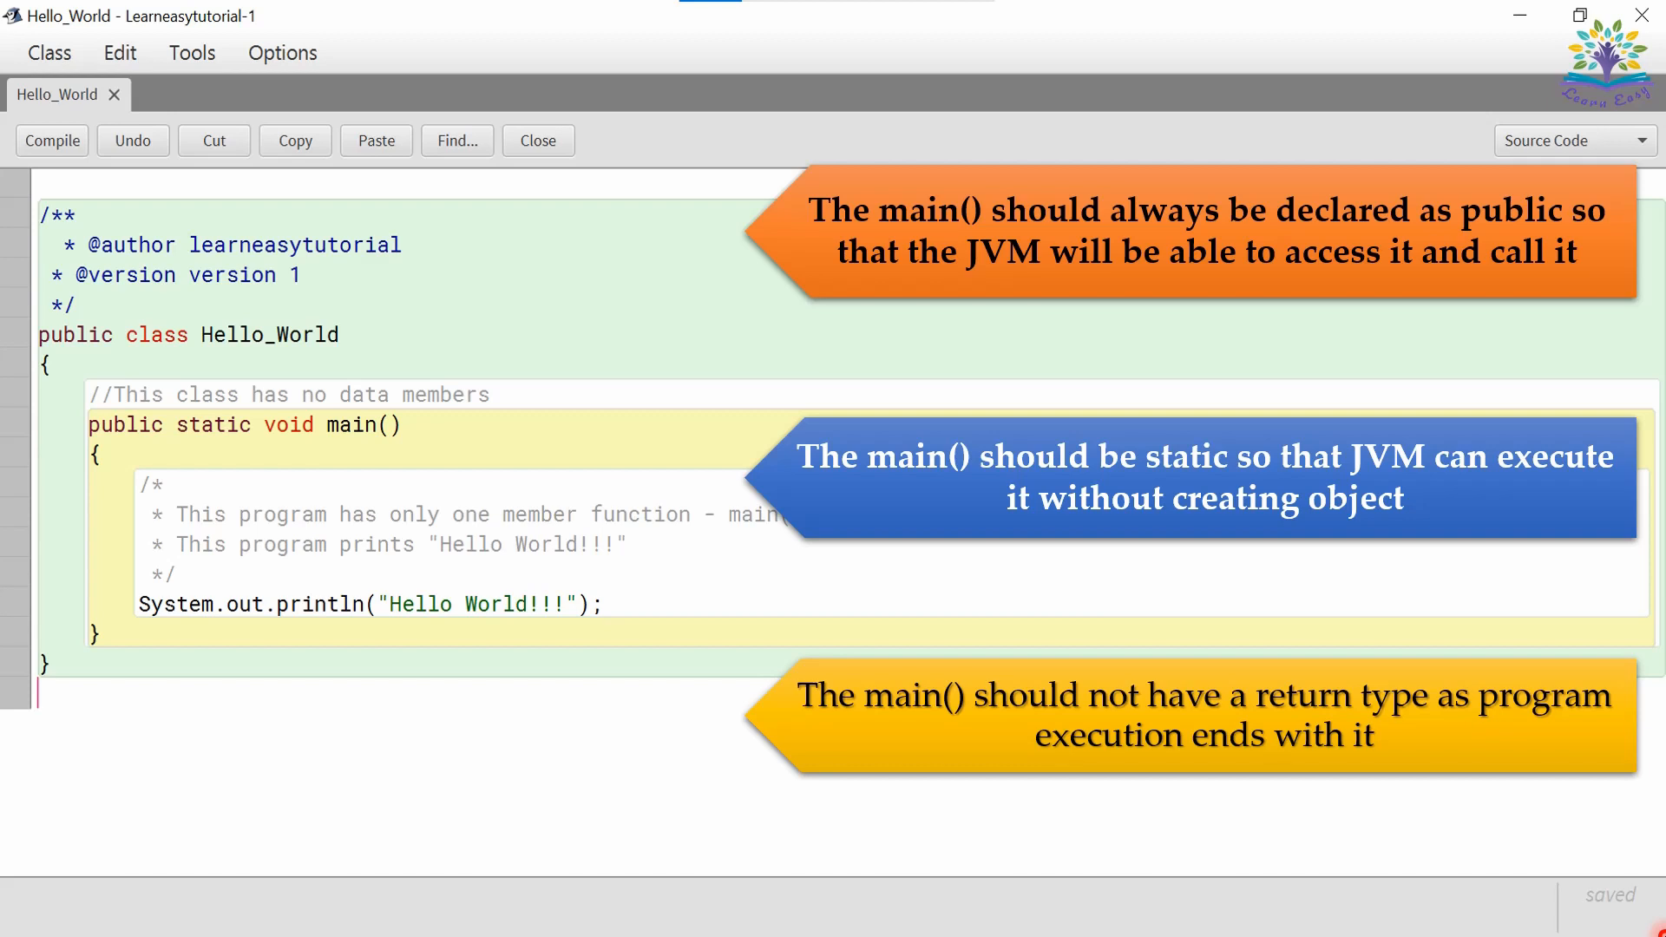
pyautogui.click(157, 95)
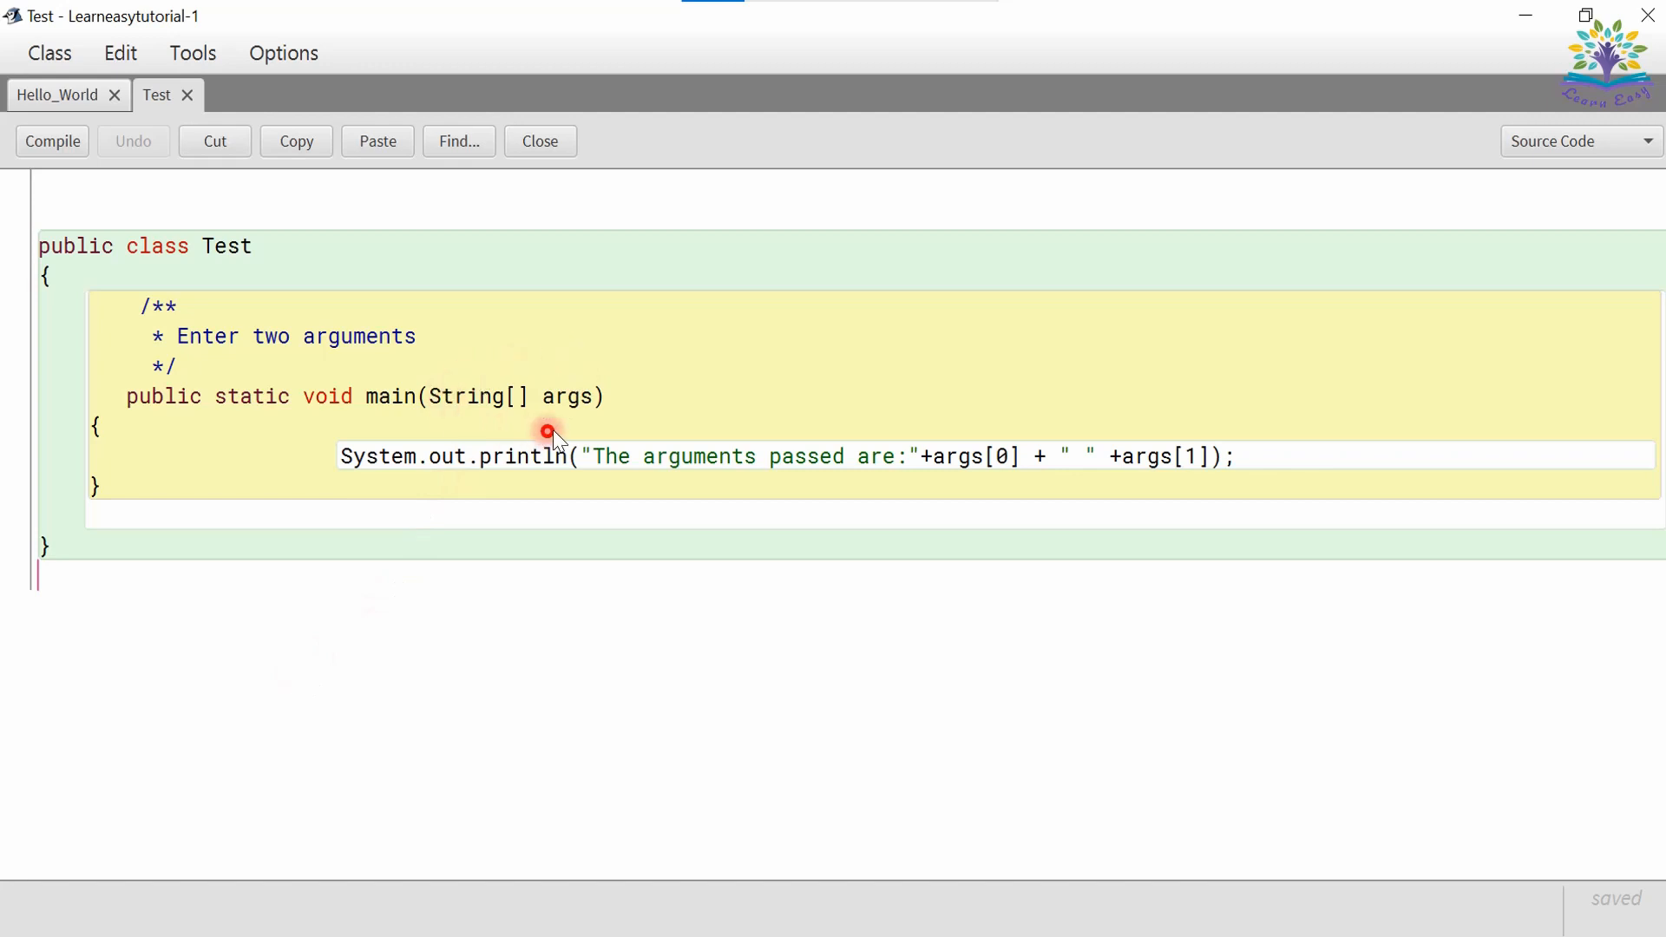
pyautogui.moveTo(604, 421)
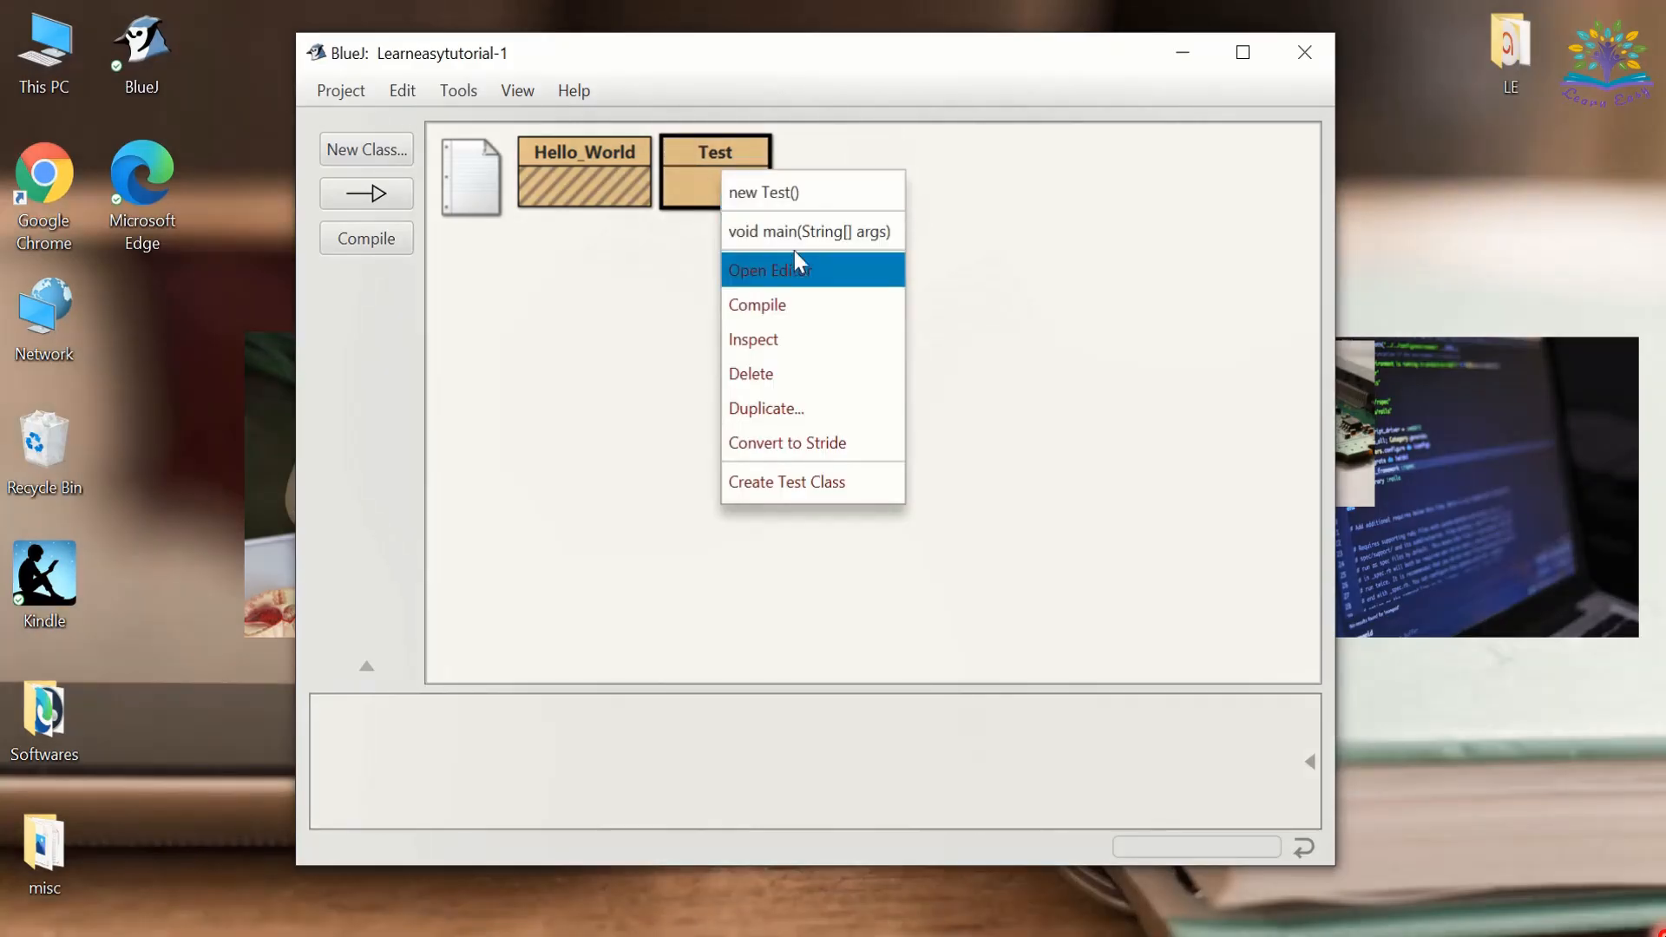
# - Run Test's main method with the arguments {"Hello","World"}
pyautogui.click(808, 231)
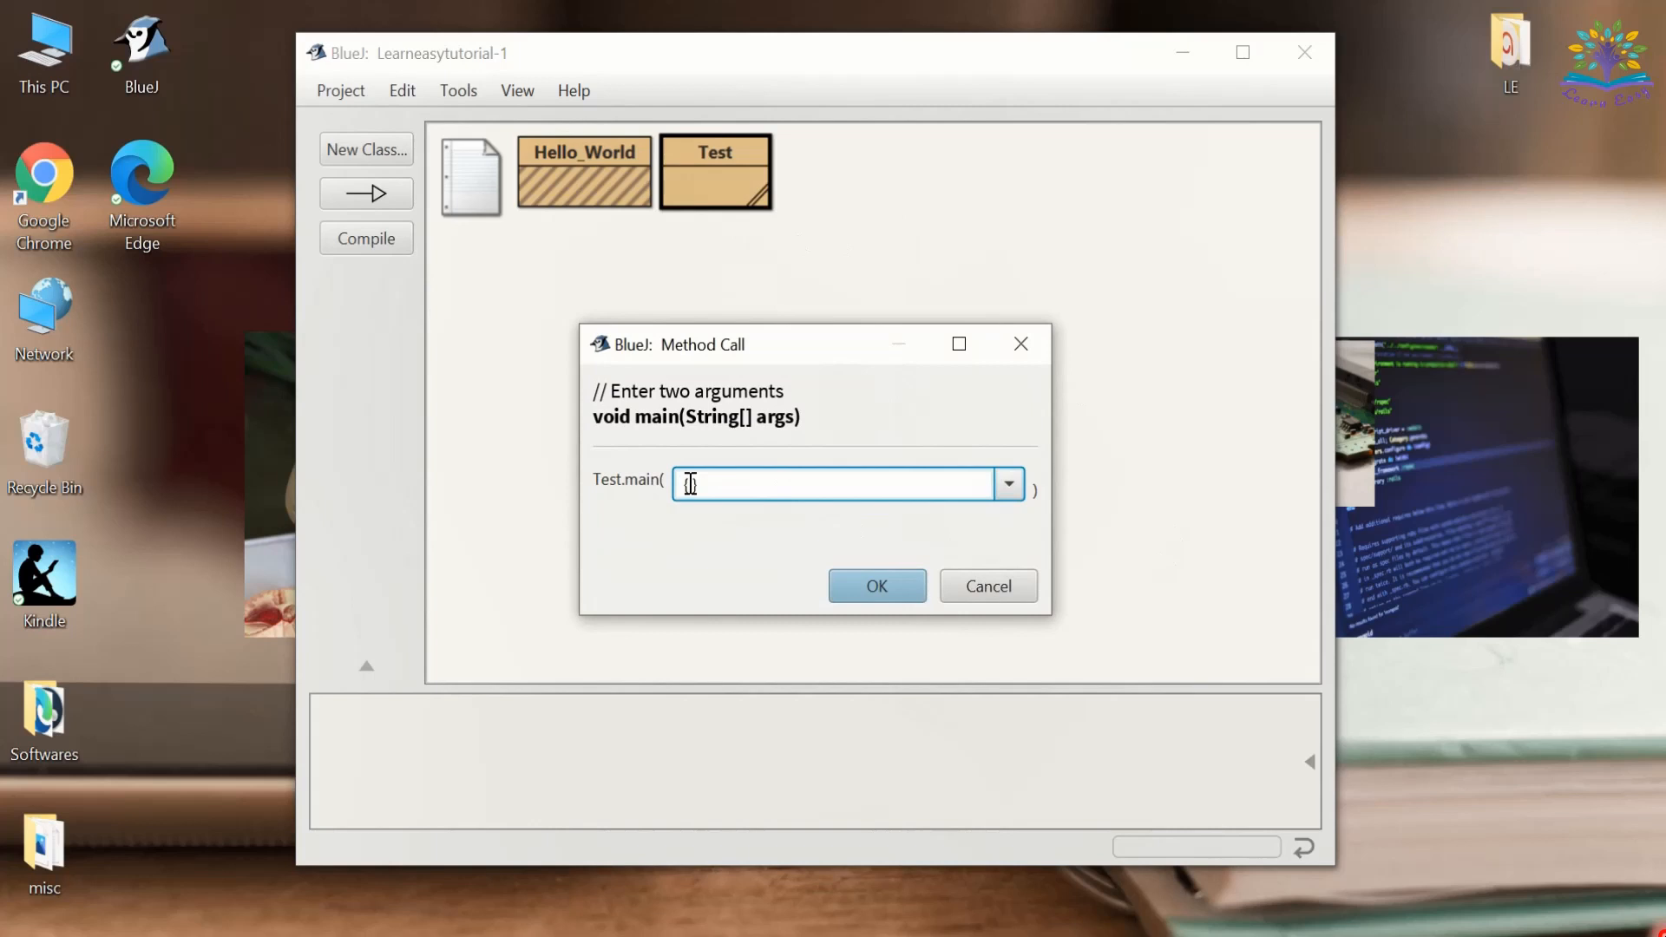
pyautogui.write('{}')
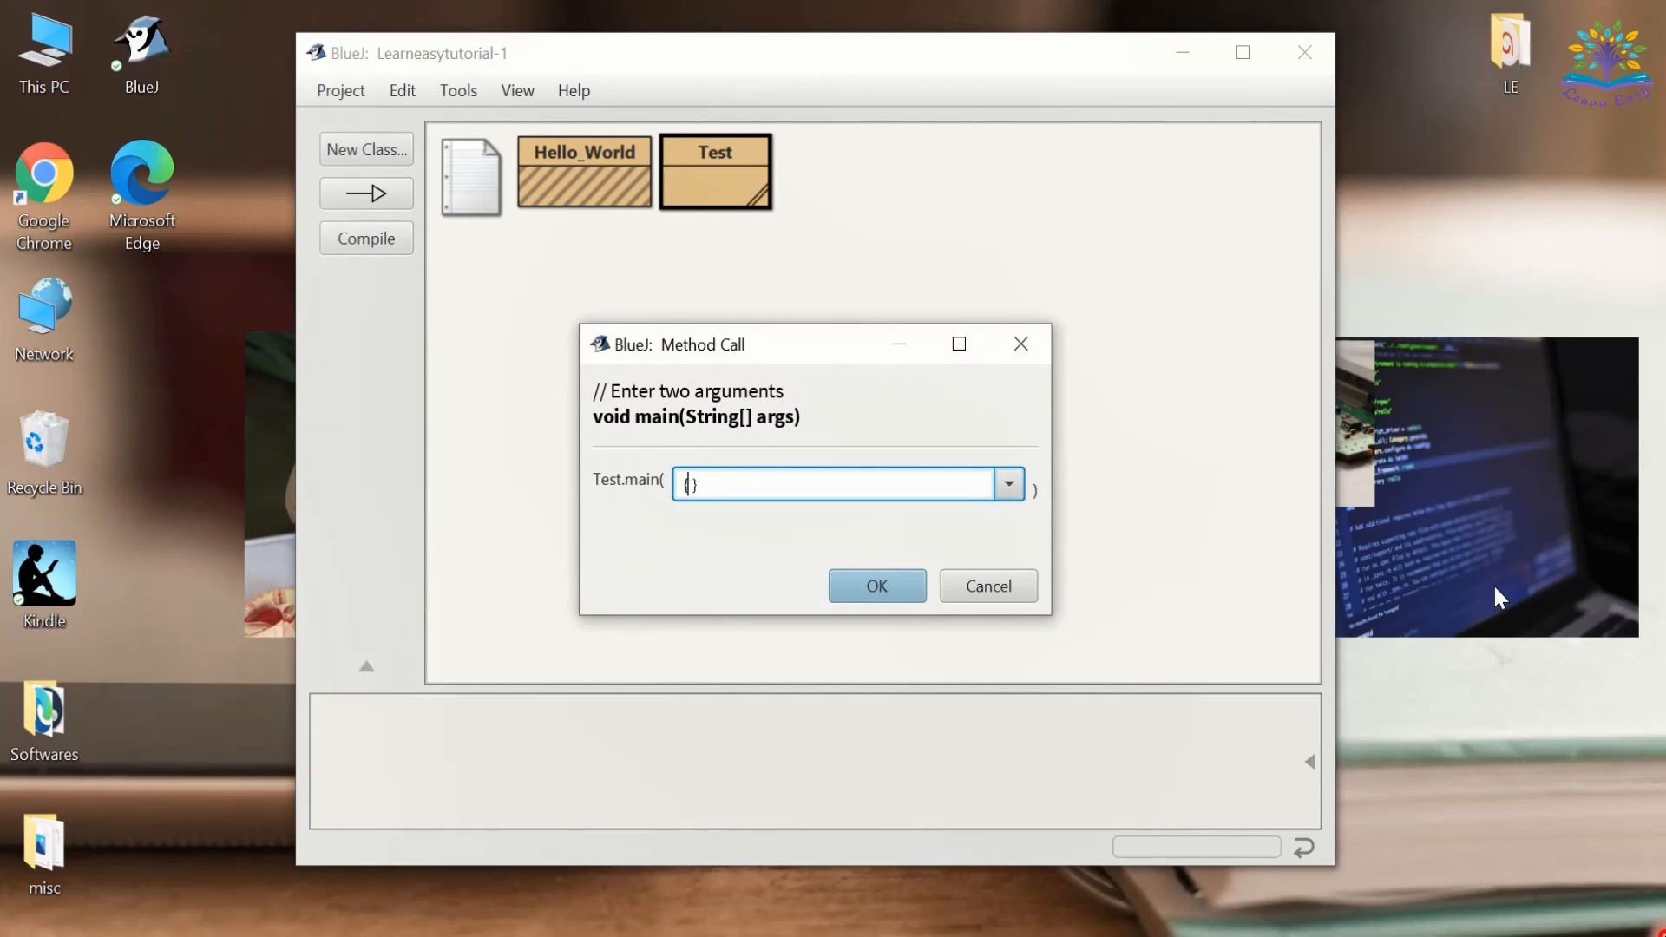
pyautogui.write('{"He')
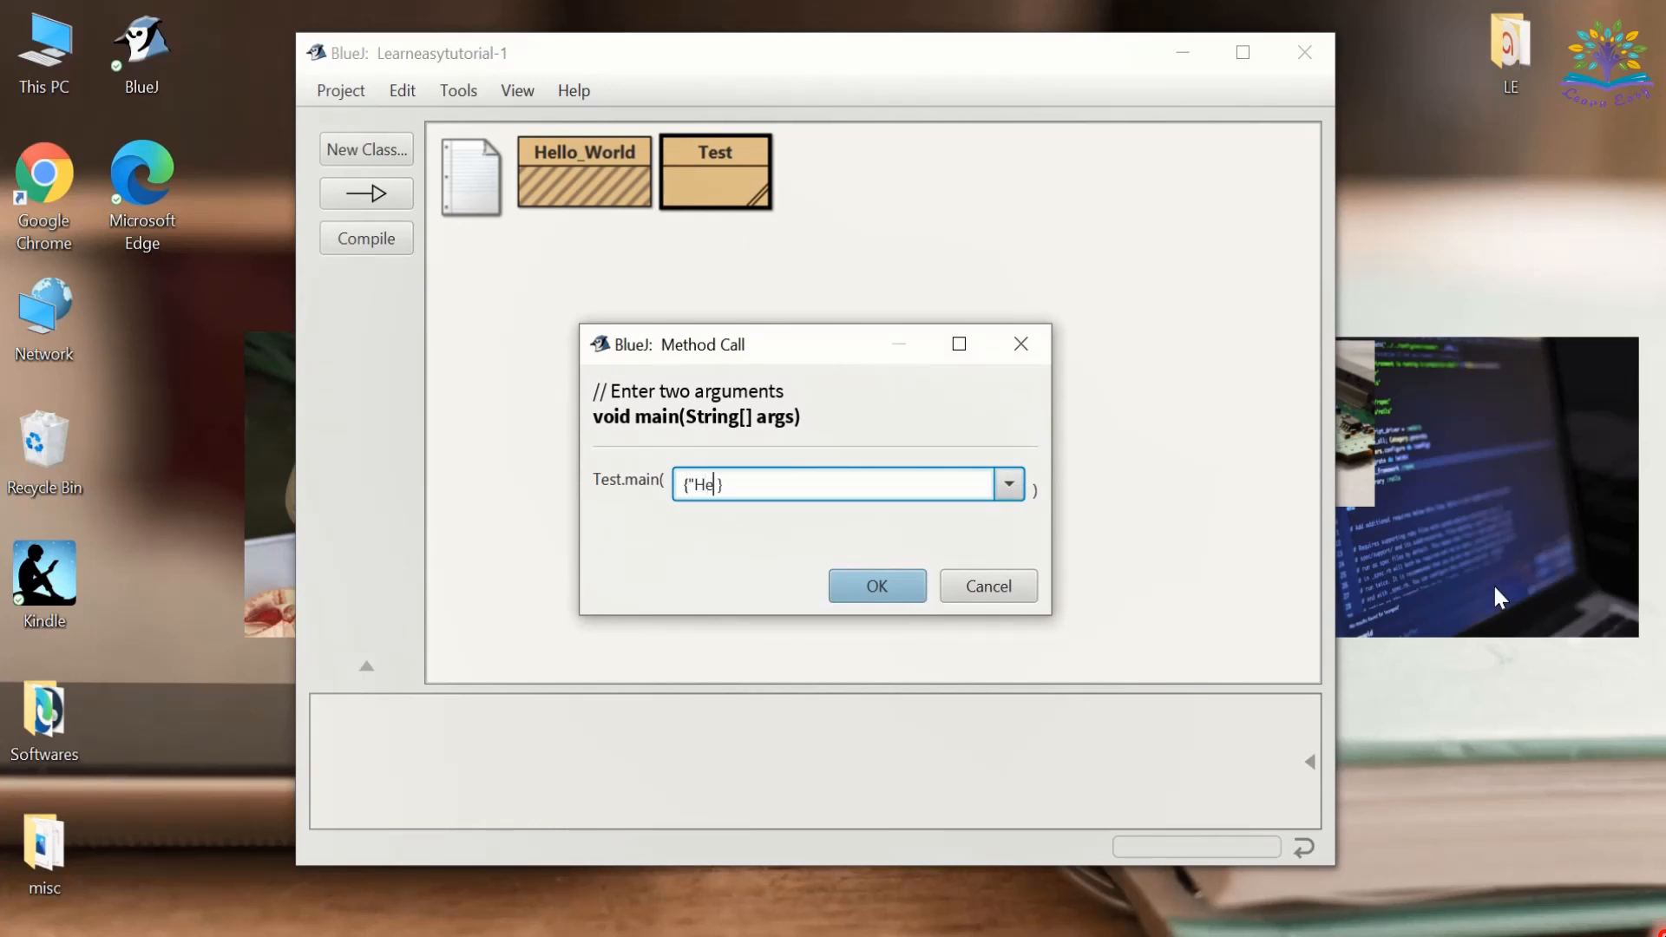
pyautogui.write('llo","Wor')
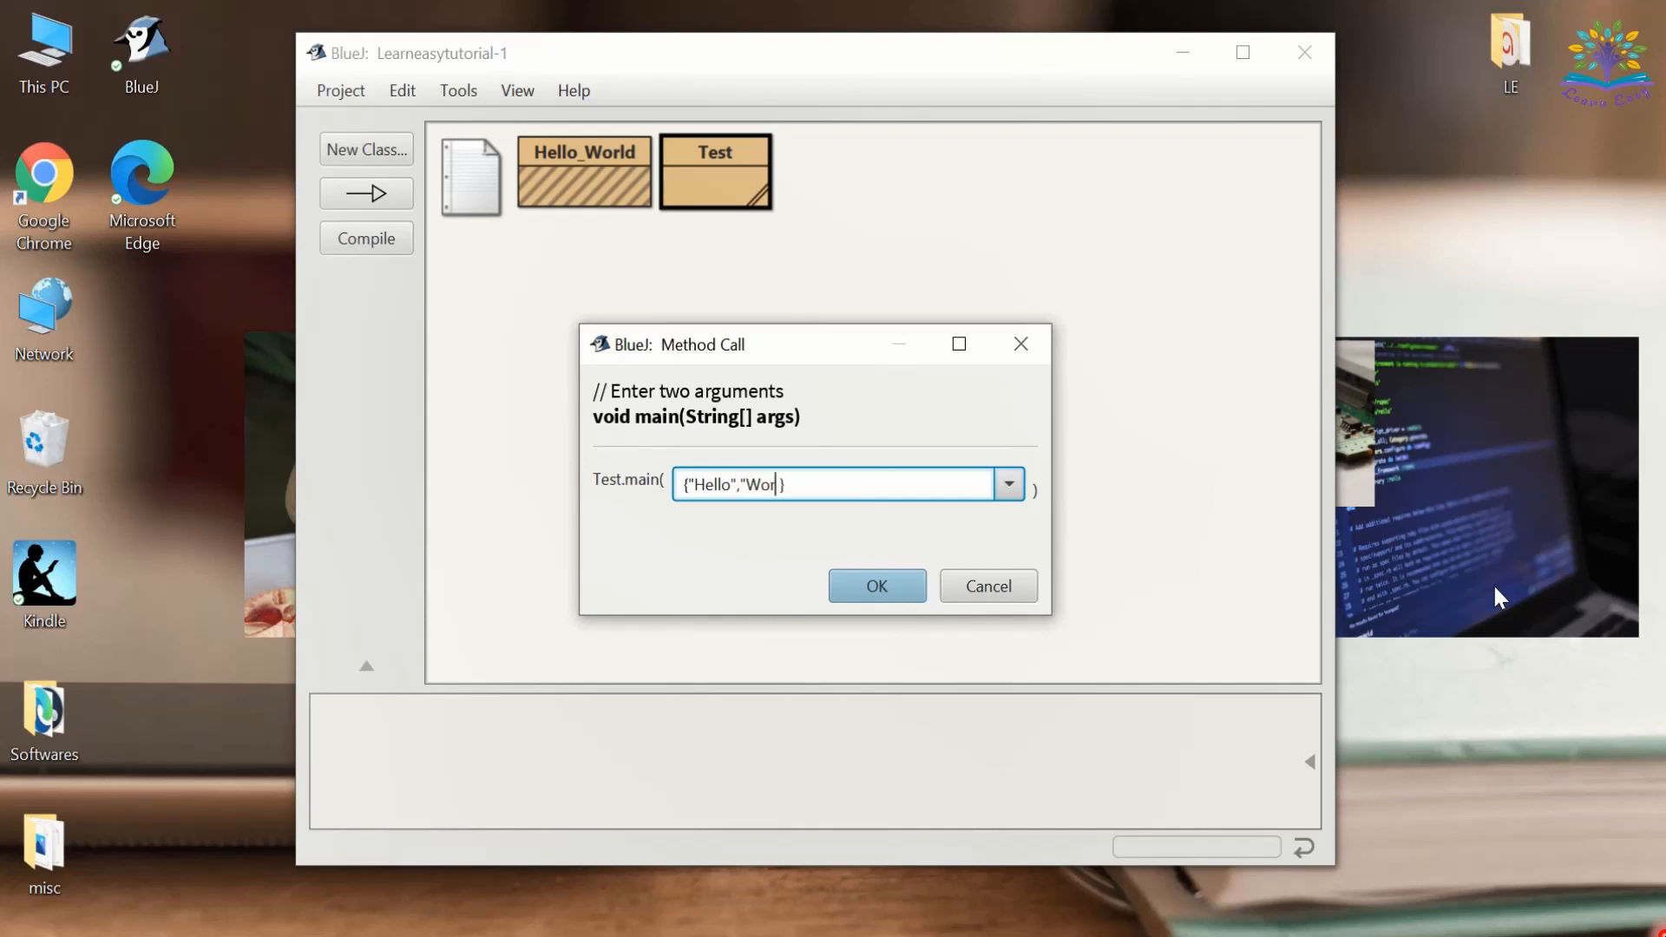
pyautogui.write('ld"')
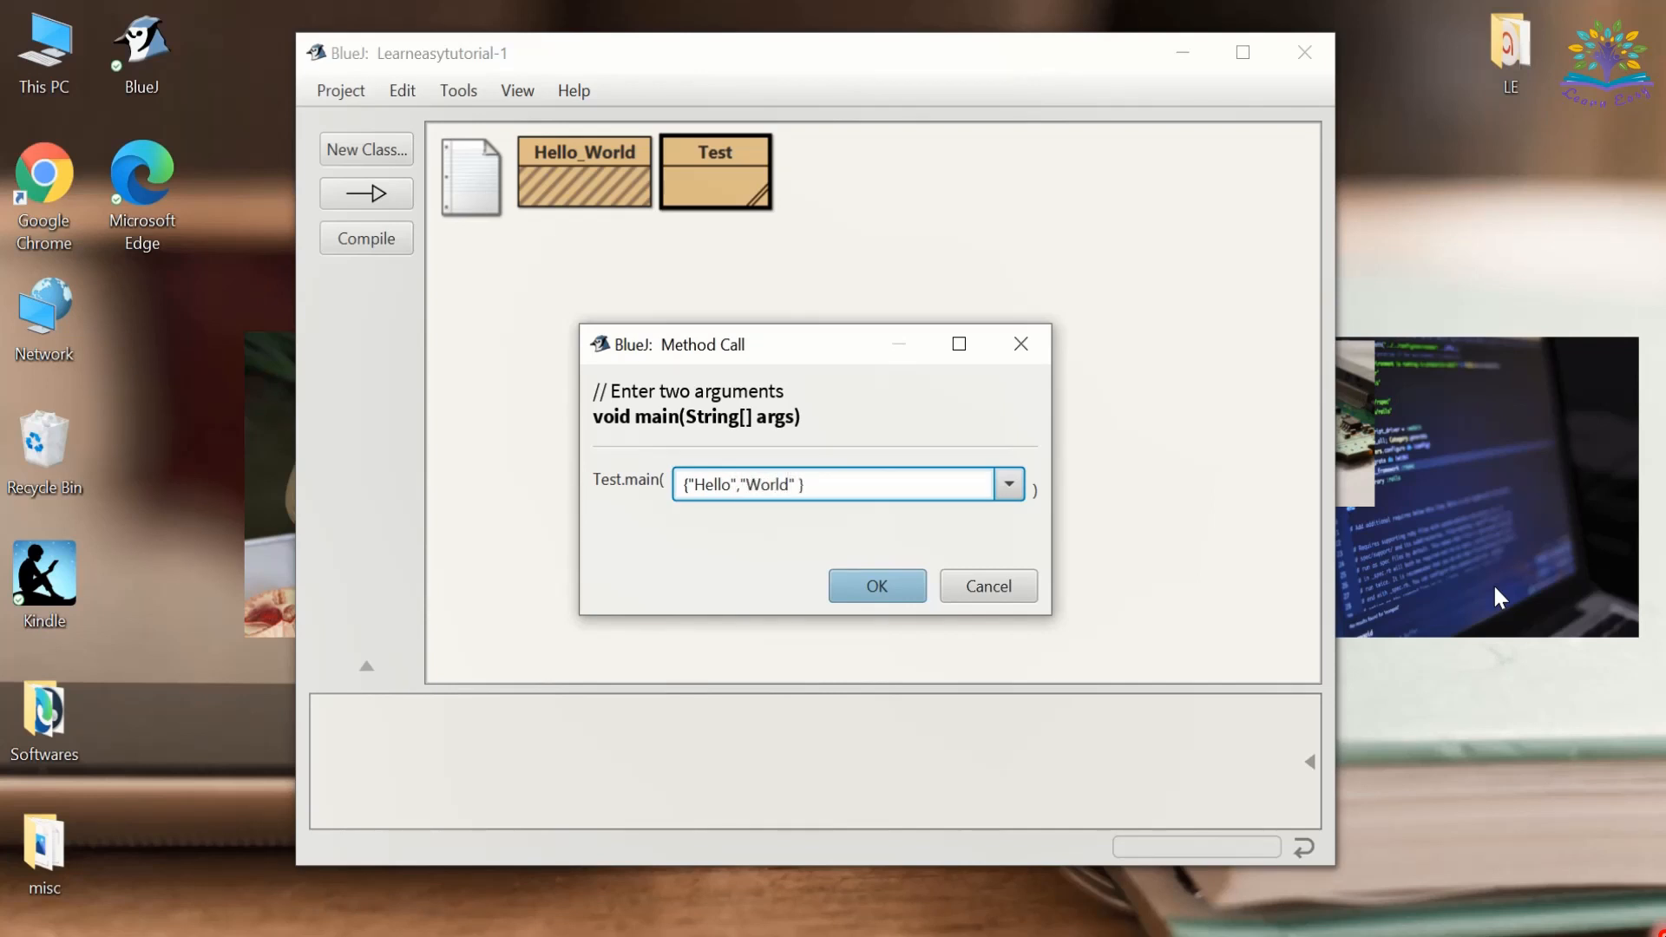
pyautogui.click(876, 586)
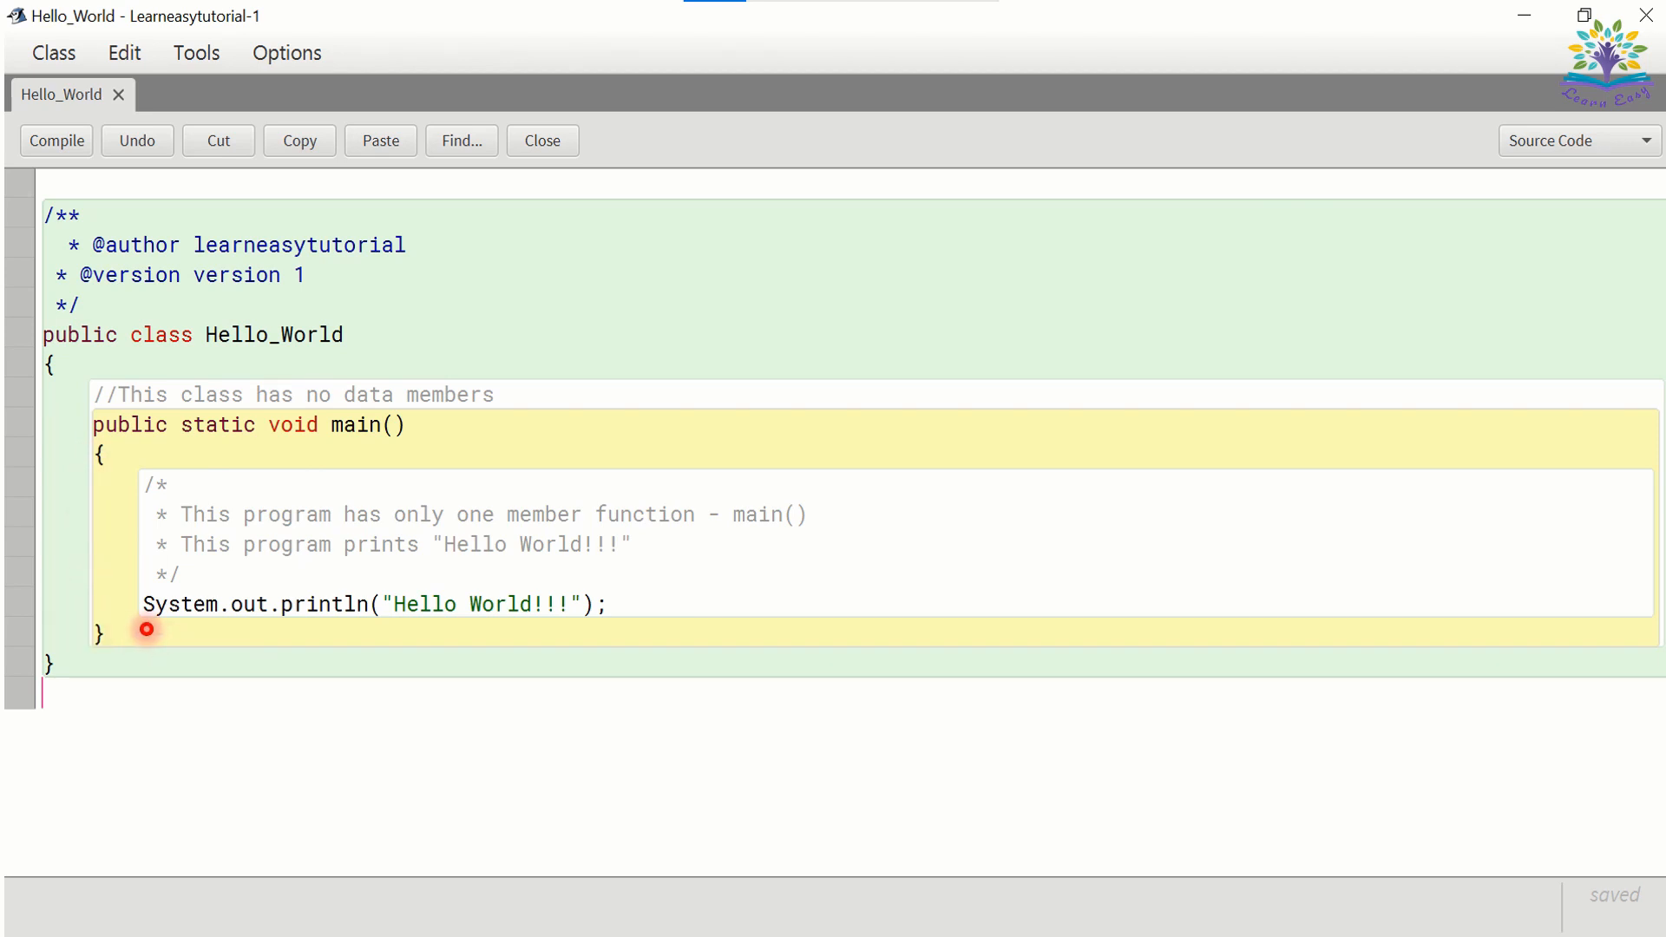
pyautogui.moveTo(418, 648)
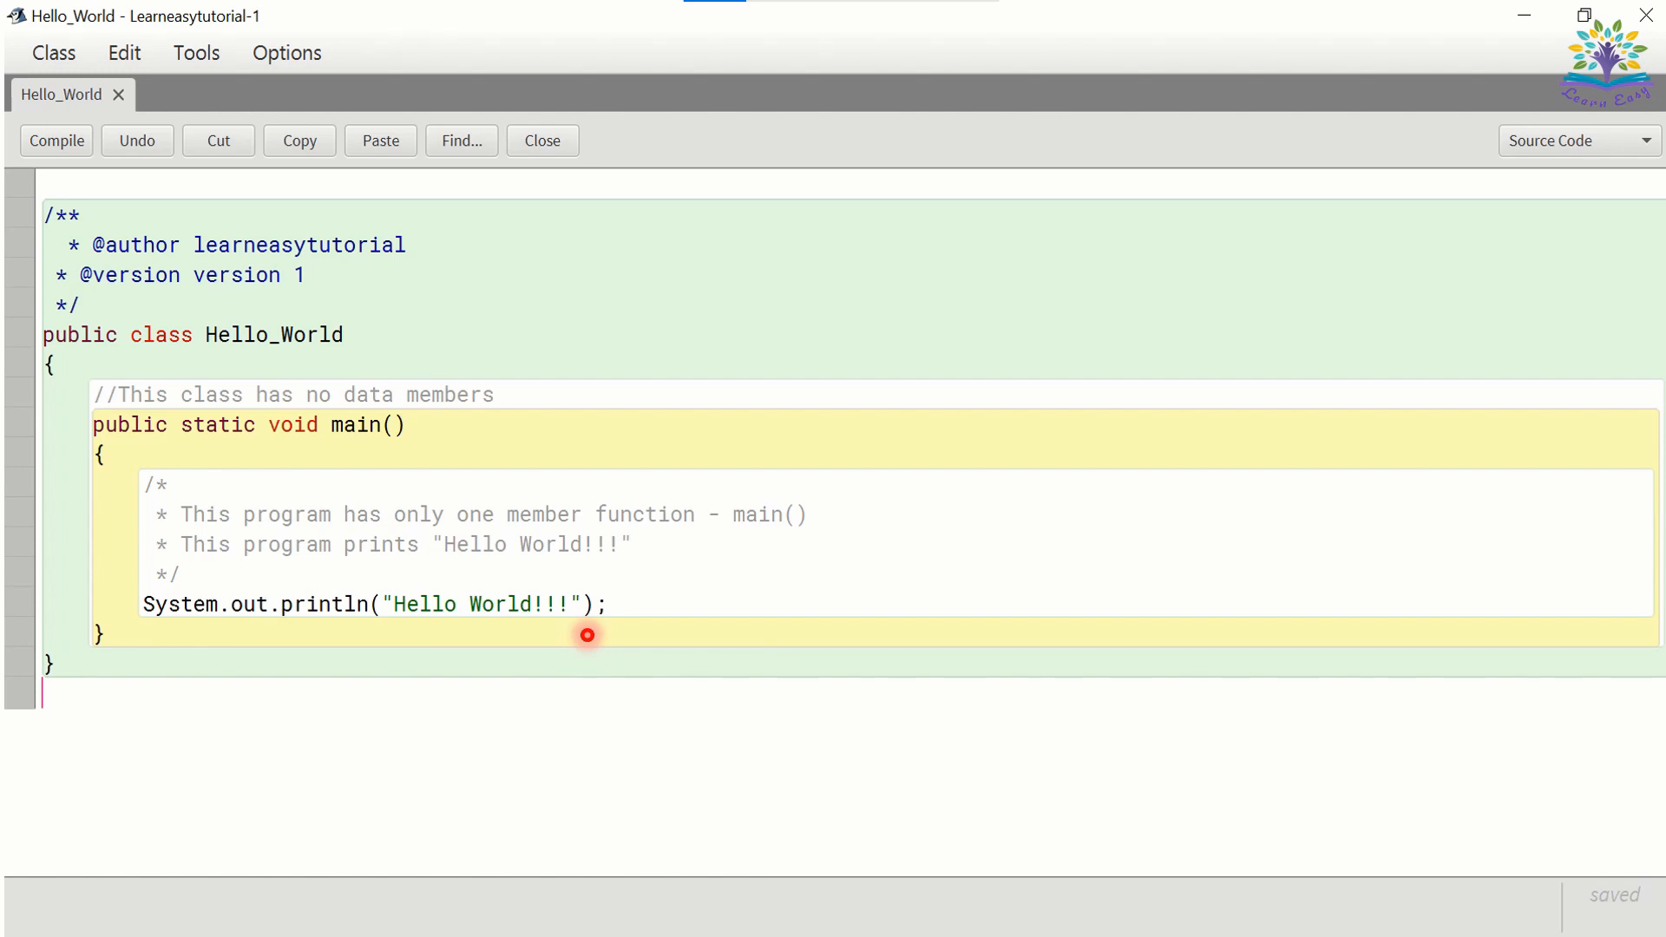
pyautogui.moveTo(682, 600)
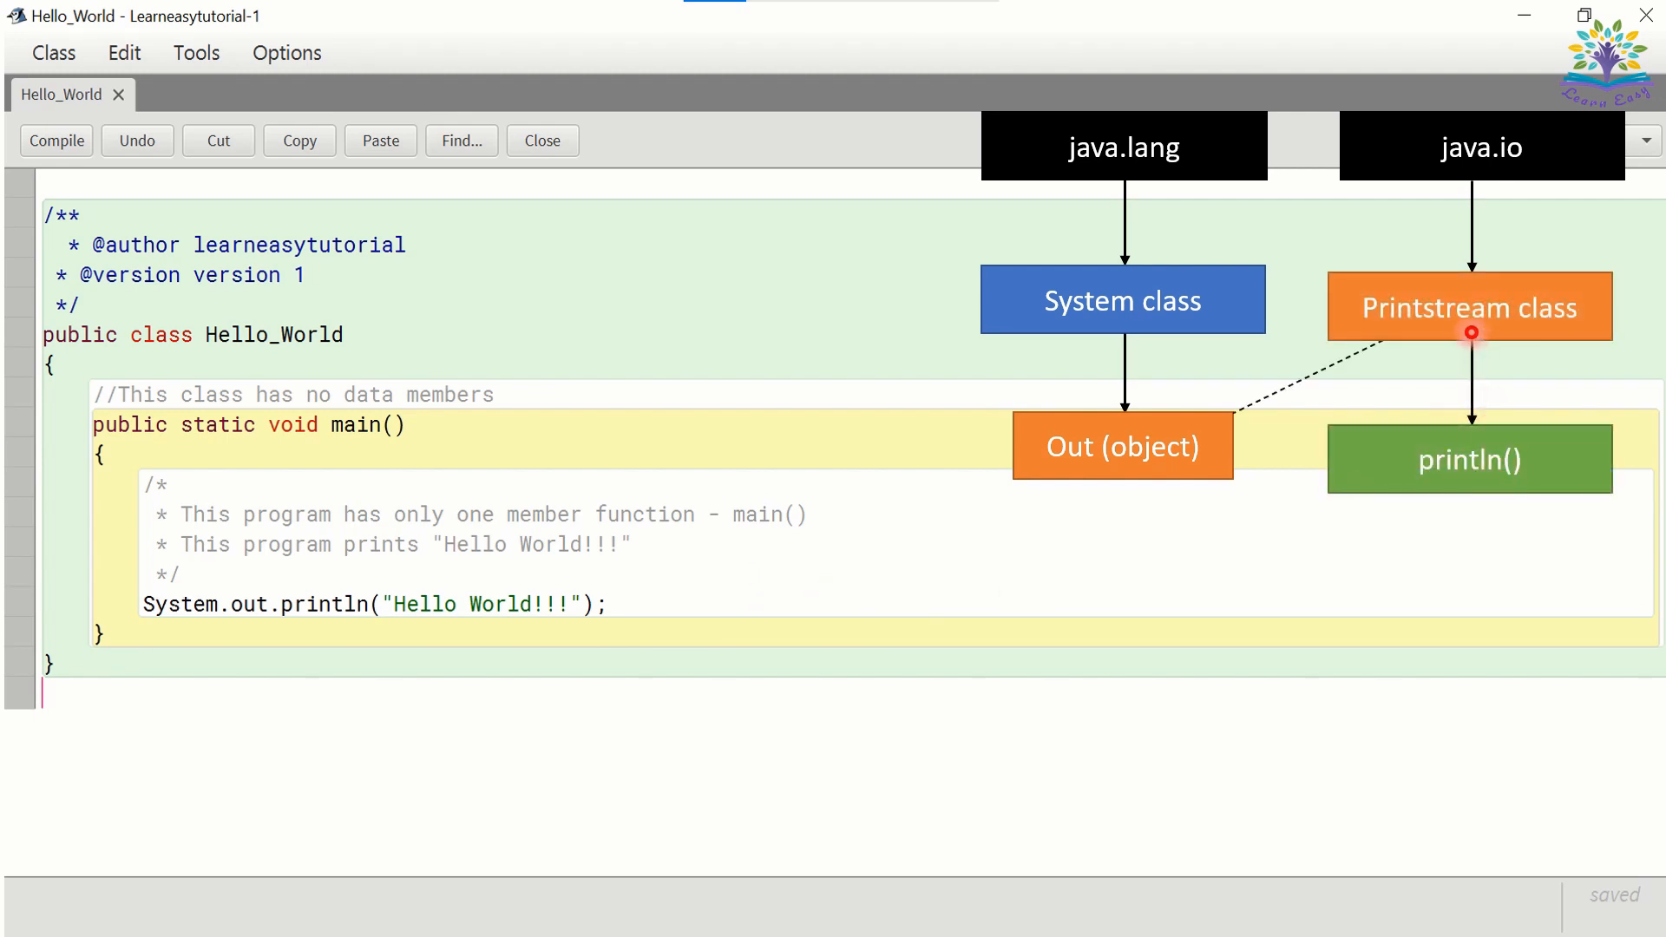
pyautogui.moveTo(1463, 220)
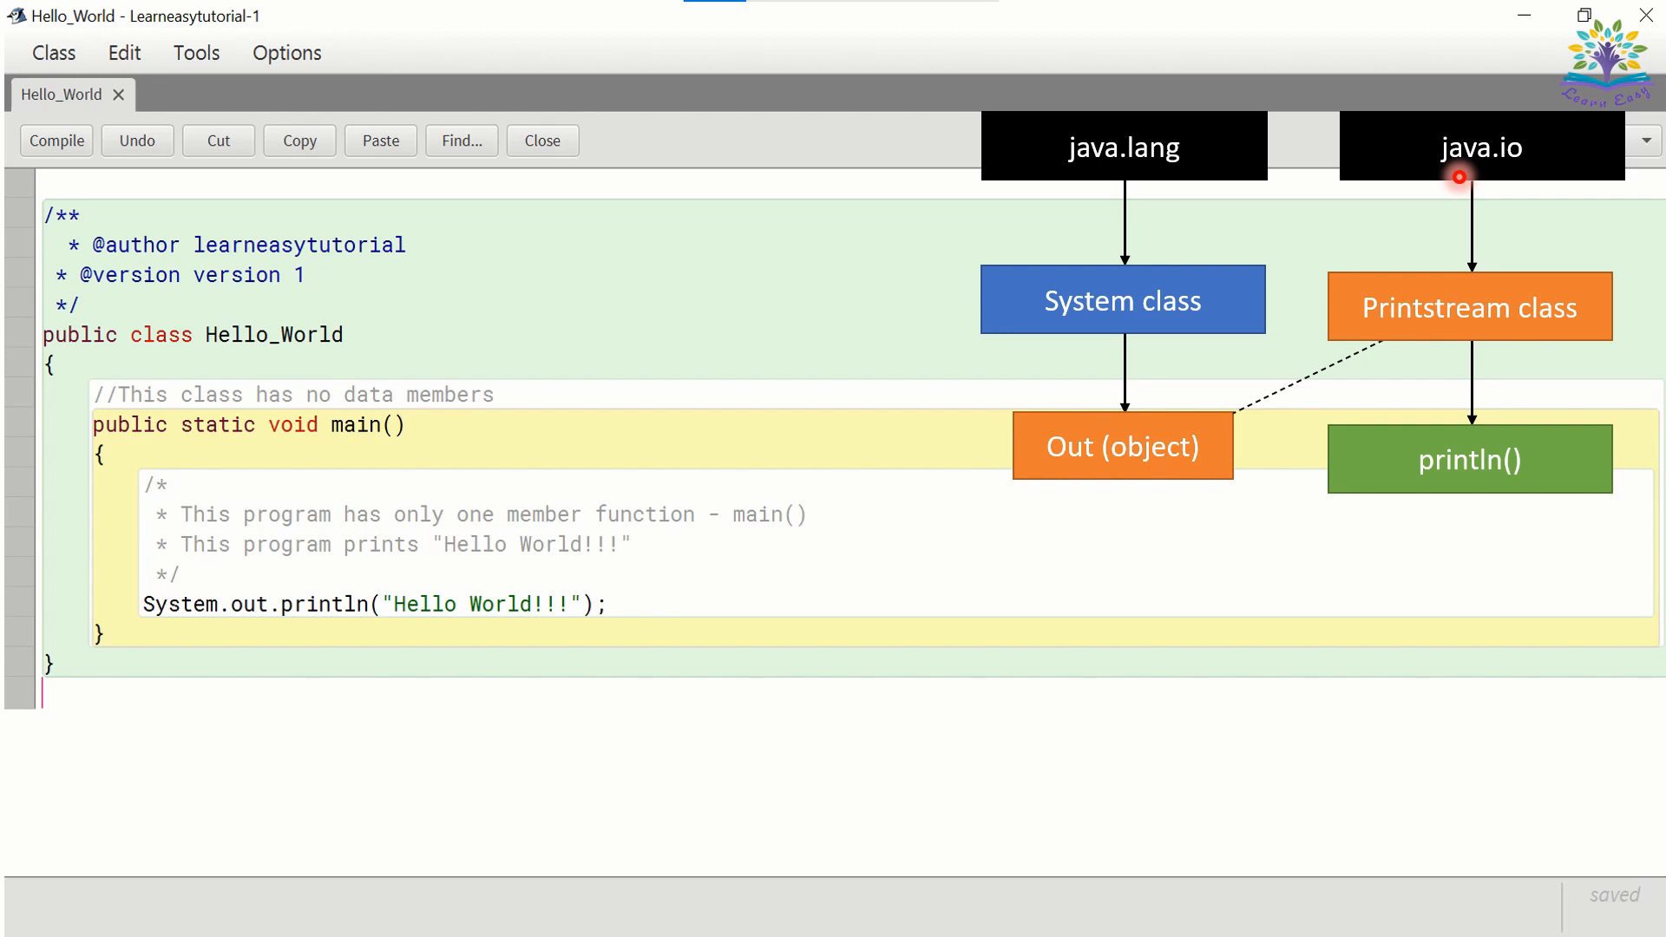
pyautogui.moveTo(1429, 324)
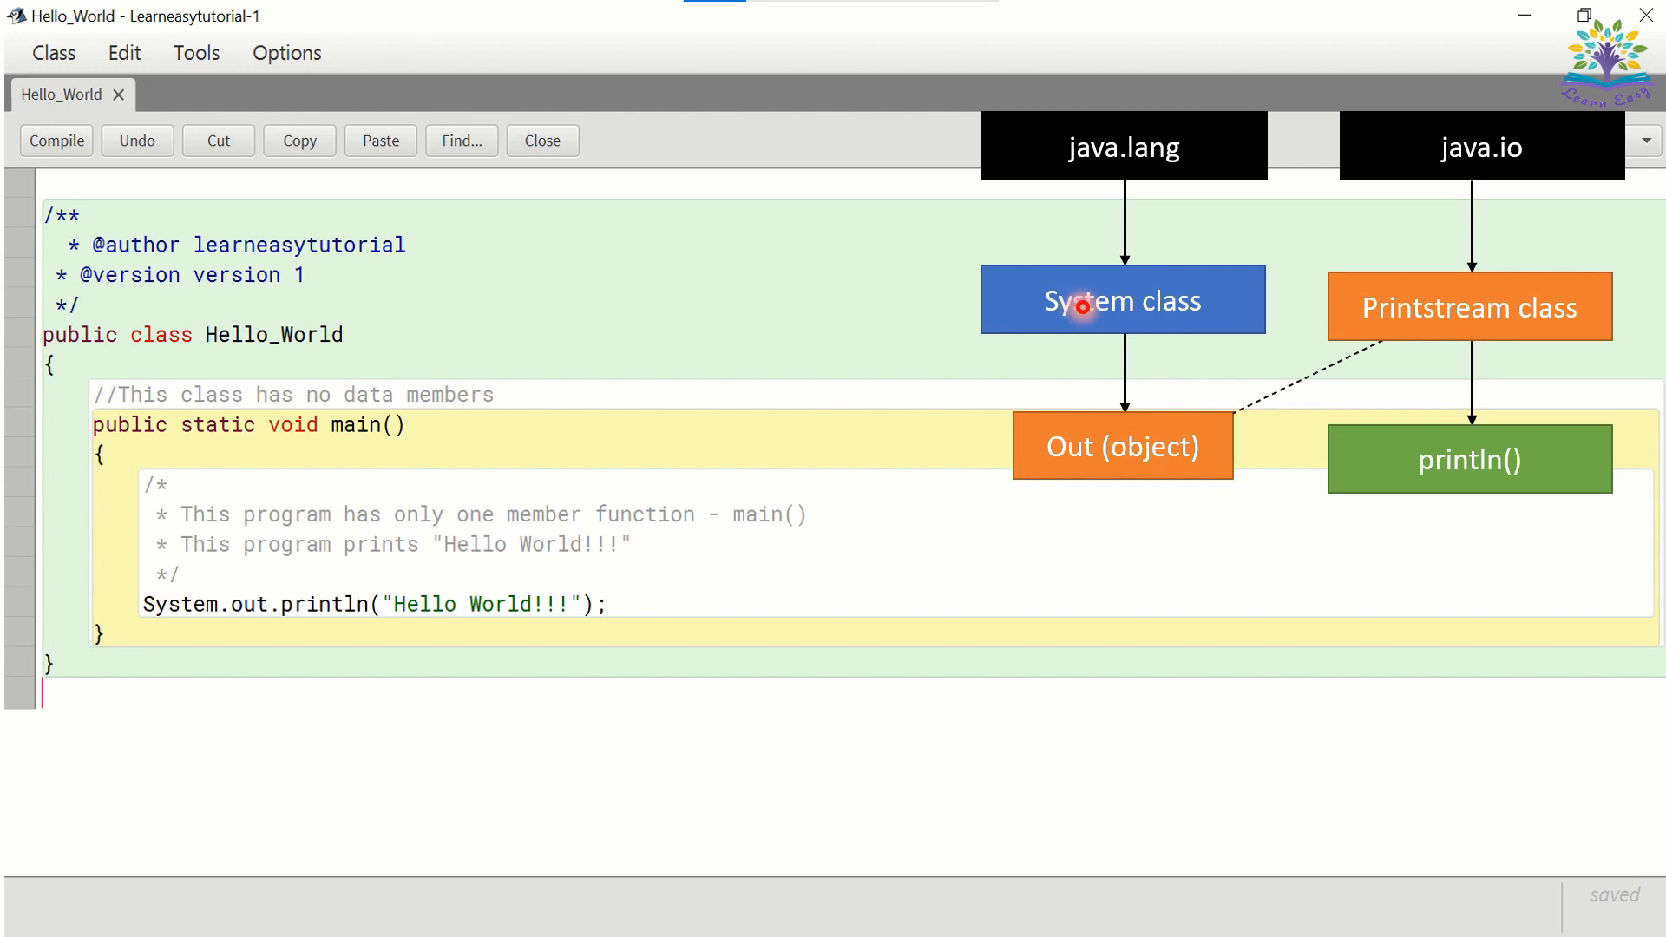
pyautogui.moveTo(1423, 350)
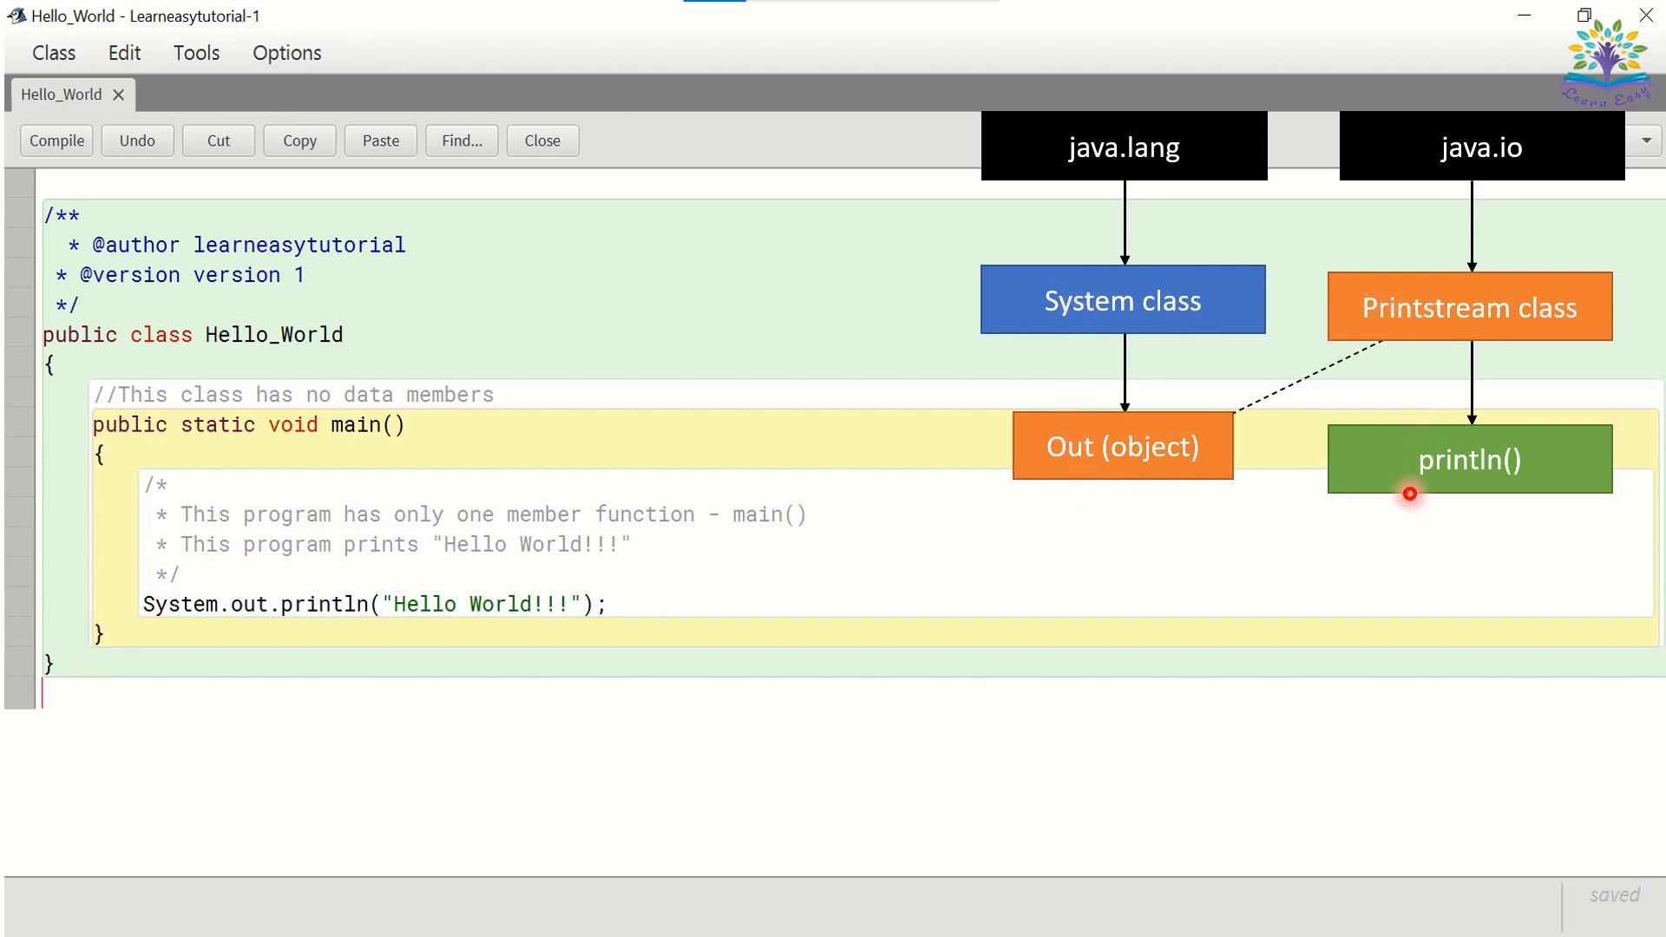
pyautogui.moveTo(1122, 299)
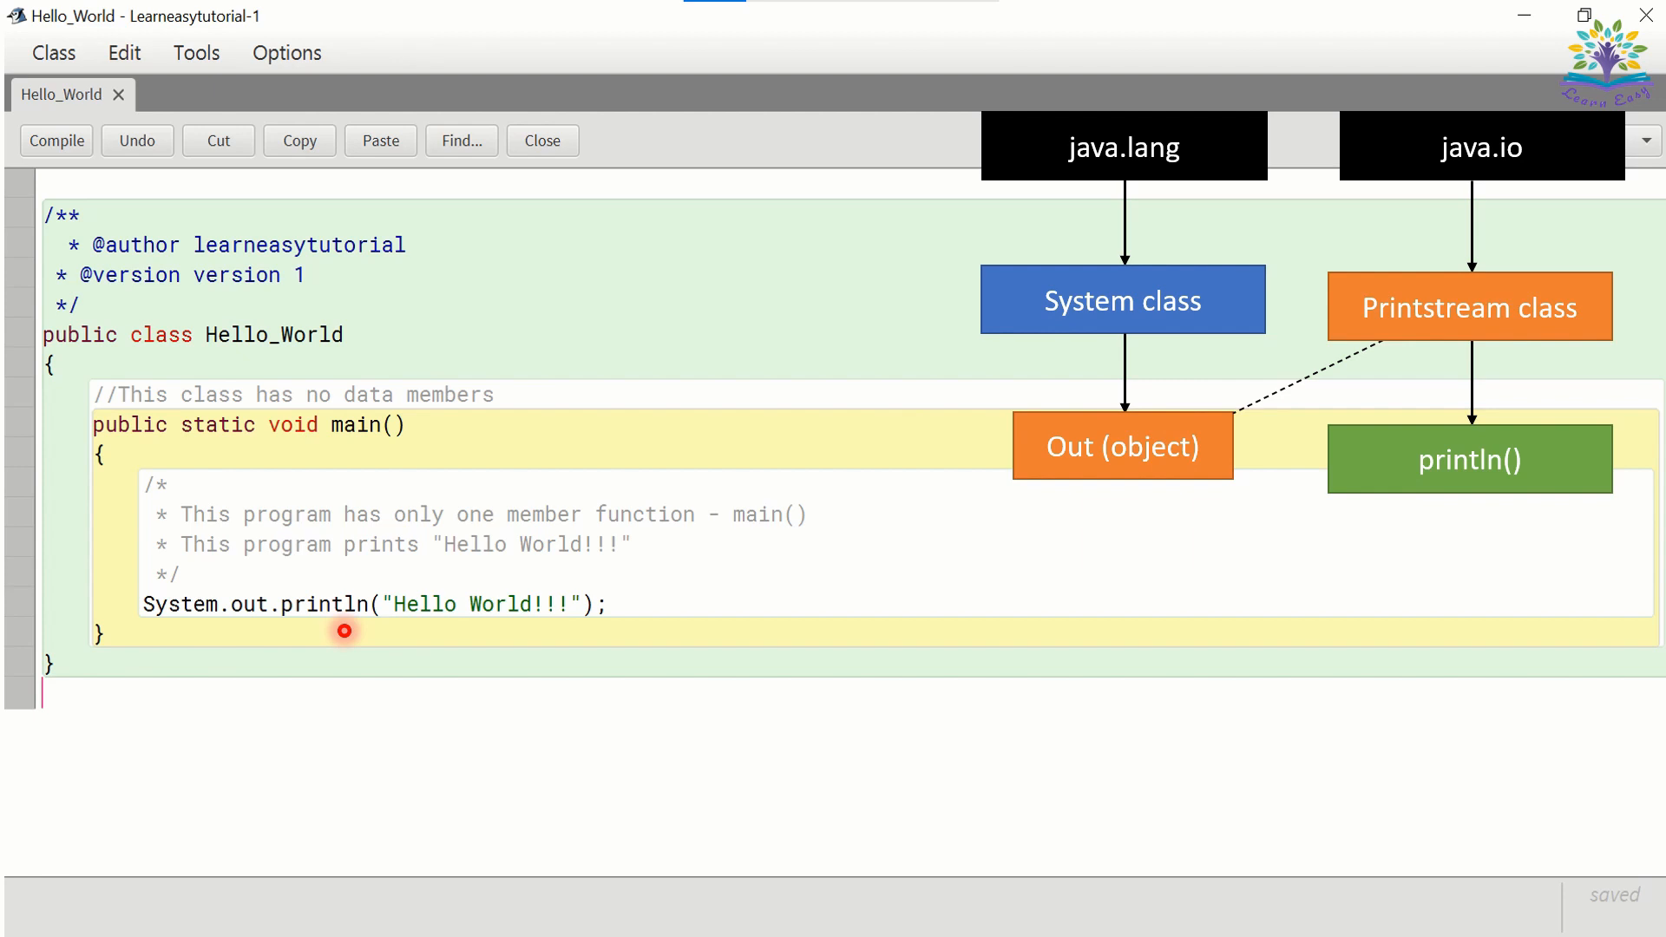
pyautogui.moveTo(1267, 171)
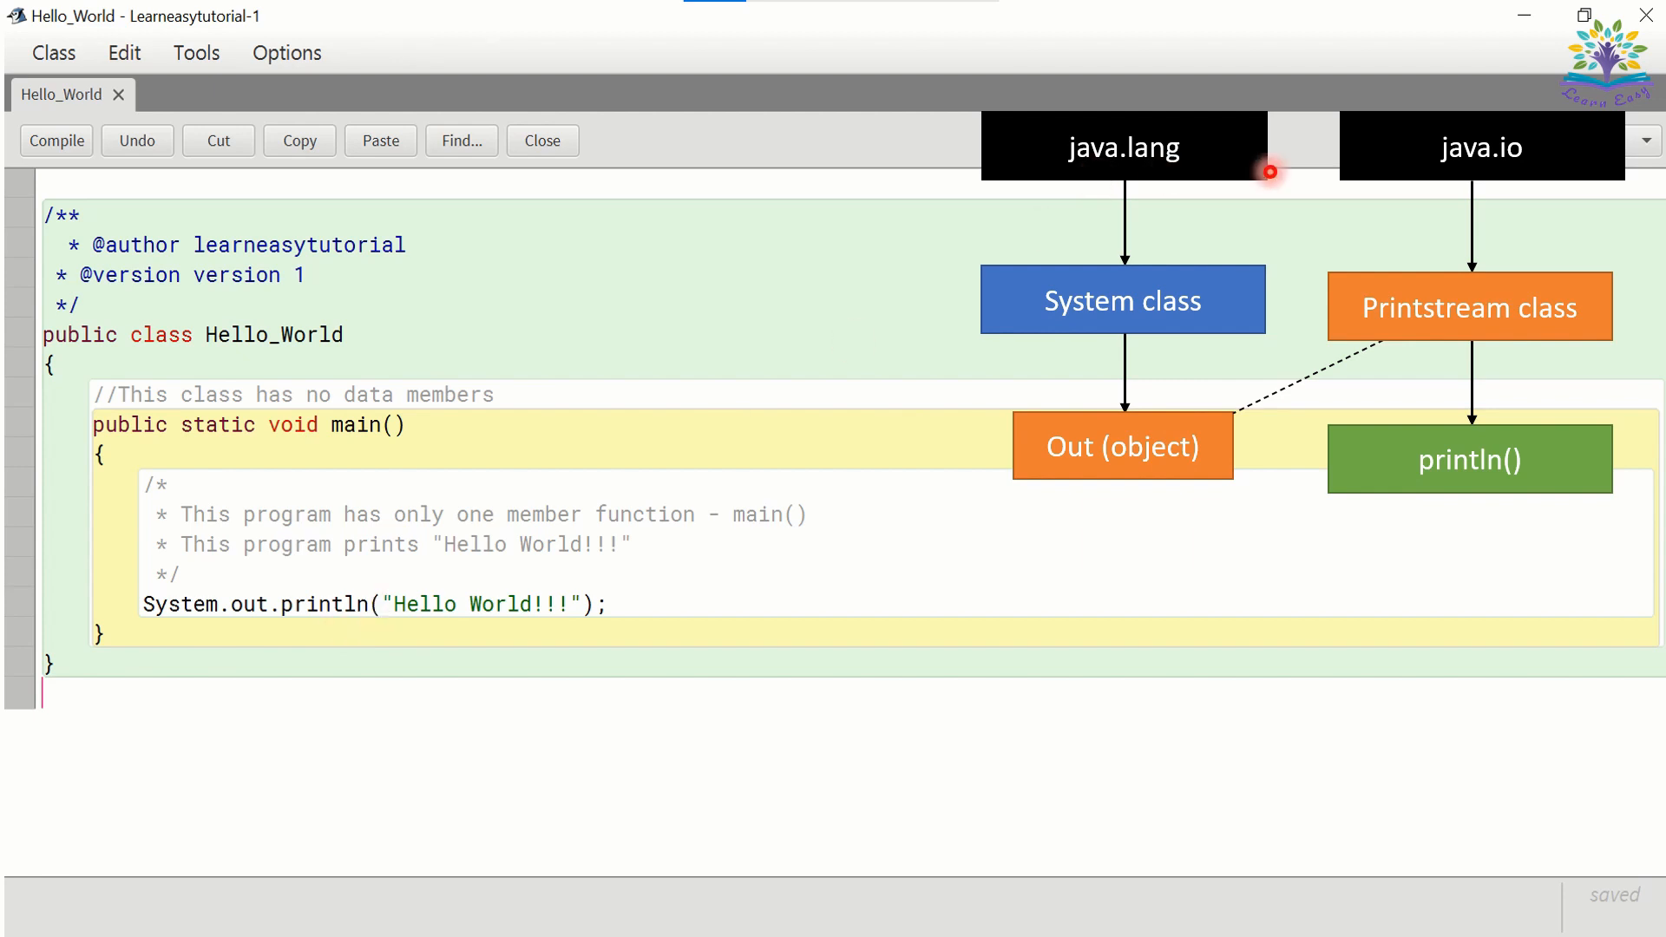
pyautogui.moveTo(1469, 177)
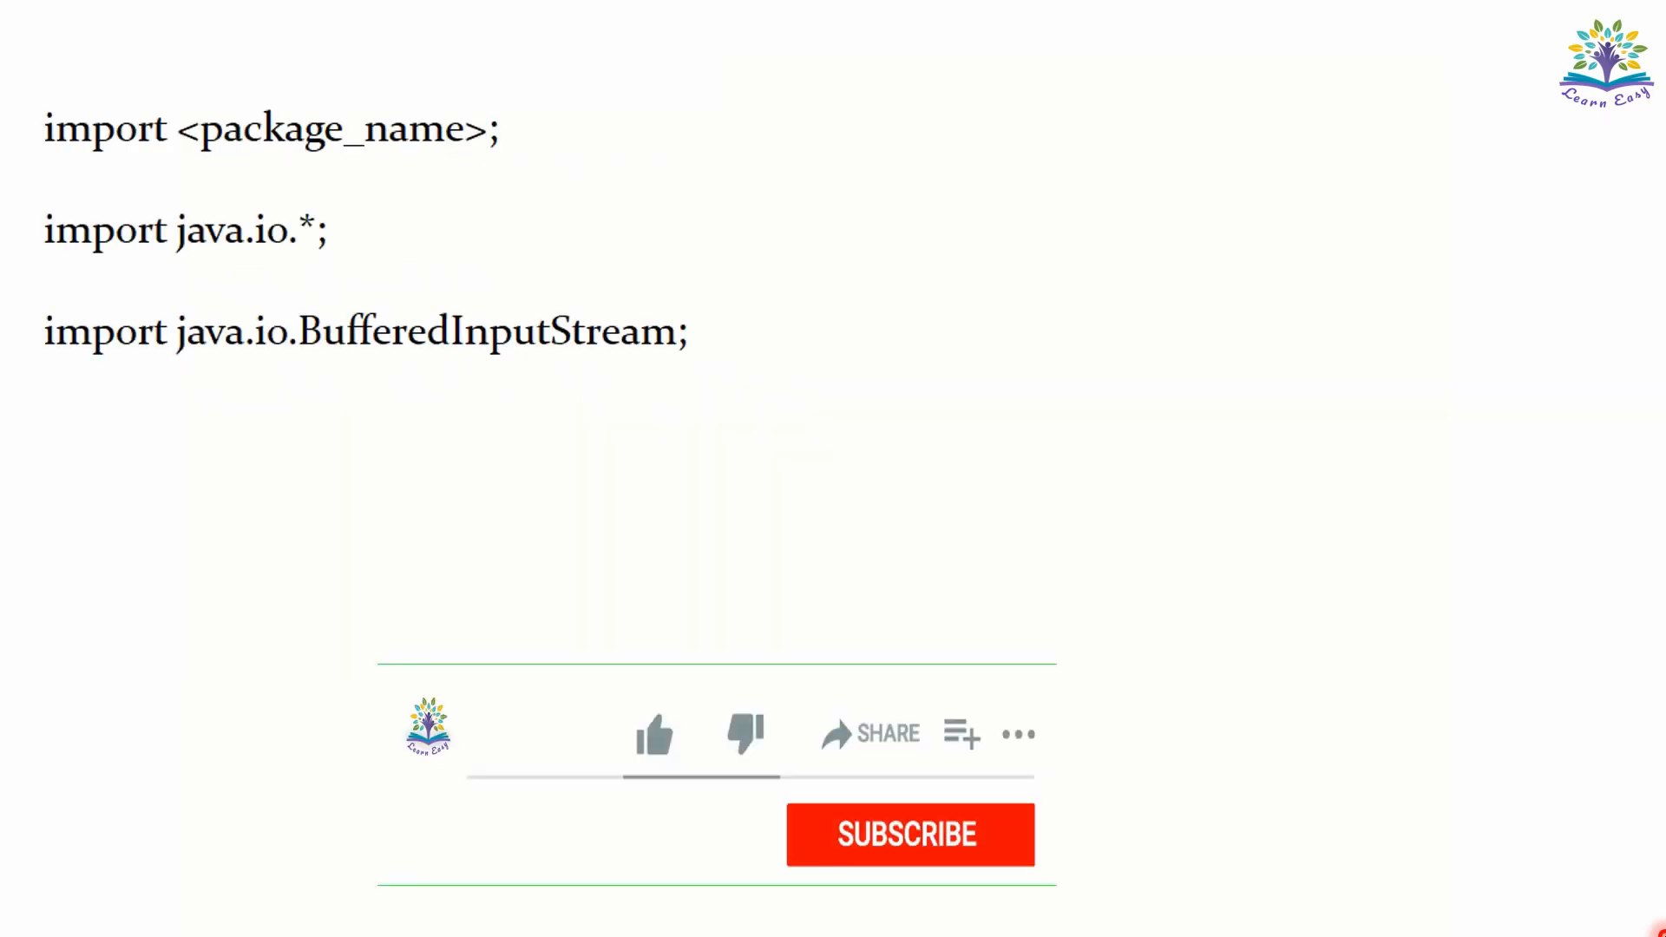
pyautogui.click(654, 734)
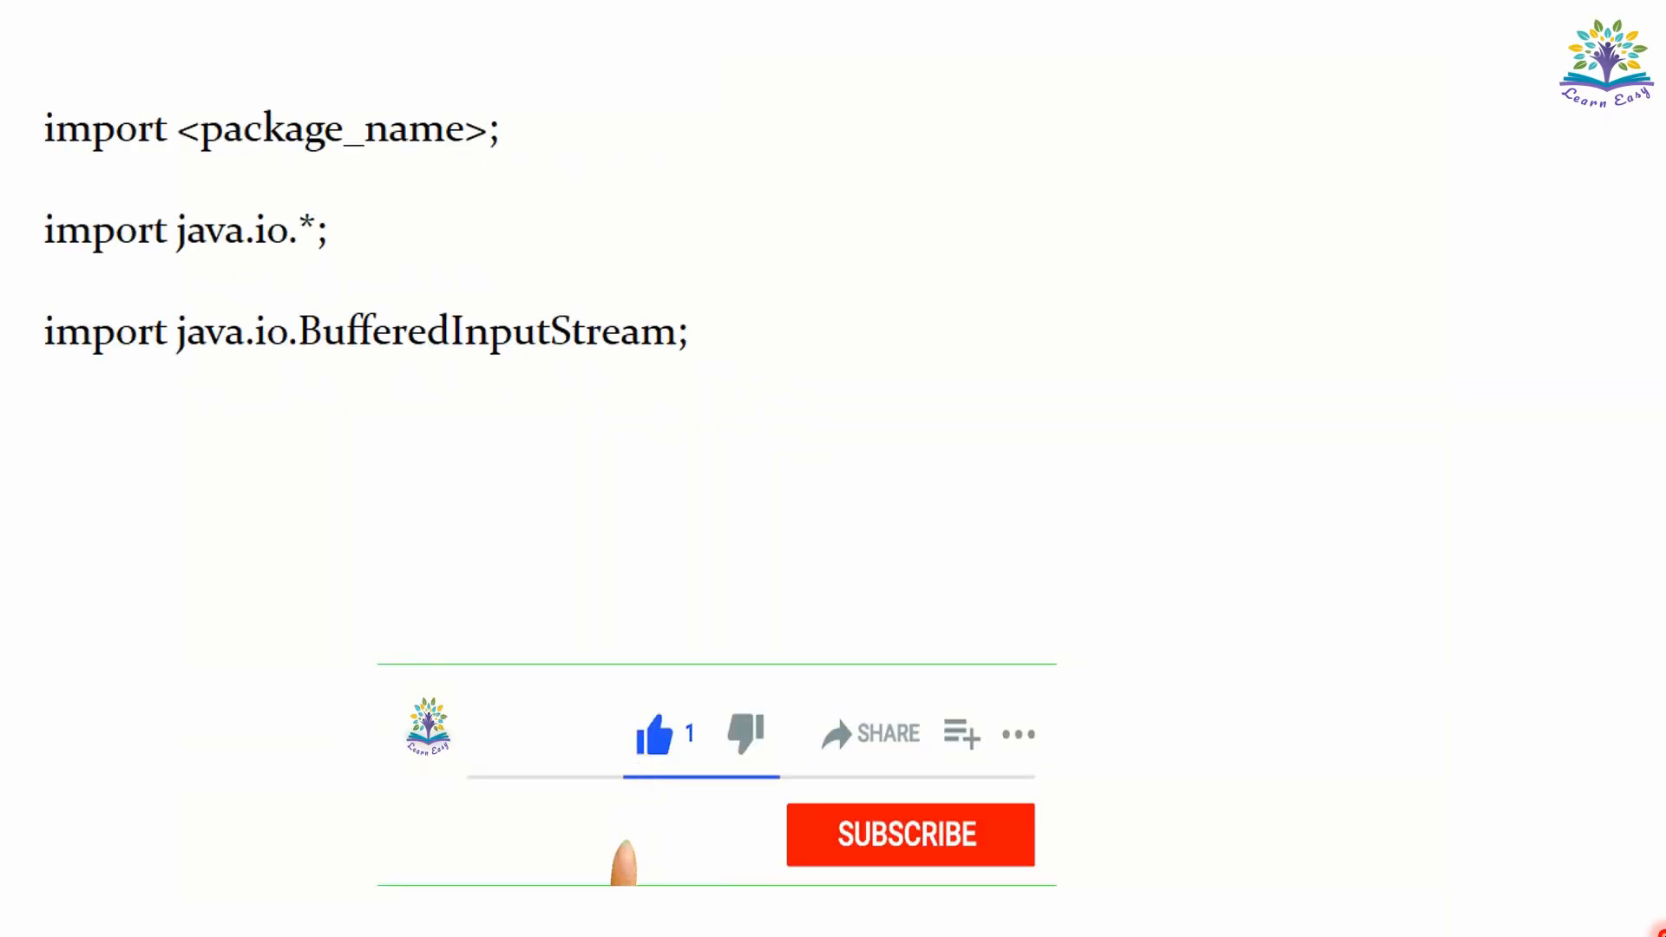
pyautogui.click(908, 834)
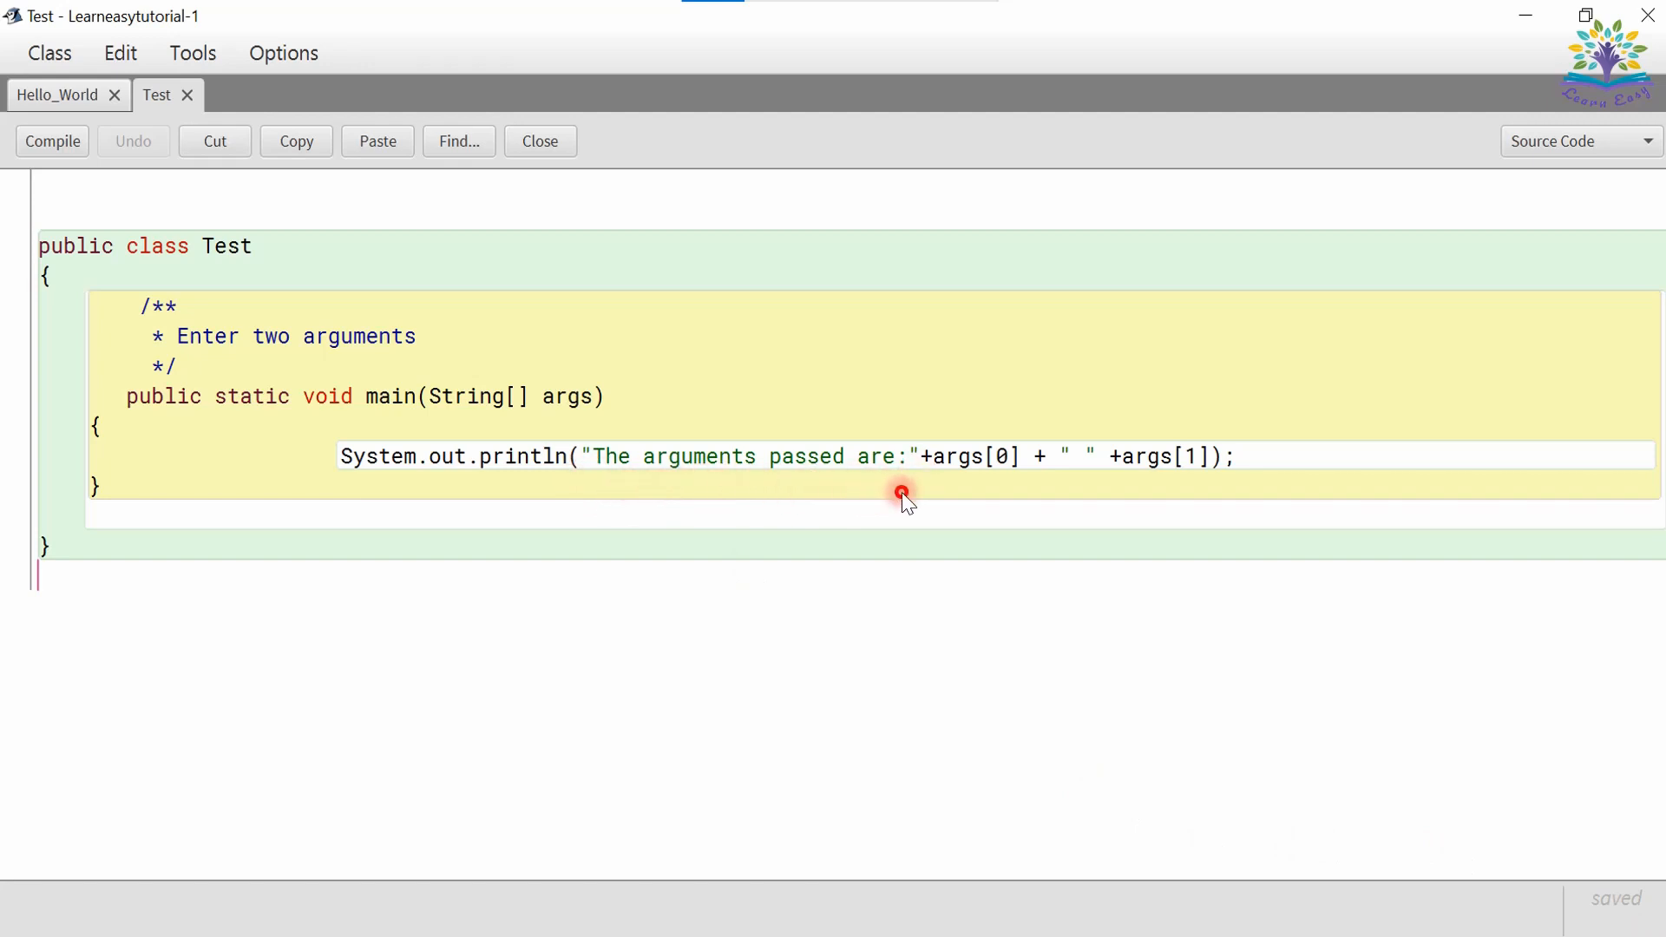
pyautogui.moveTo(982, 486)
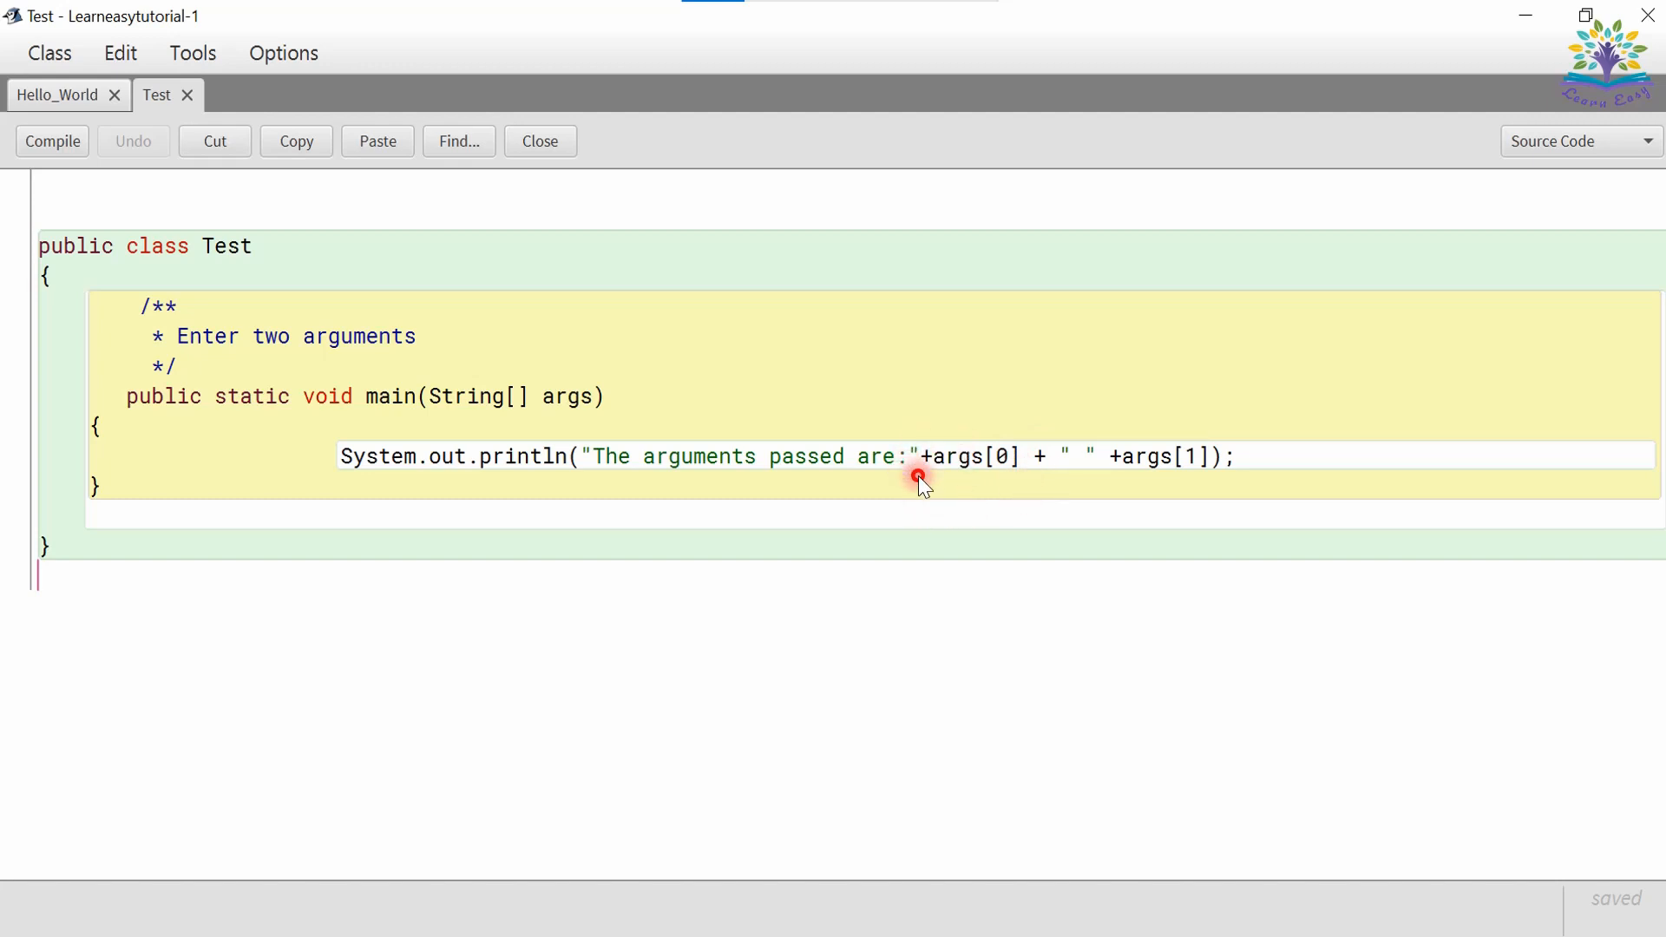
pyautogui.moveTo(1576, 831)
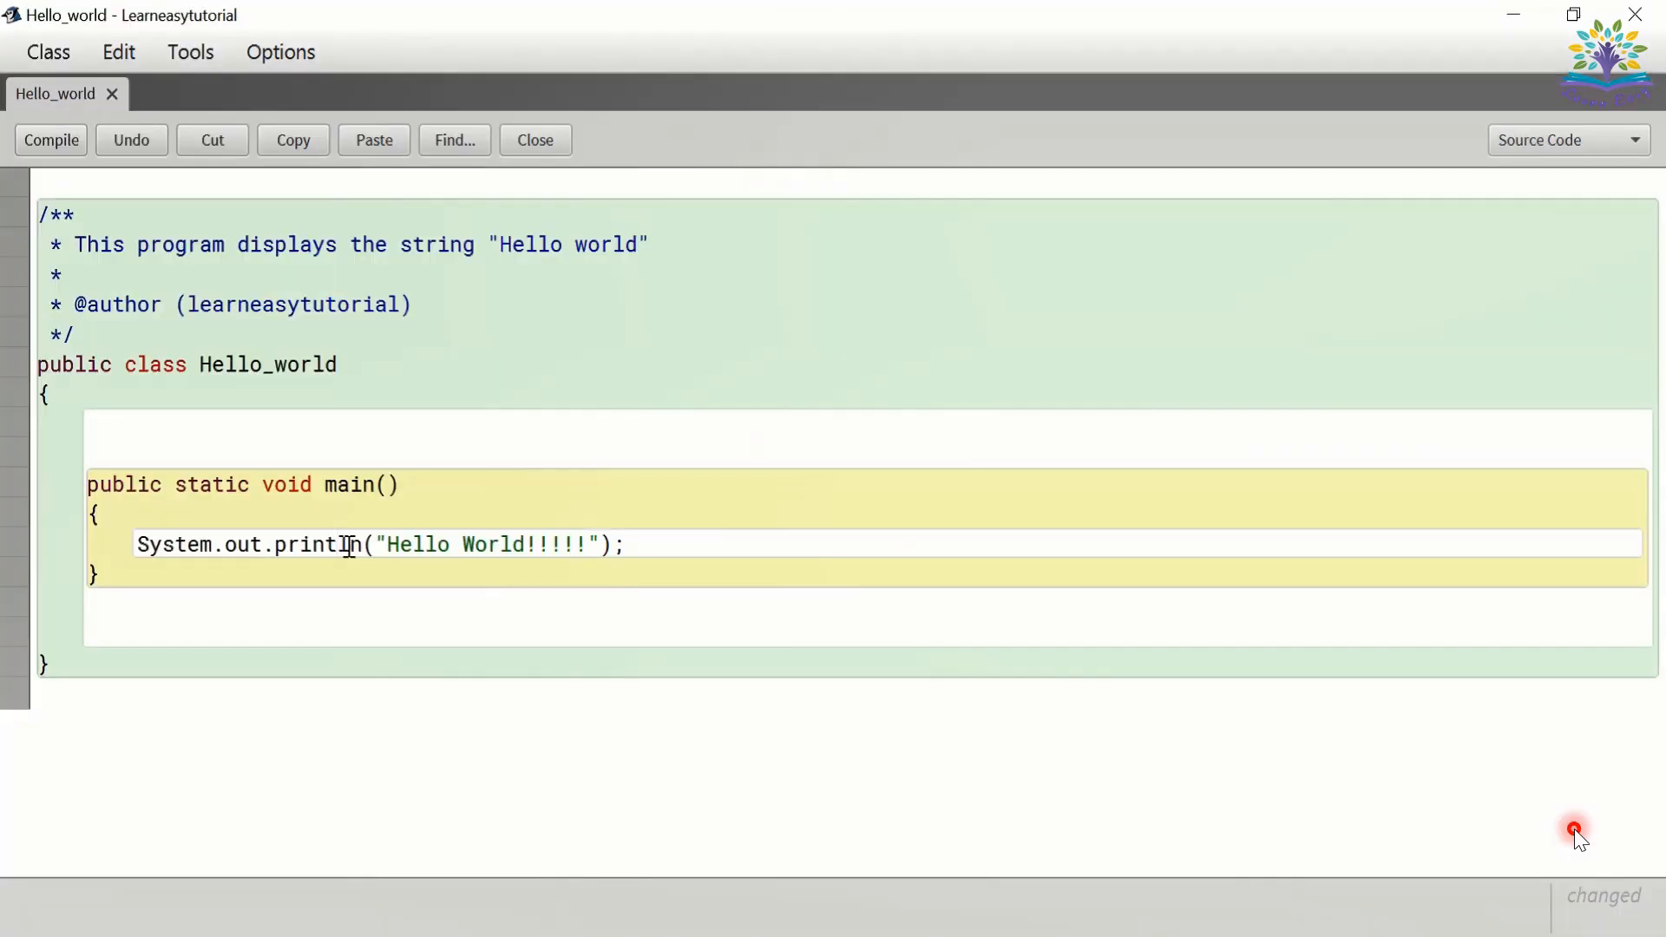
# - Compile the Hello_world class and confirm no syntax errors are reported
pyautogui.click(50, 138)
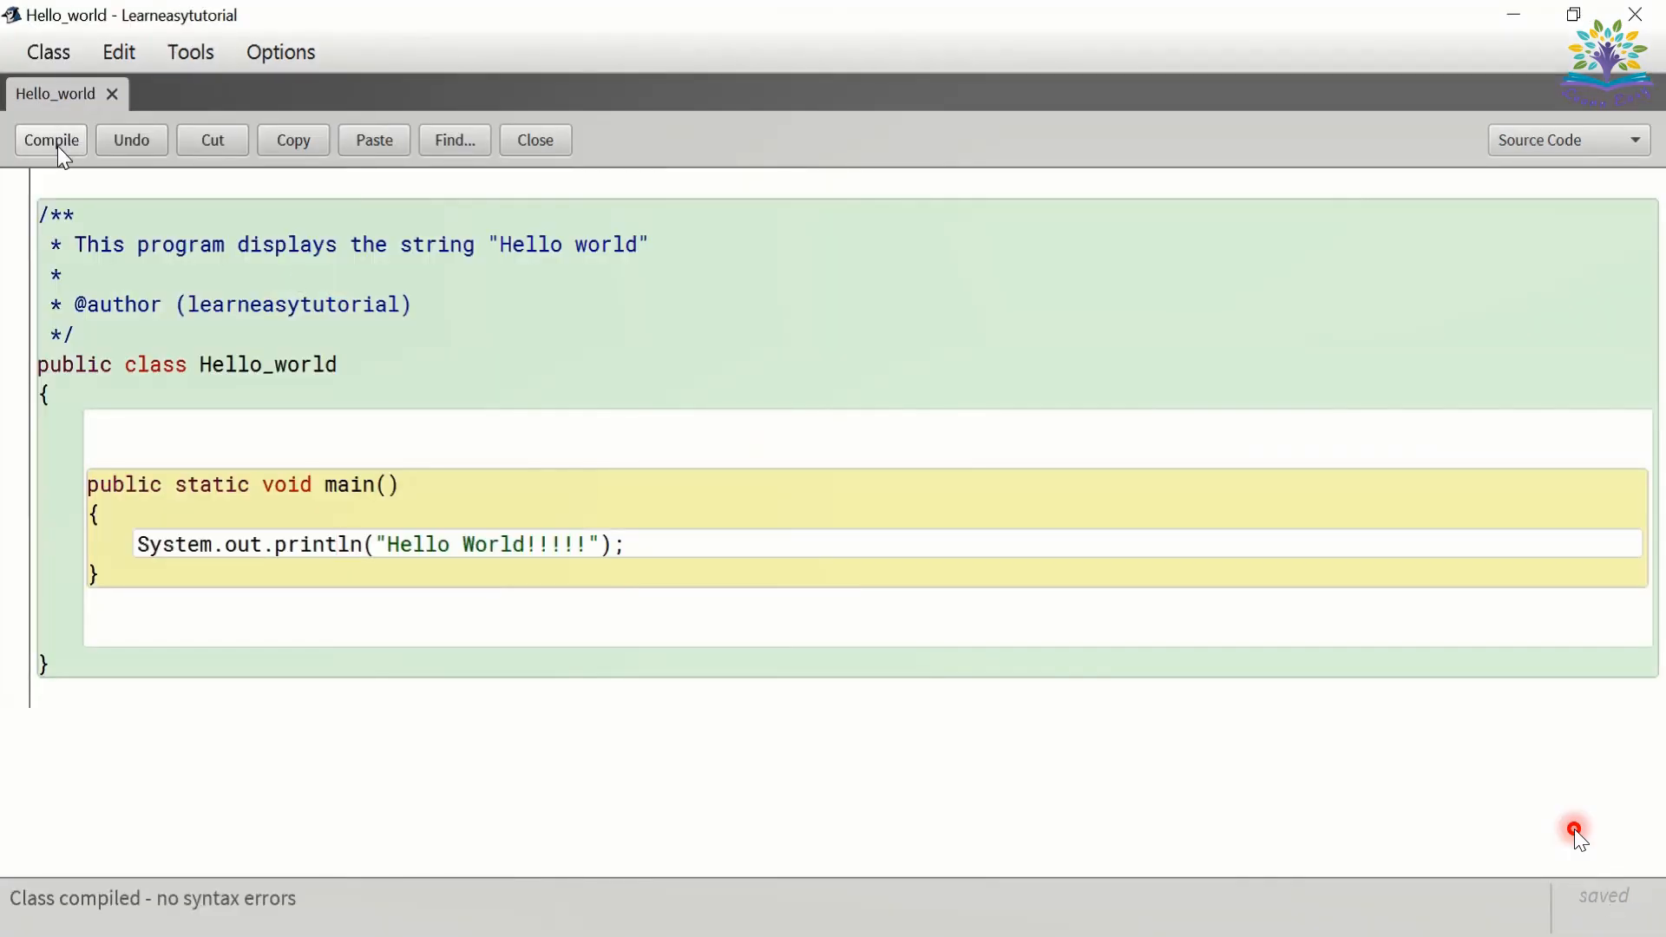
pyautogui.click(338, 544)
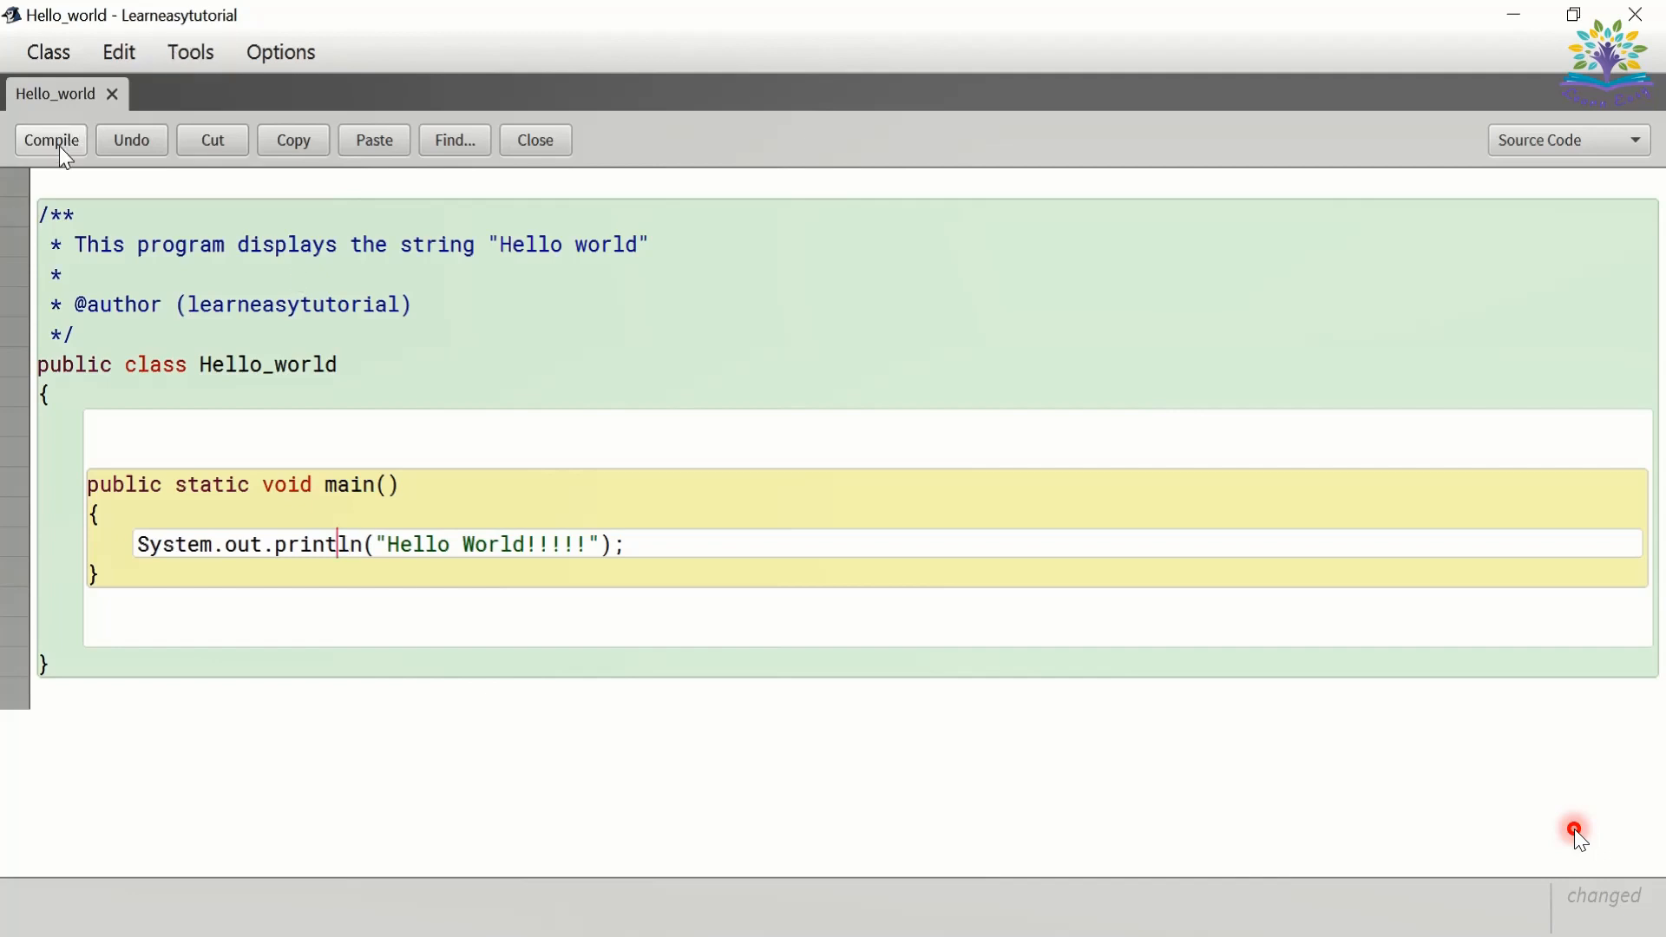
pyautogui.click(51, 139)
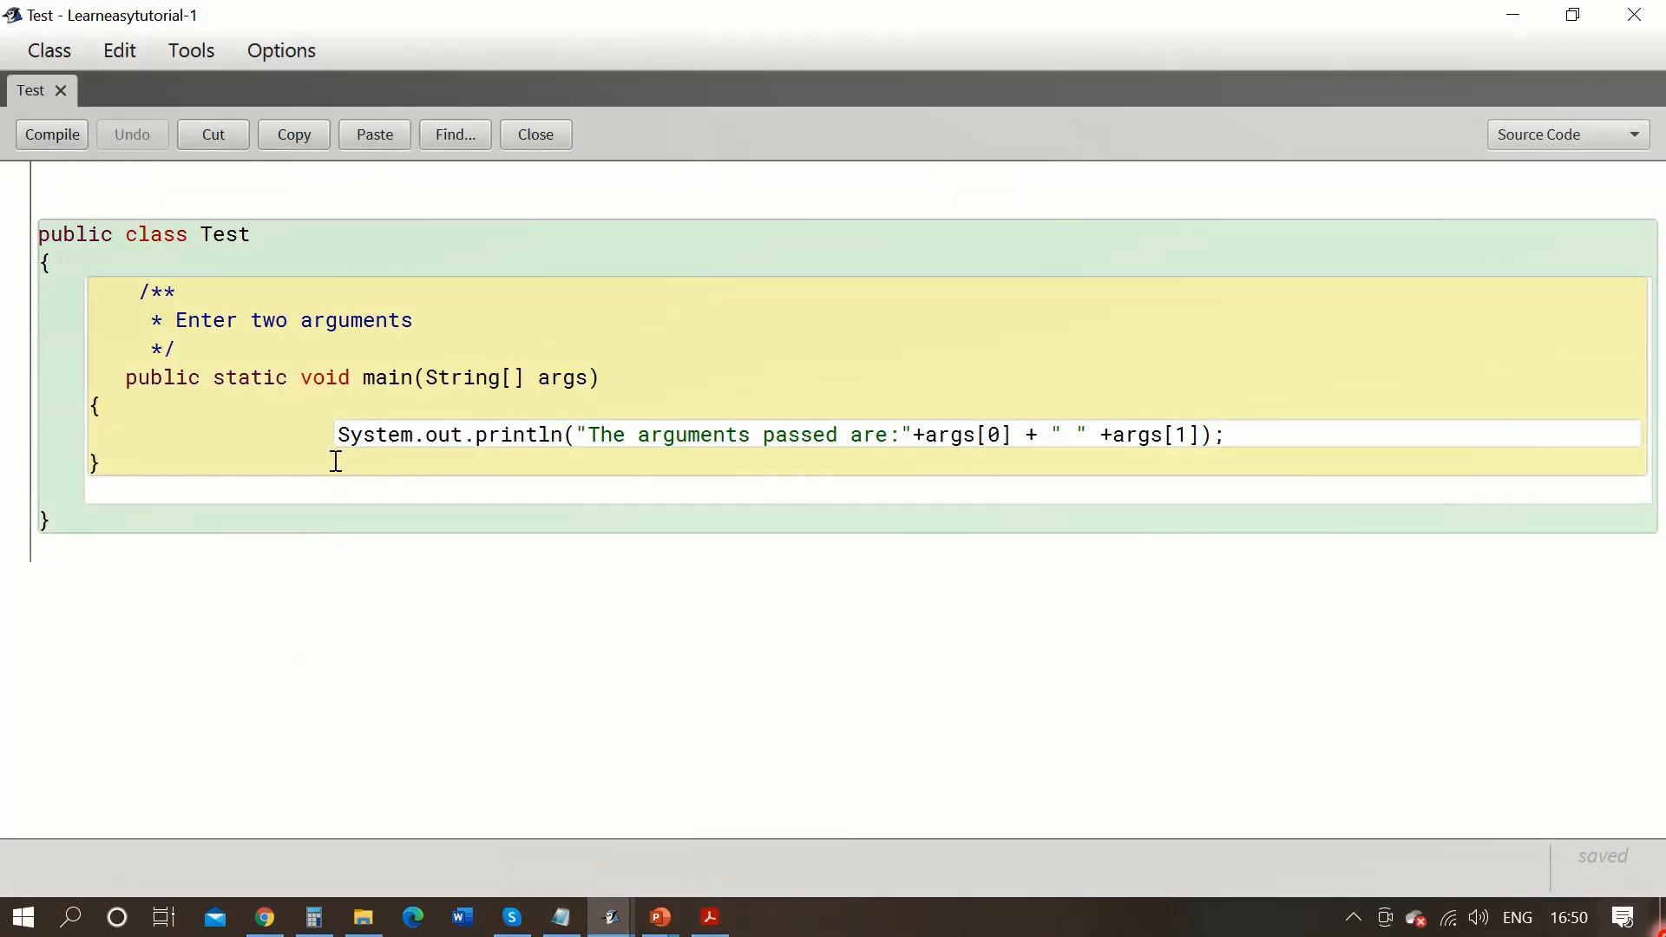
# - Bring the Test class editor window to the front
pyautogui.click(190, 50)
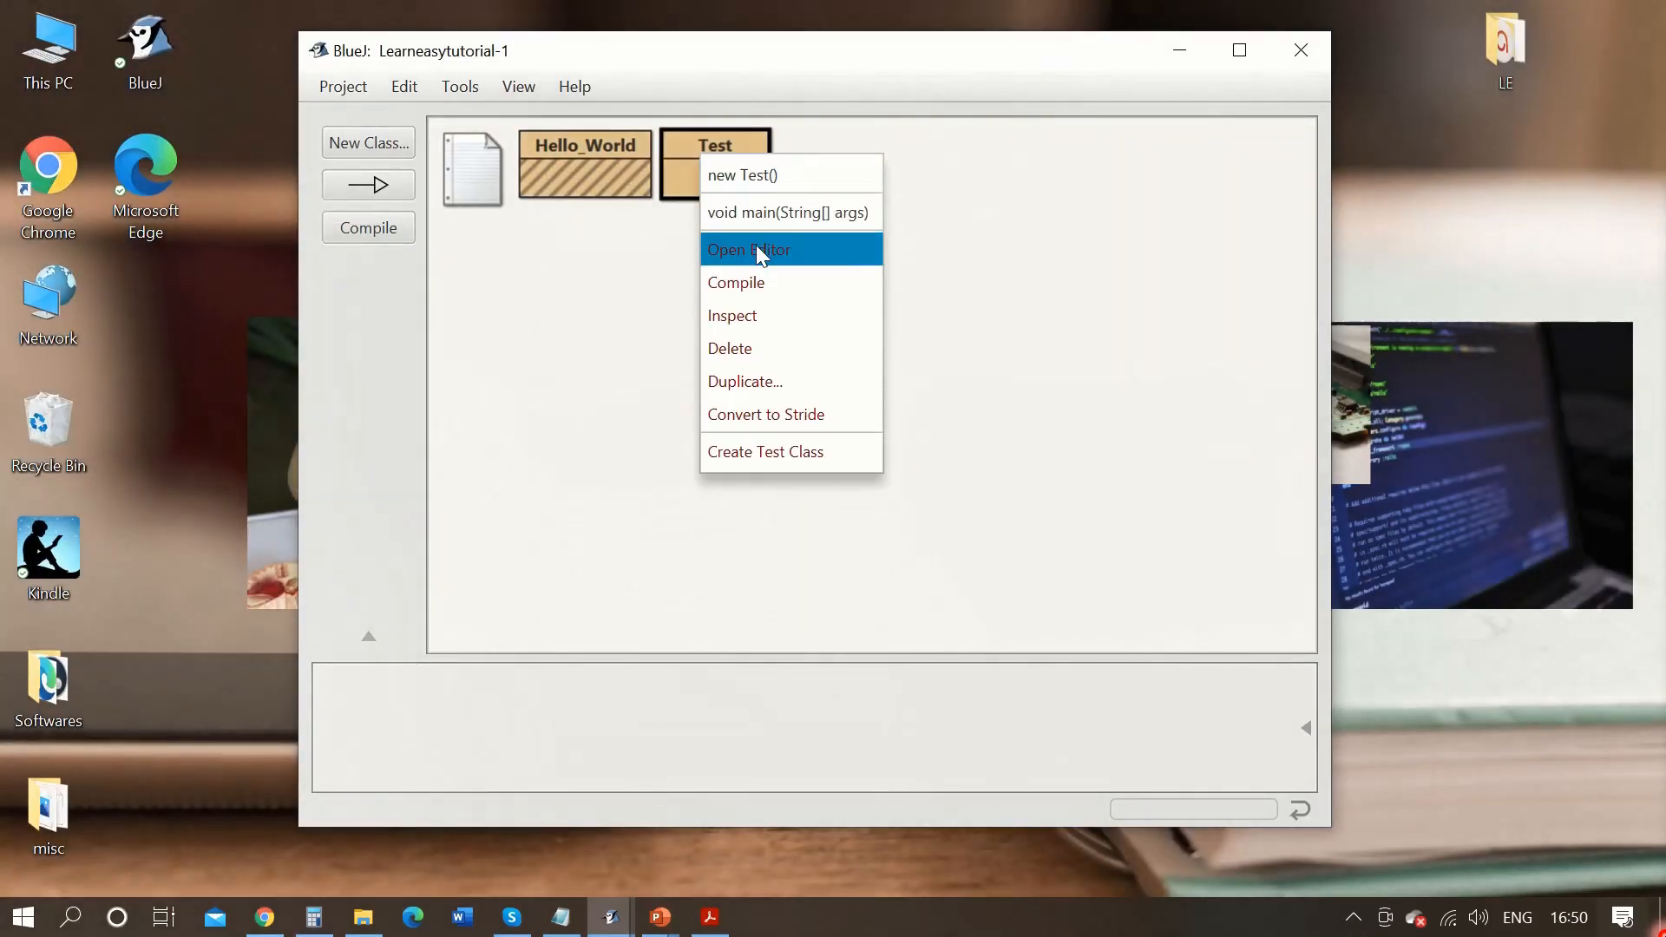
# - Call Test's main with {"Hello","World"}, stopping at the breakpoint
pyautogui.click(788, 212)
pyautogui.write('{"Hello","')
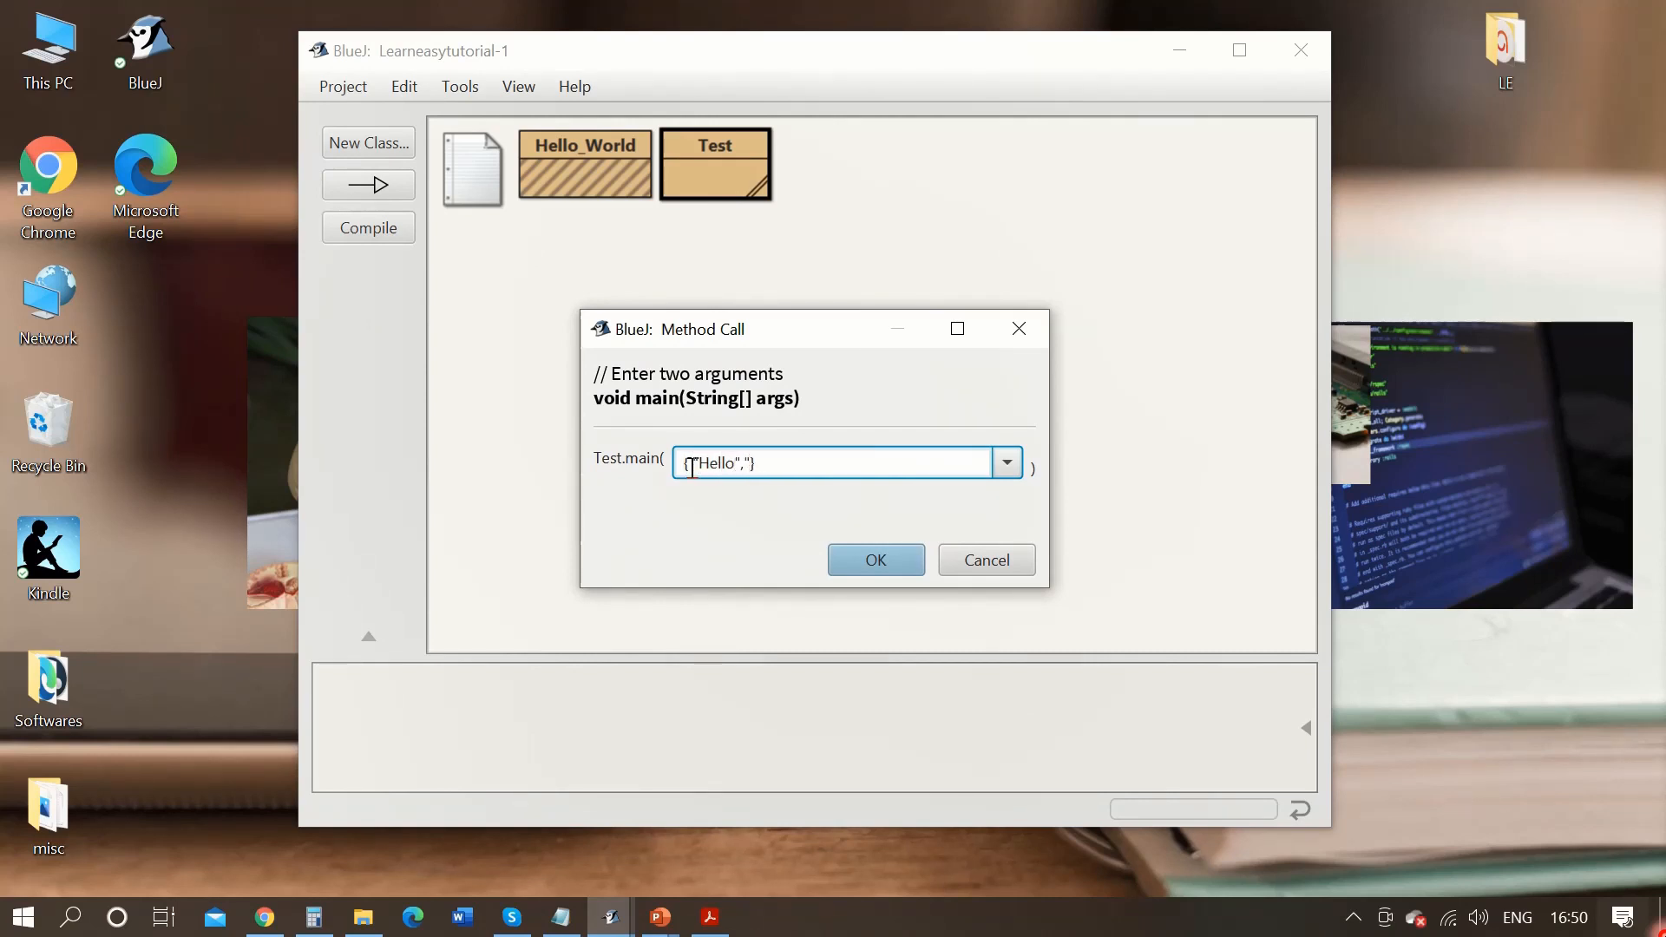
pyautogui.write('World"')
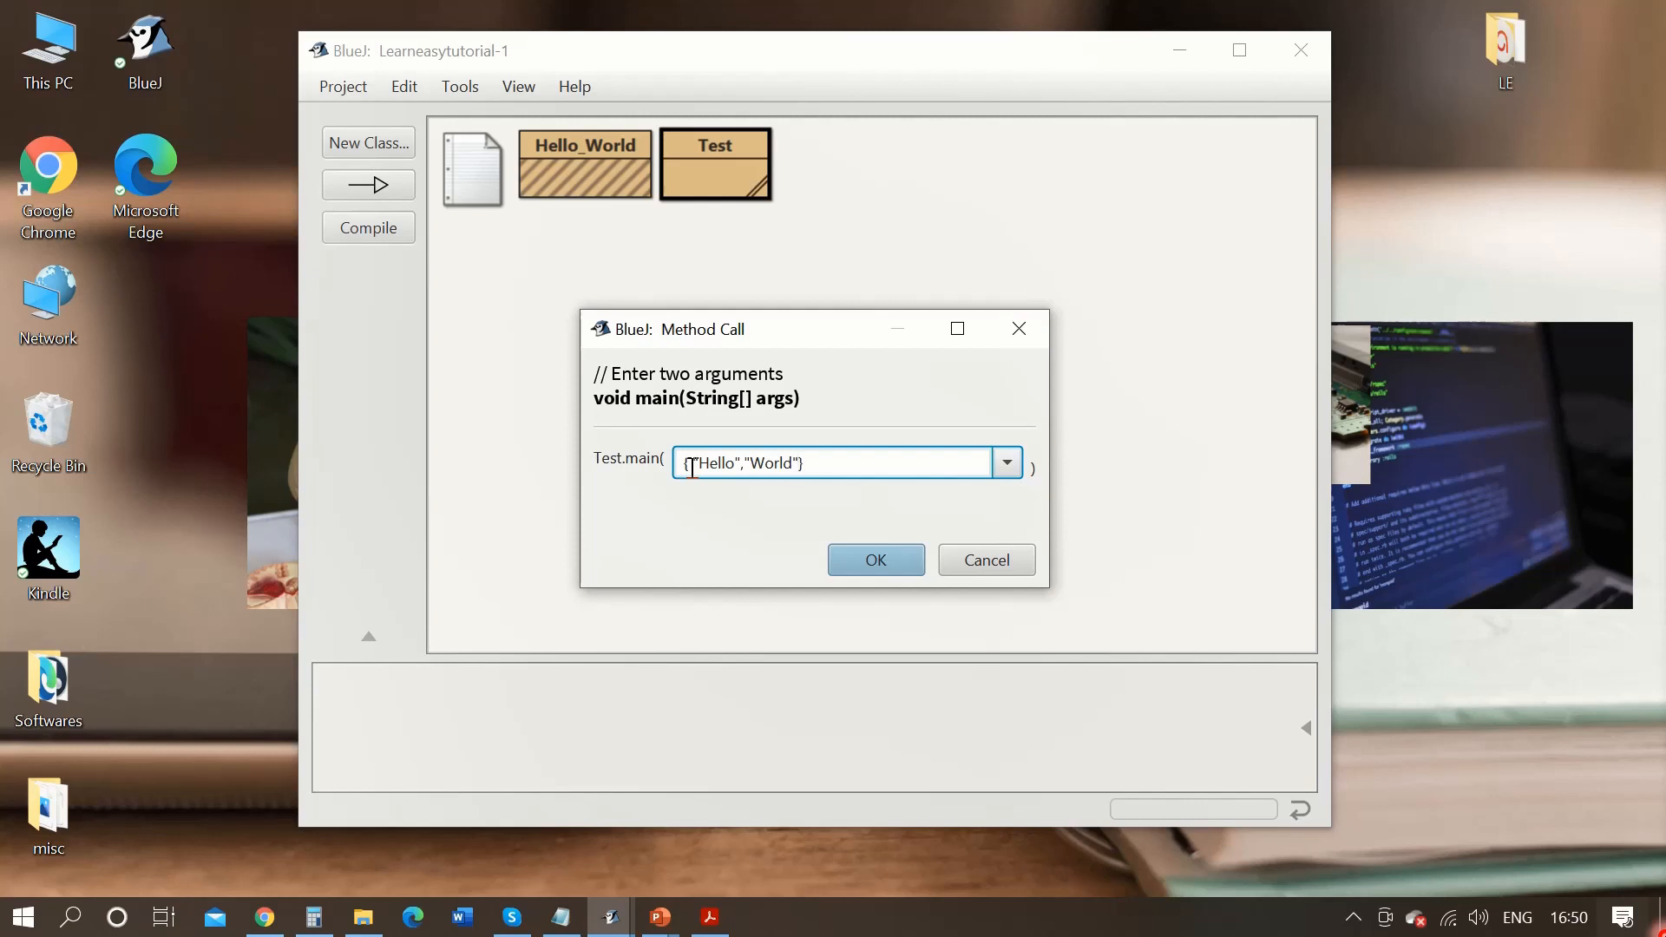
pyautogui.click(875, 559)
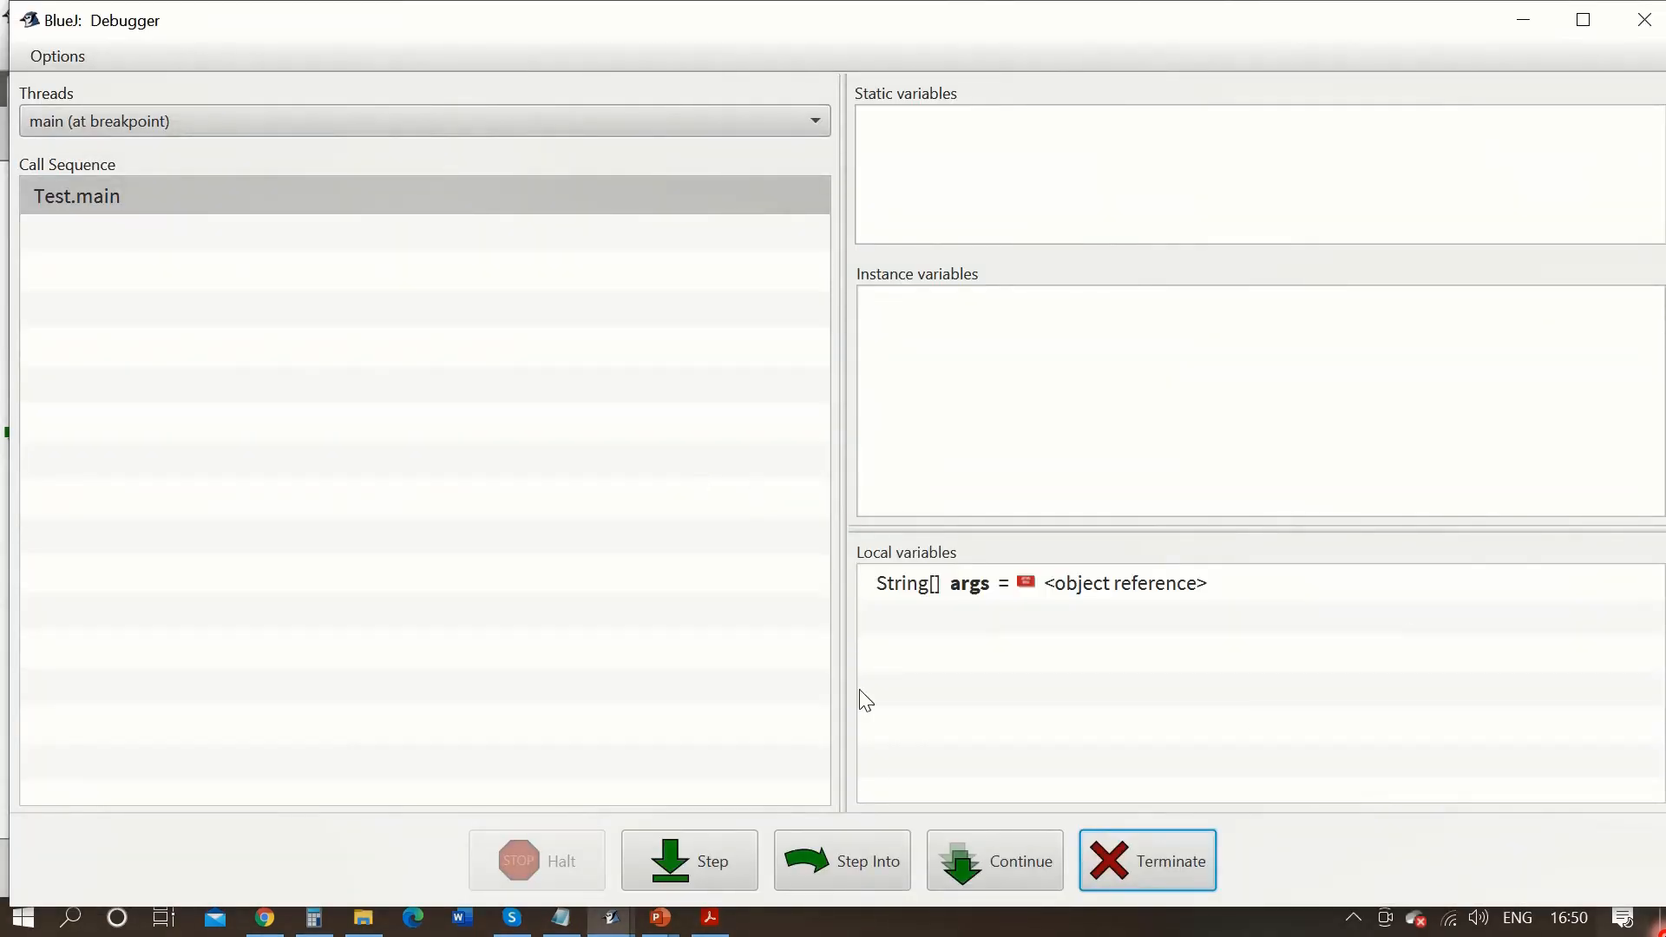
pyautogui.moveTo(511, 385)
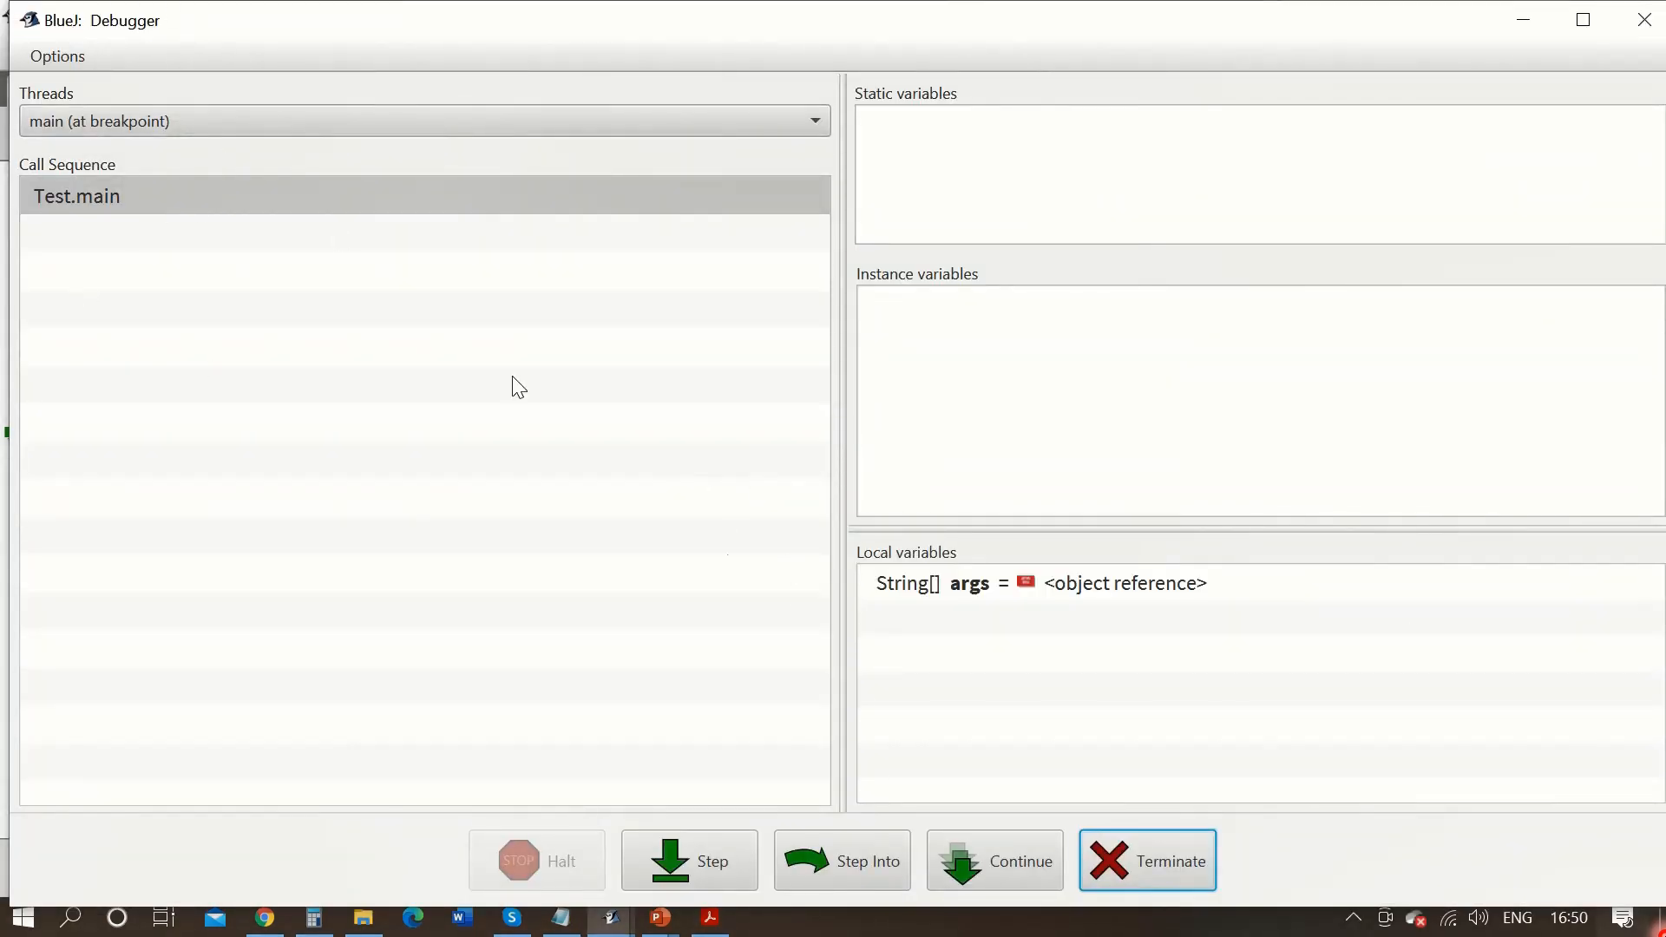
# - Terminate the paused Test.main run from the Debugger window
pyautogui.click(993, 860)
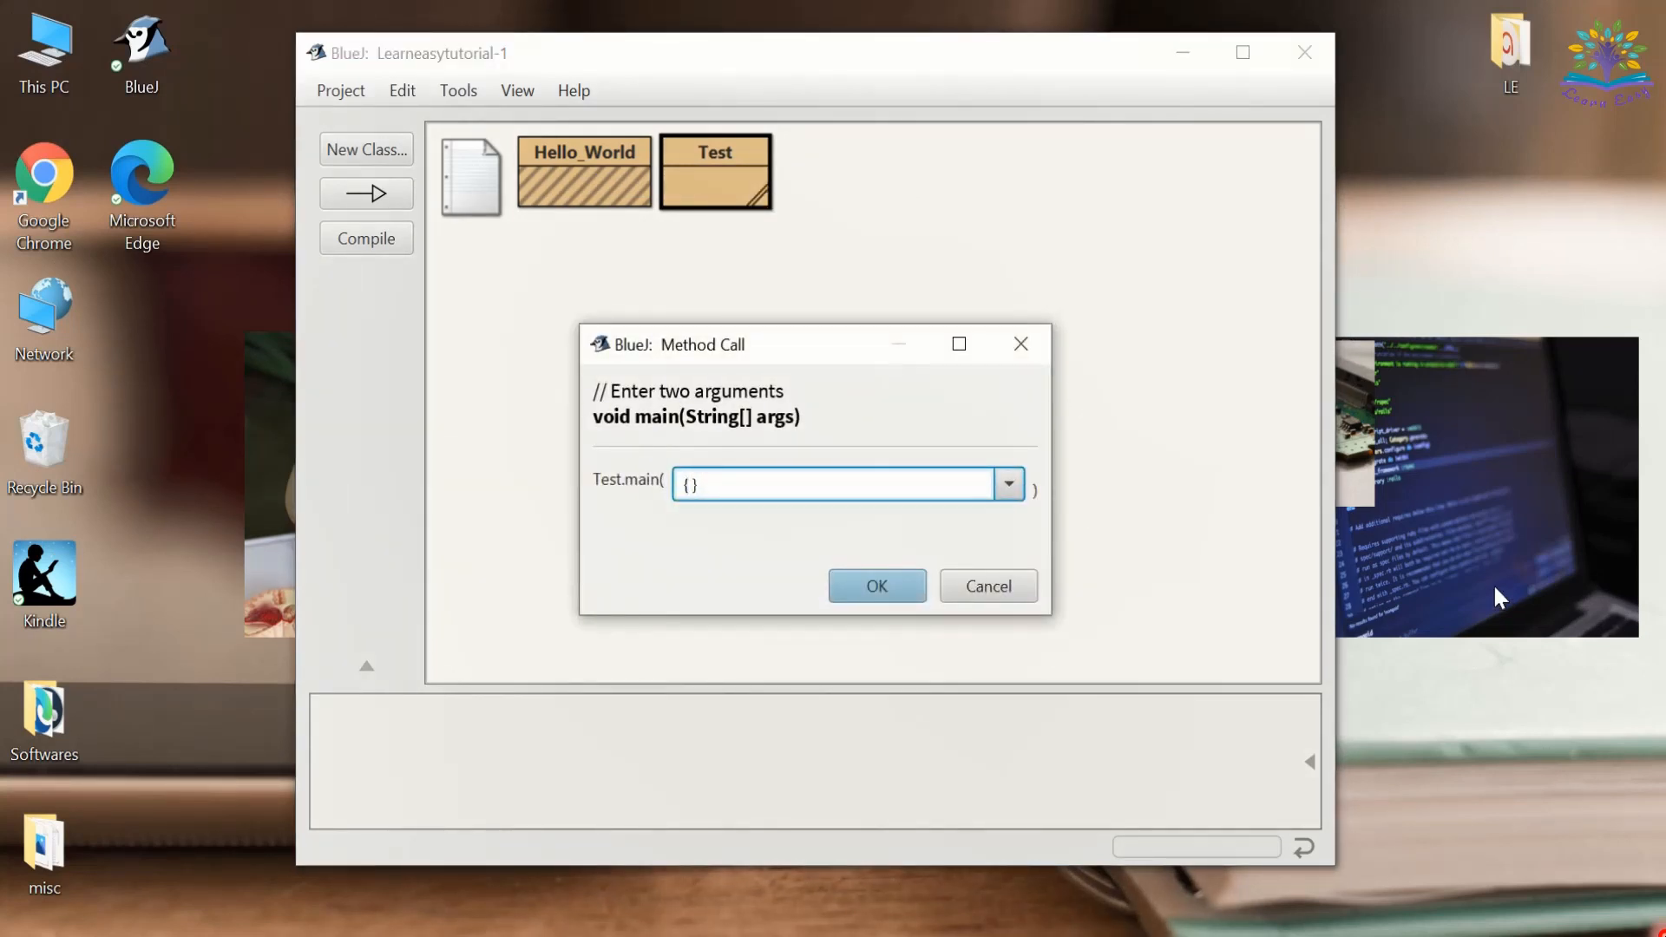
# - Call Test.main with the string arguments {"Hello","World"}
pyautogui.write('"')
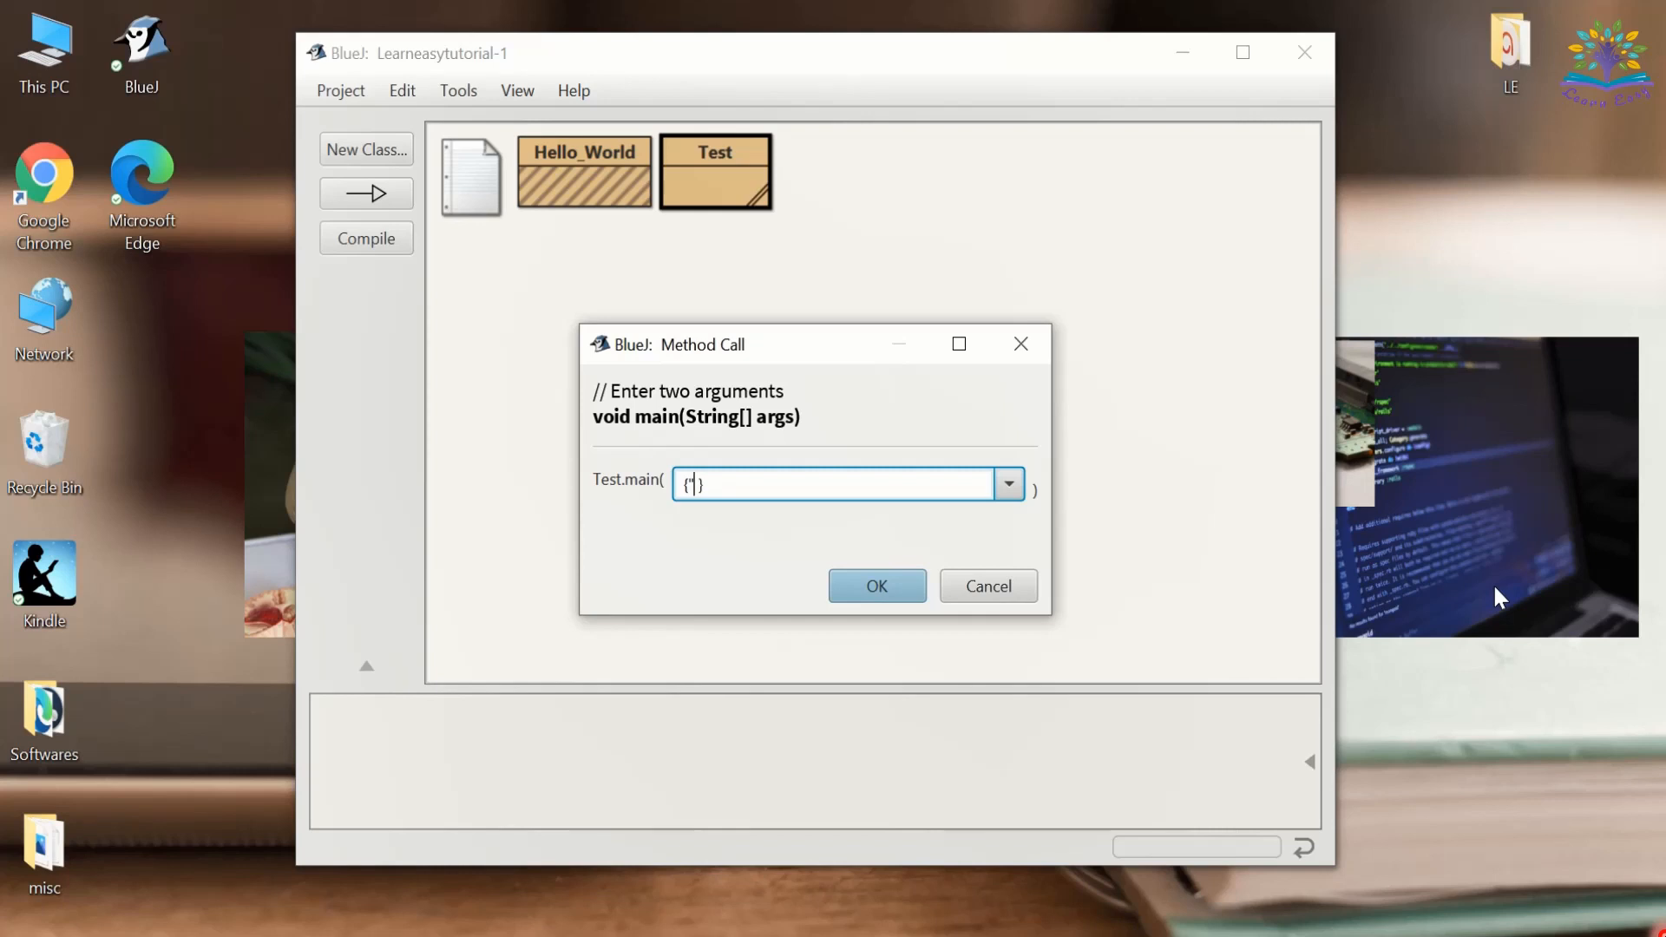
pyautogui.write('Hello')
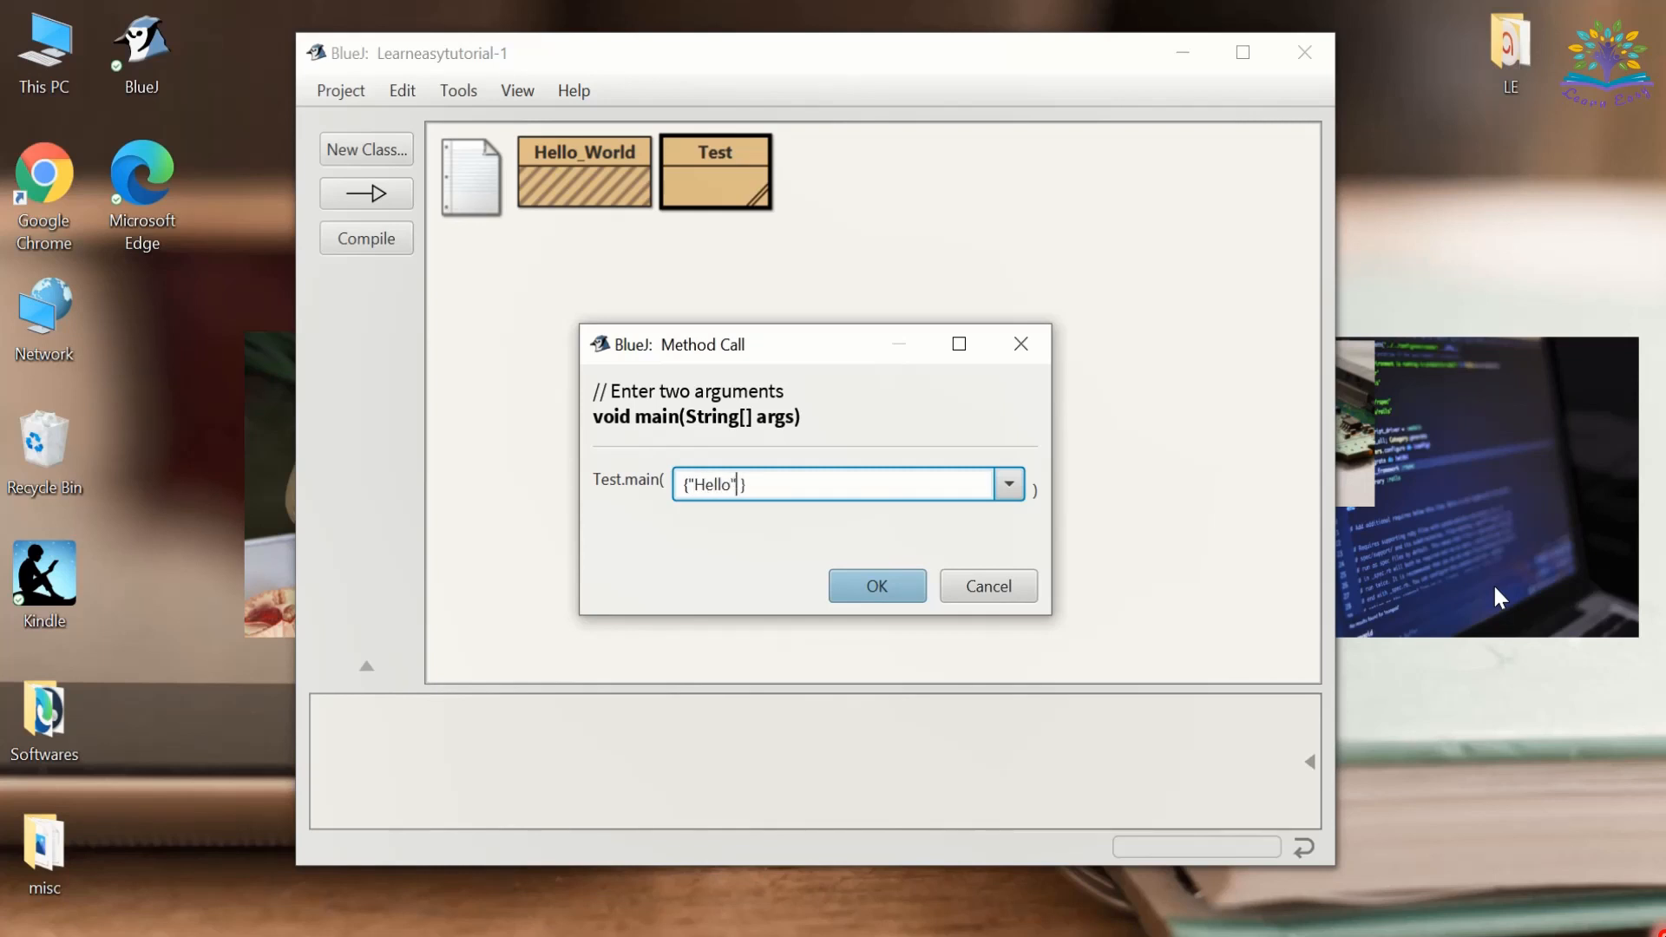
pyautogui.write(',')
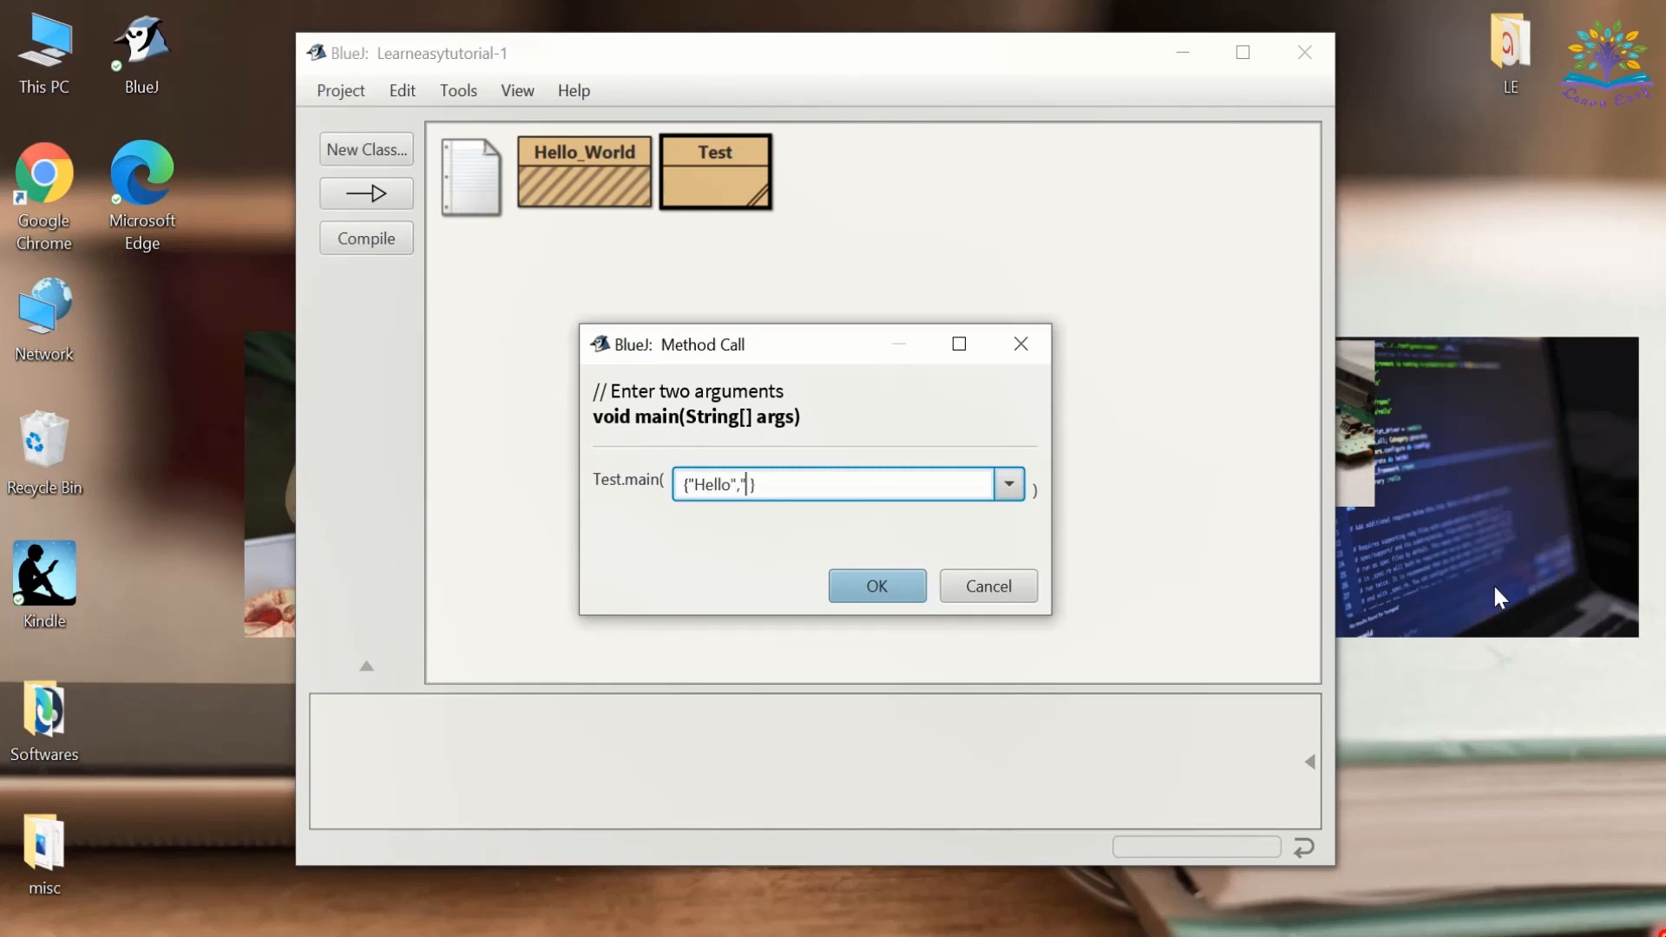
pyautogui.write('World')
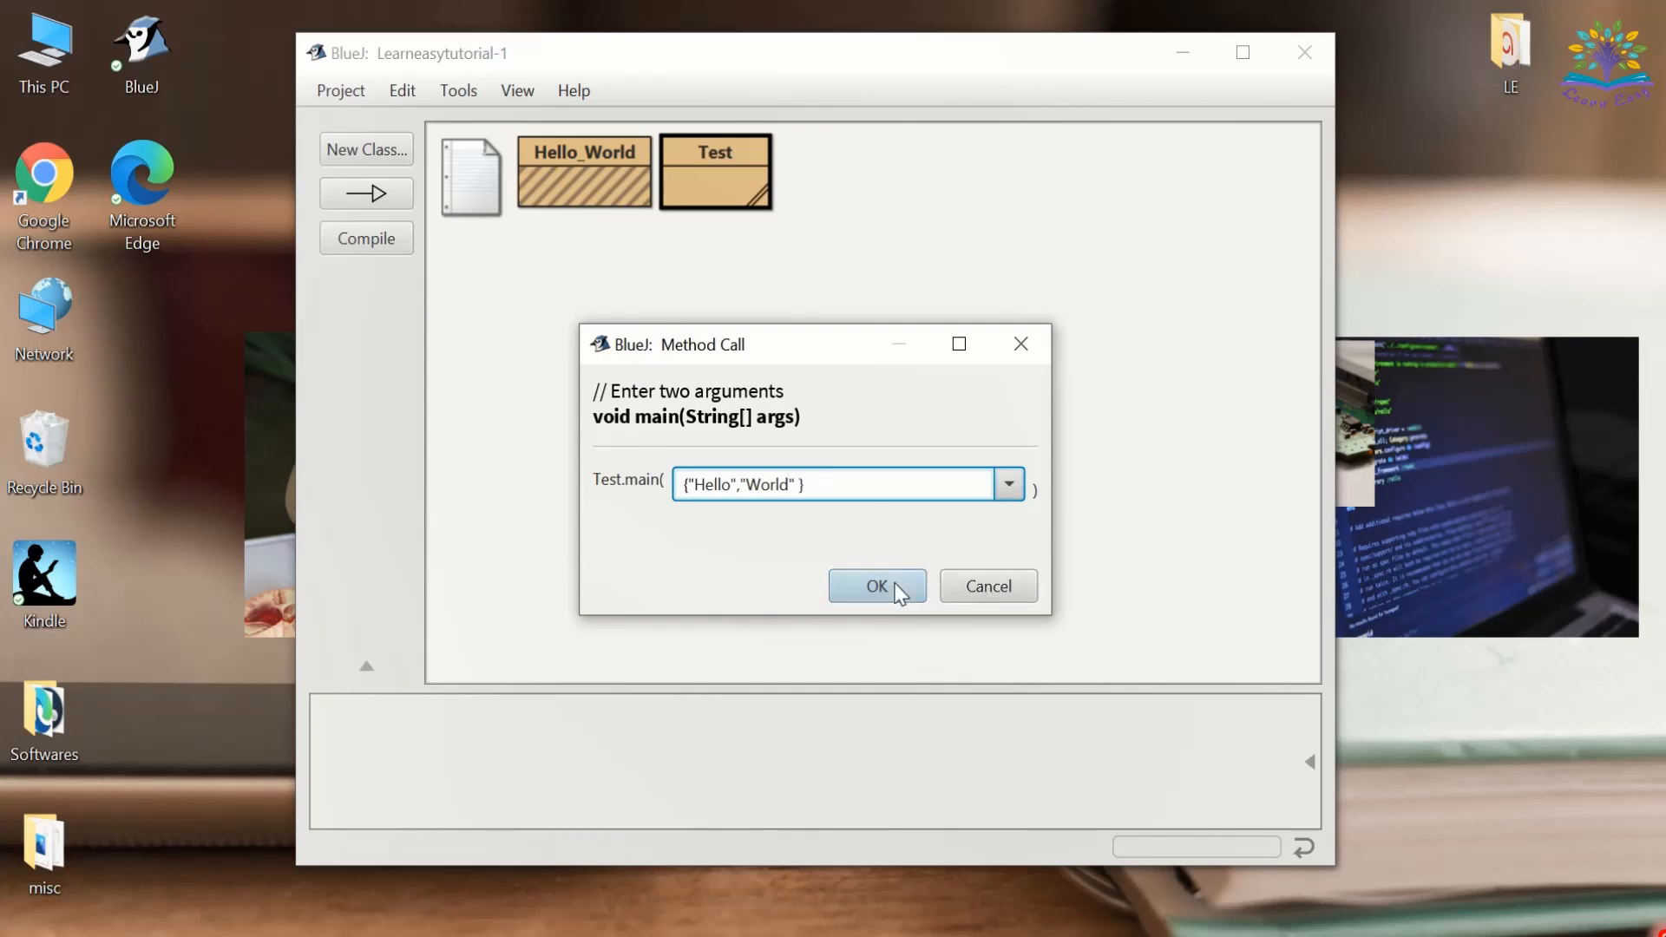
pyautogui.click(876, 585)
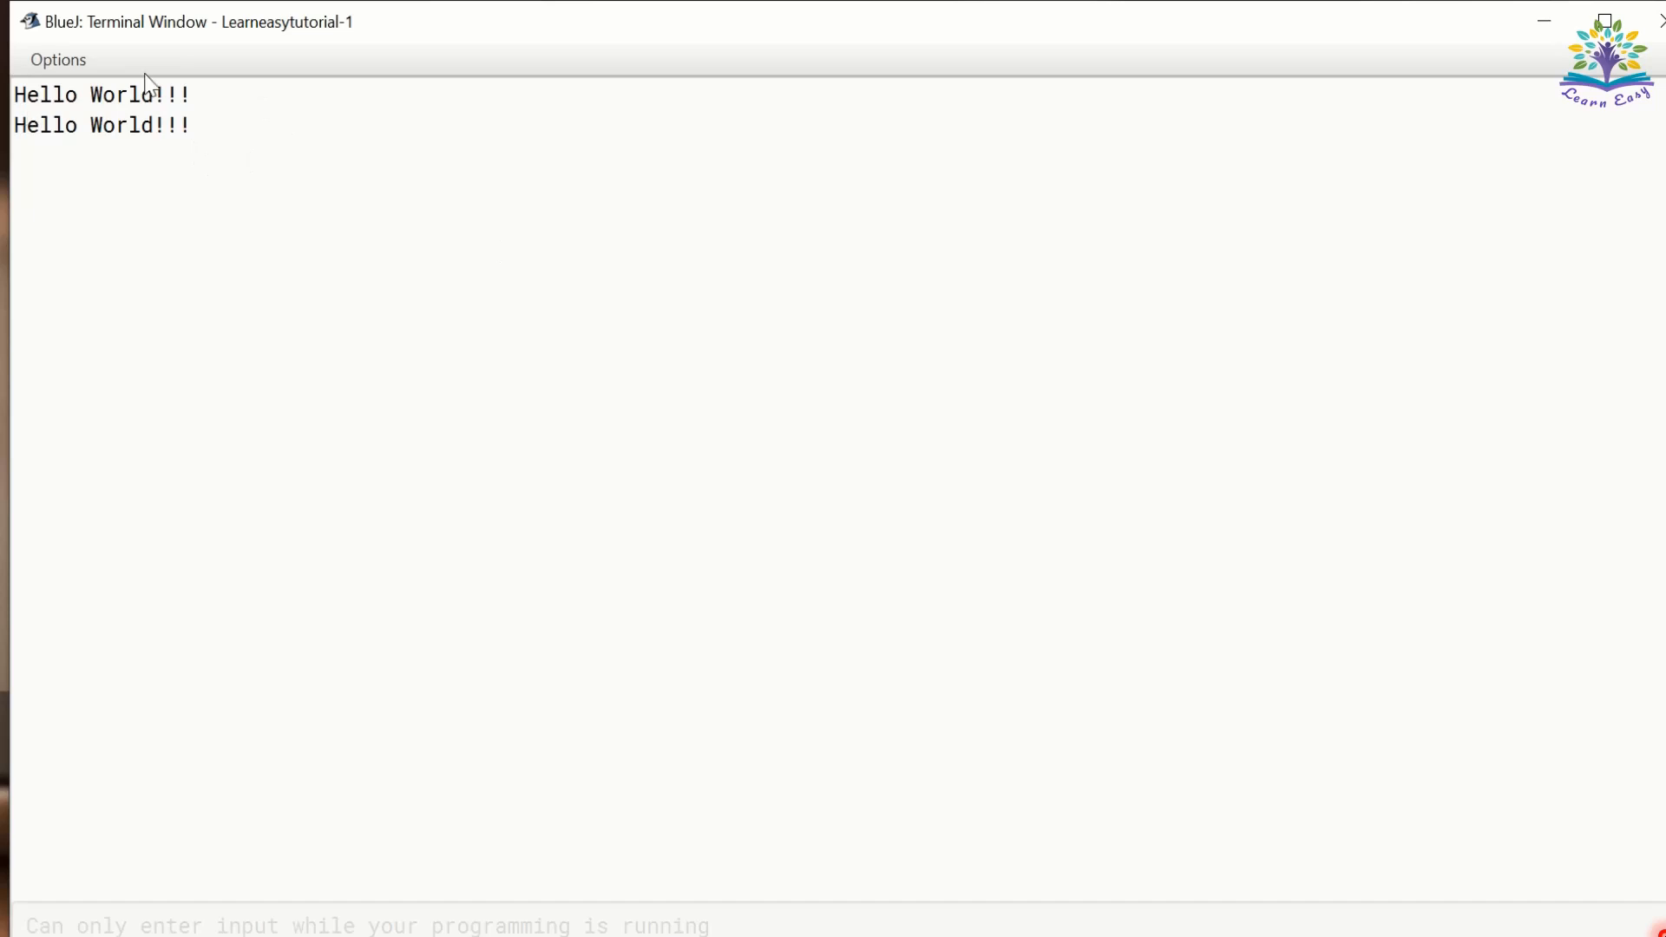
# - Open the Terminal Window's Options menu
pyautogui.click(57, 58)
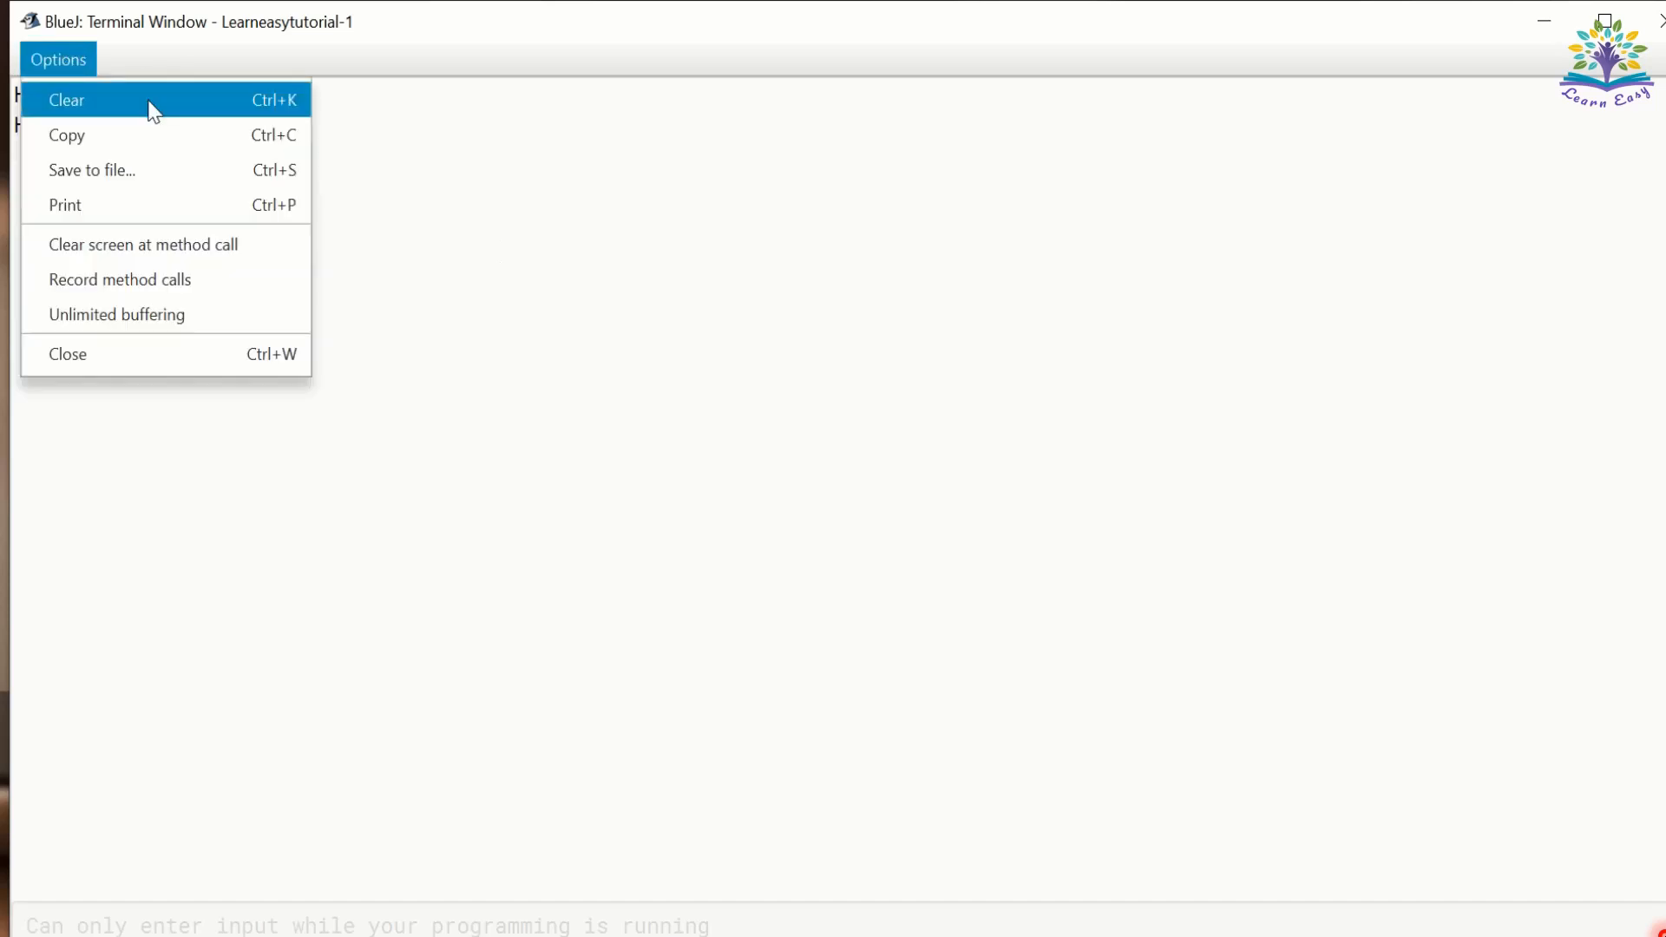